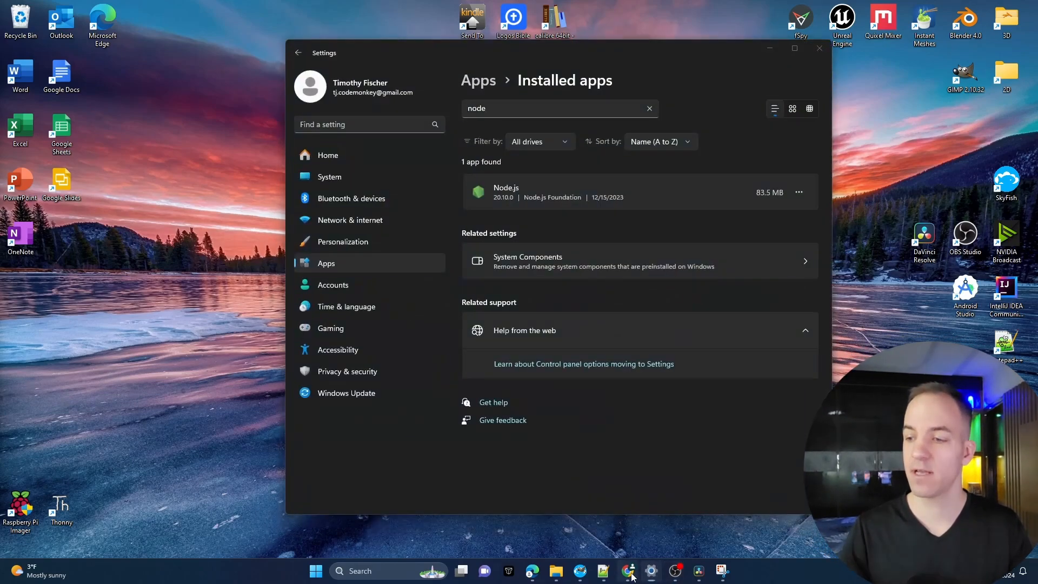
In Chrome, search Google for 'visual studio code download' and open the official download page.
left_click(627, 571)
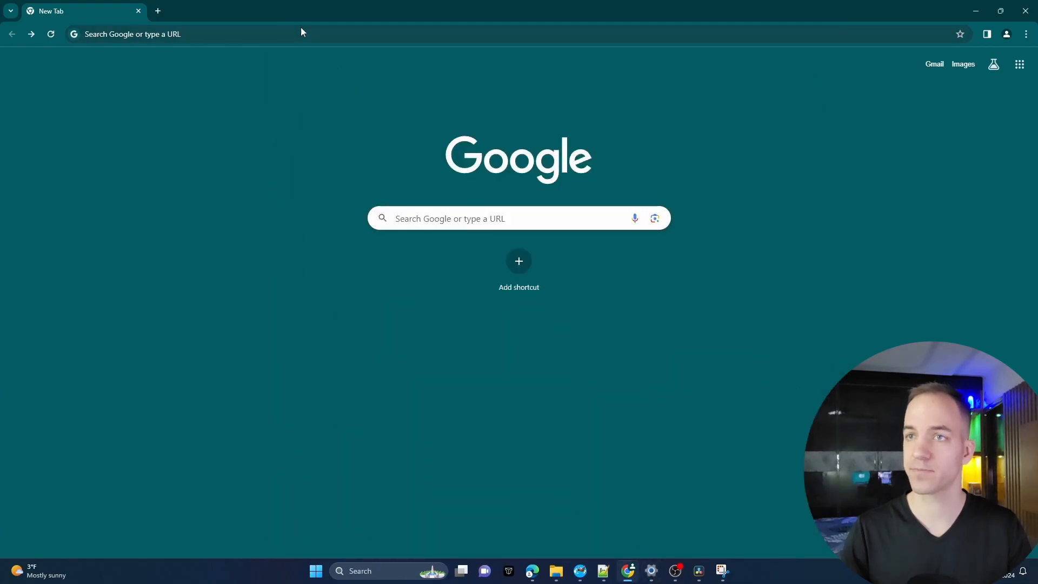
left_click(199, 33)
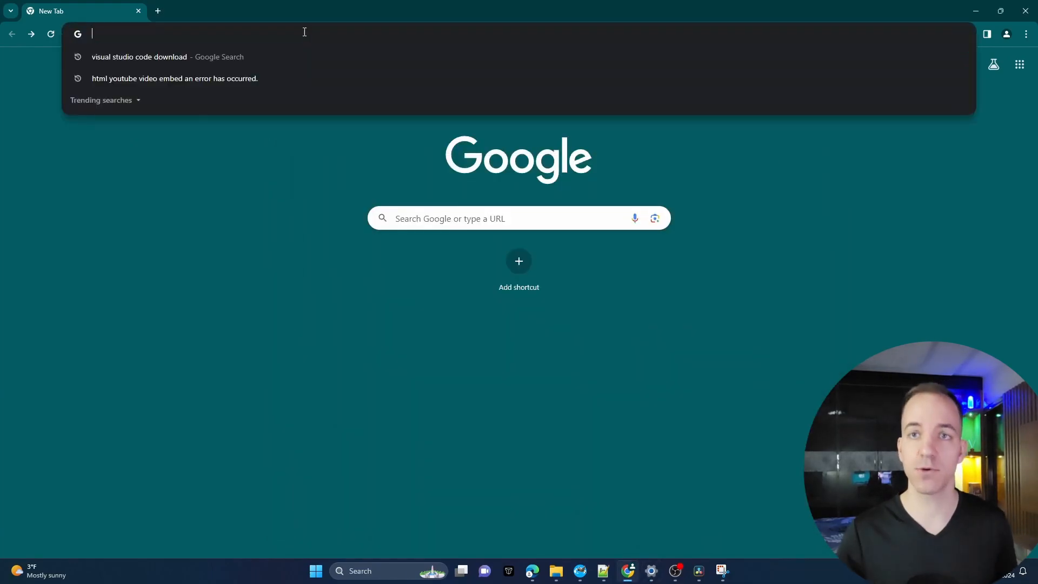
left_click(139, 56)
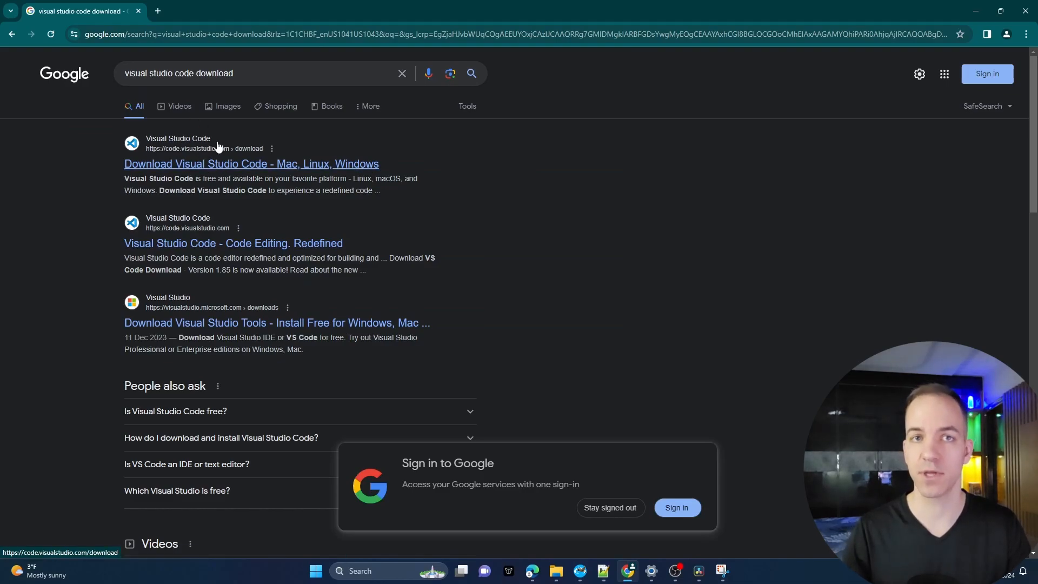
mouse_move(210, 163)
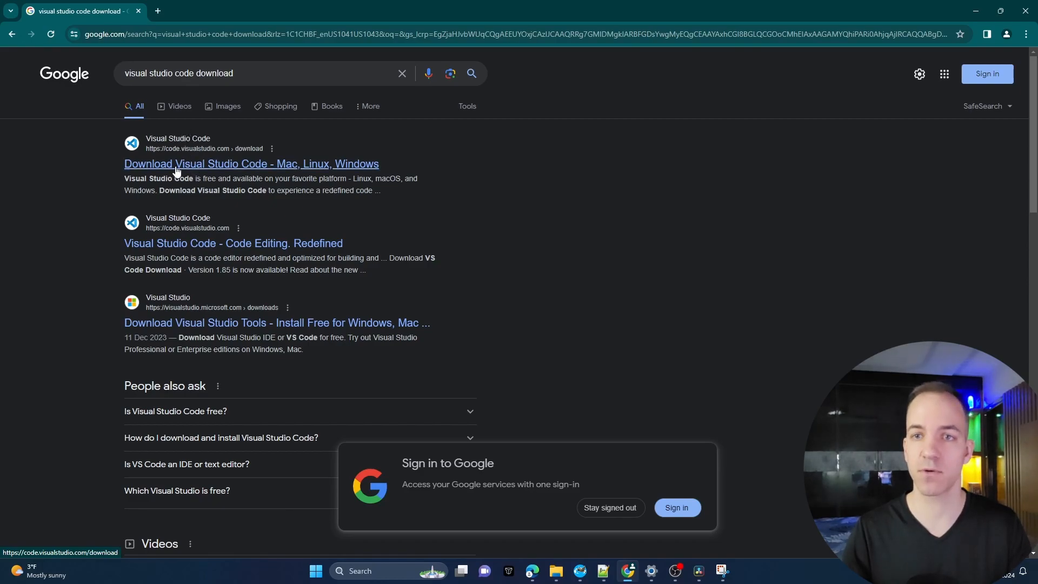
left_click(251, 163)
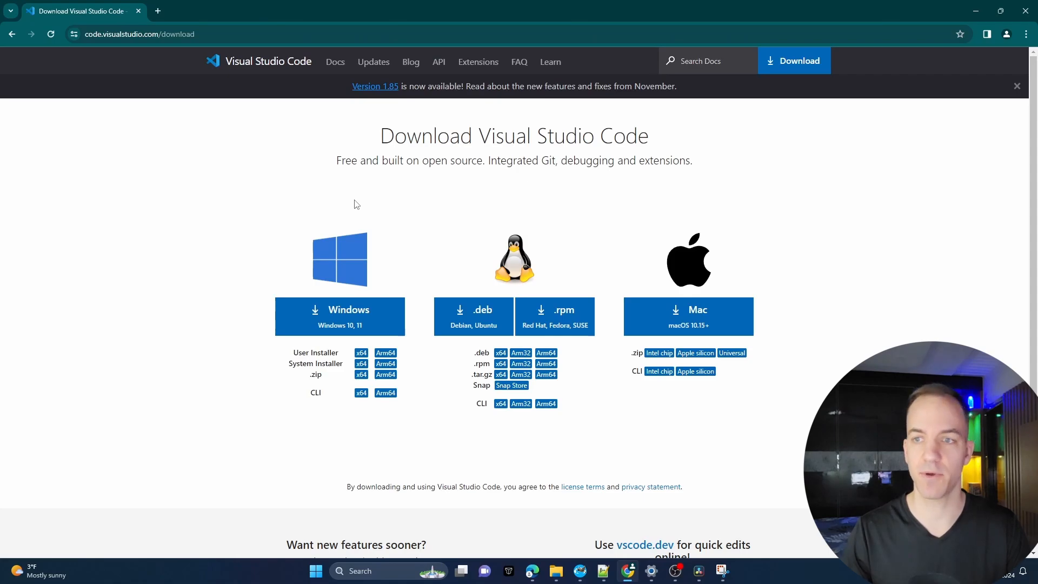
mouse_move(366, 318)
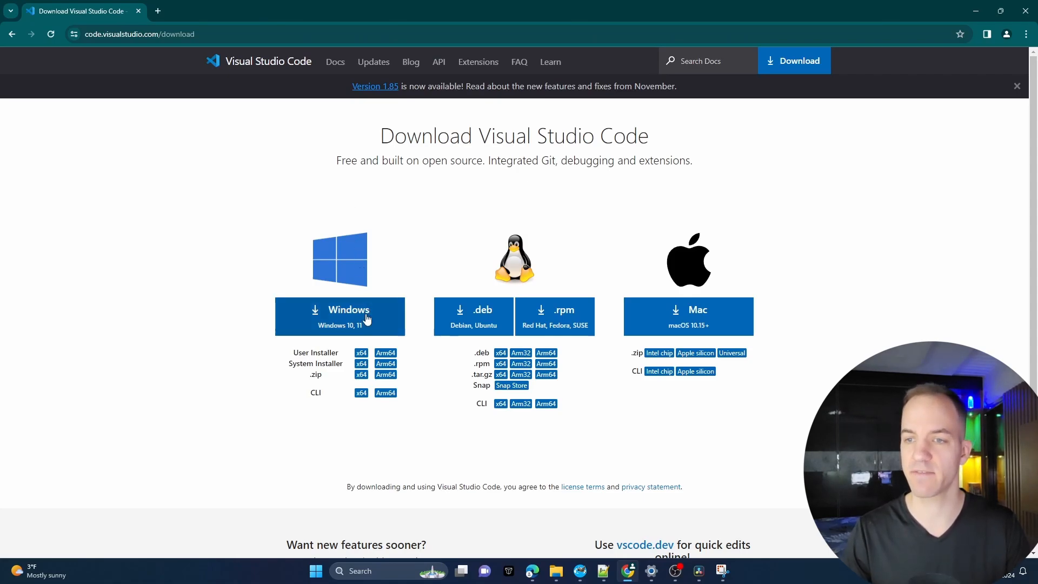
mouse_move(361, 358)
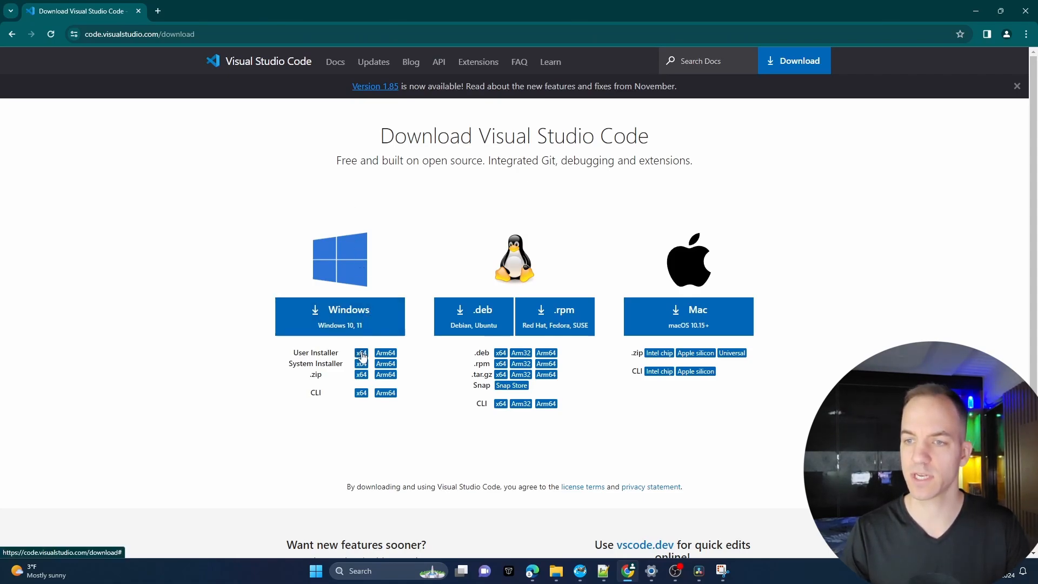
Download the Windows x64 User Installer, VSCodeSetup-x64-1.85.1.exe.
left_click(361, 363)
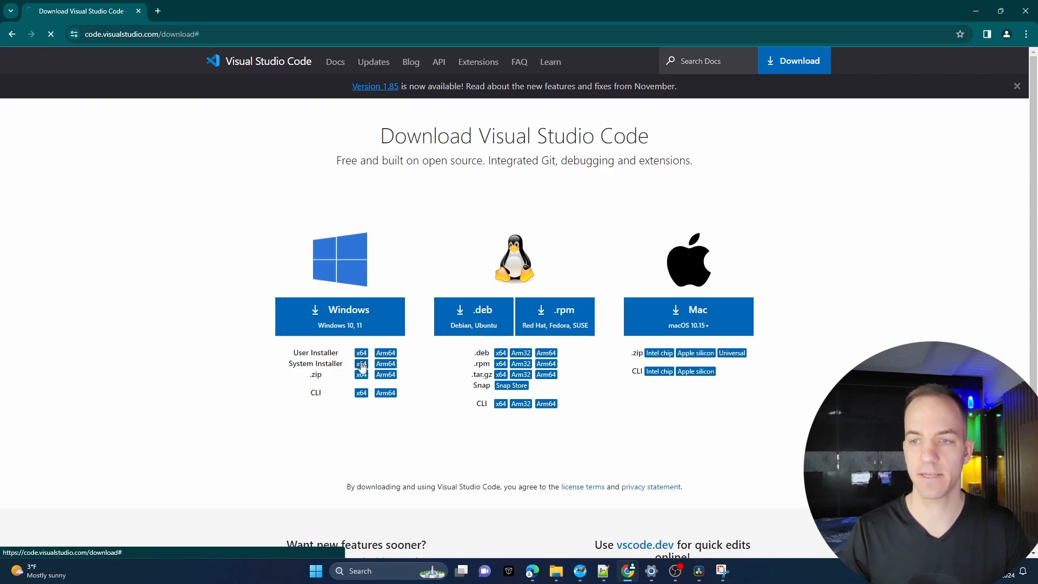
left_click(361, 364)
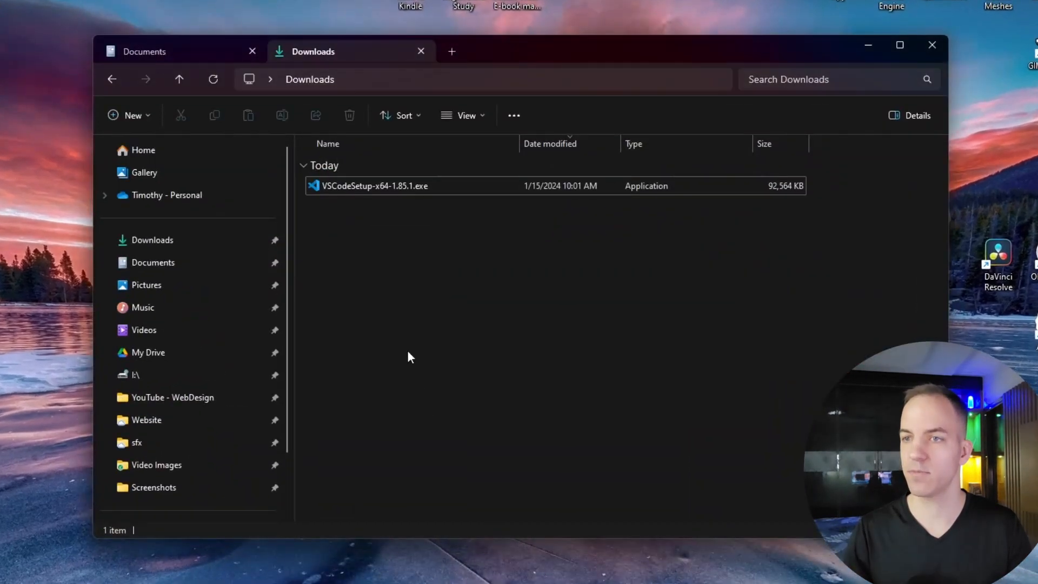
Launch the installer and accept the default install and Start Menu folders.
left_click(374, 186)
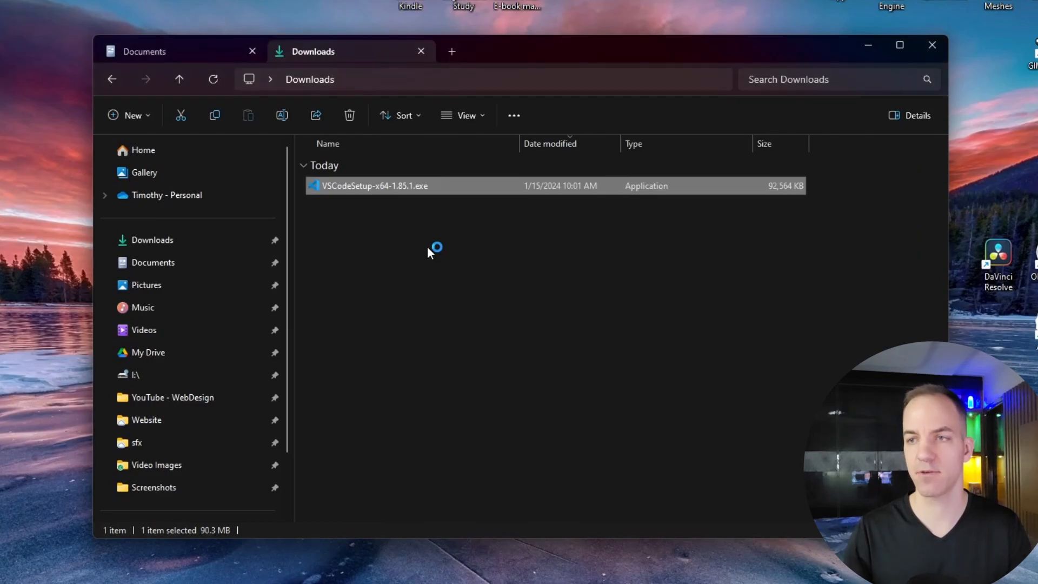
double_click(375, 185)
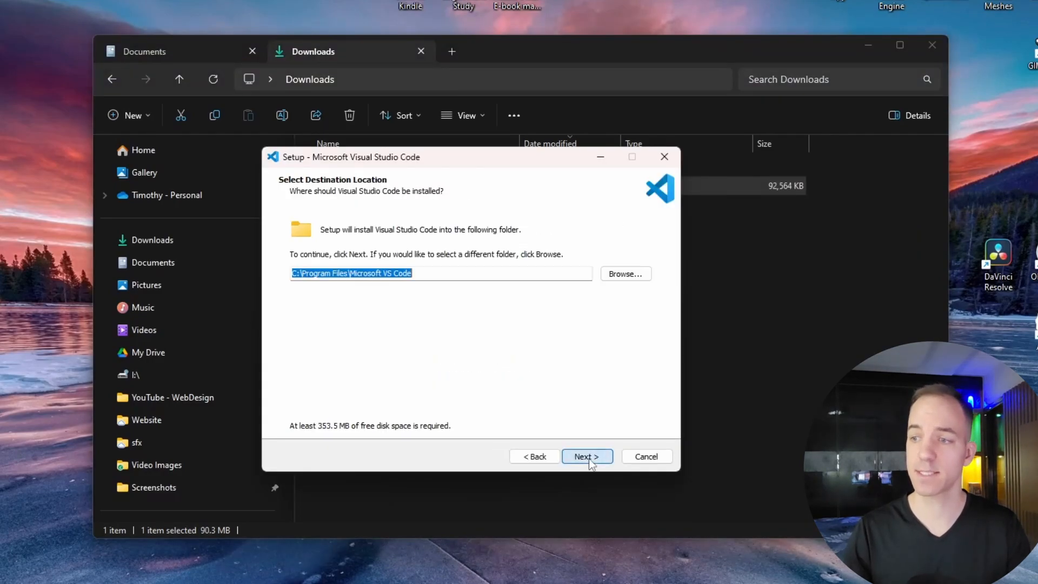
left_click(586, 457)
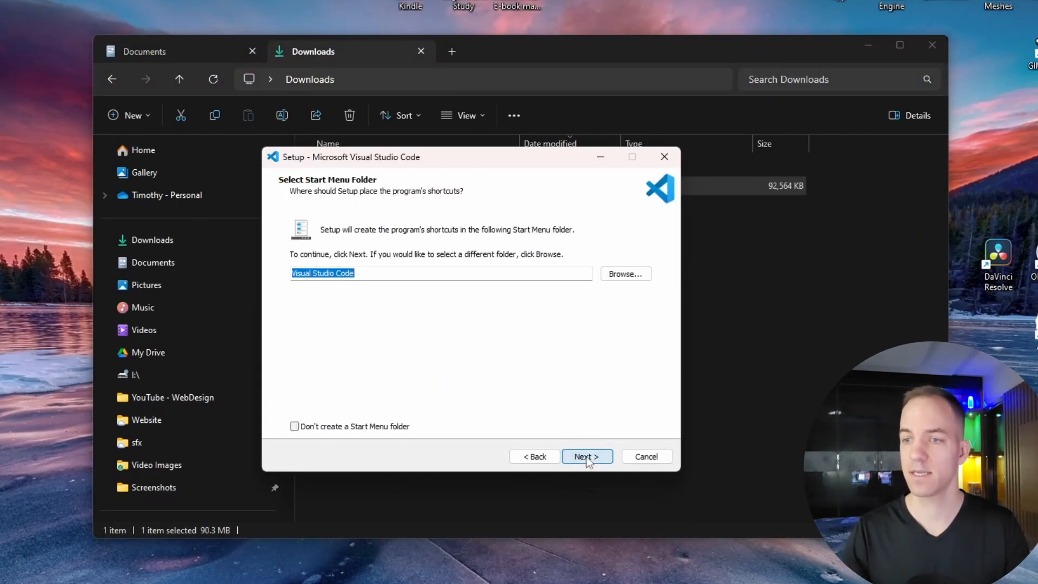
mouse_move(387, 268)
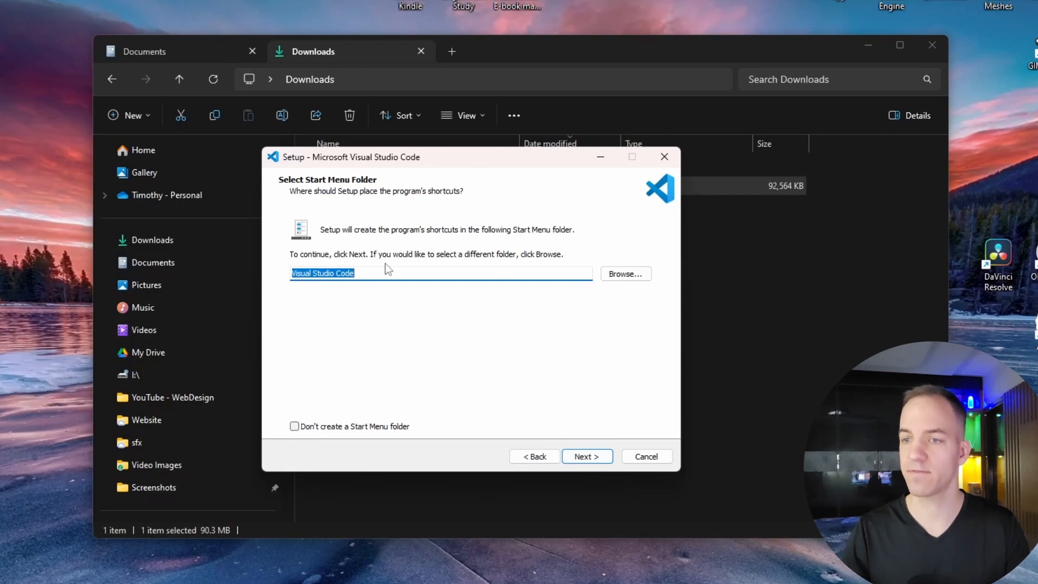
mouse_move(339, 434)
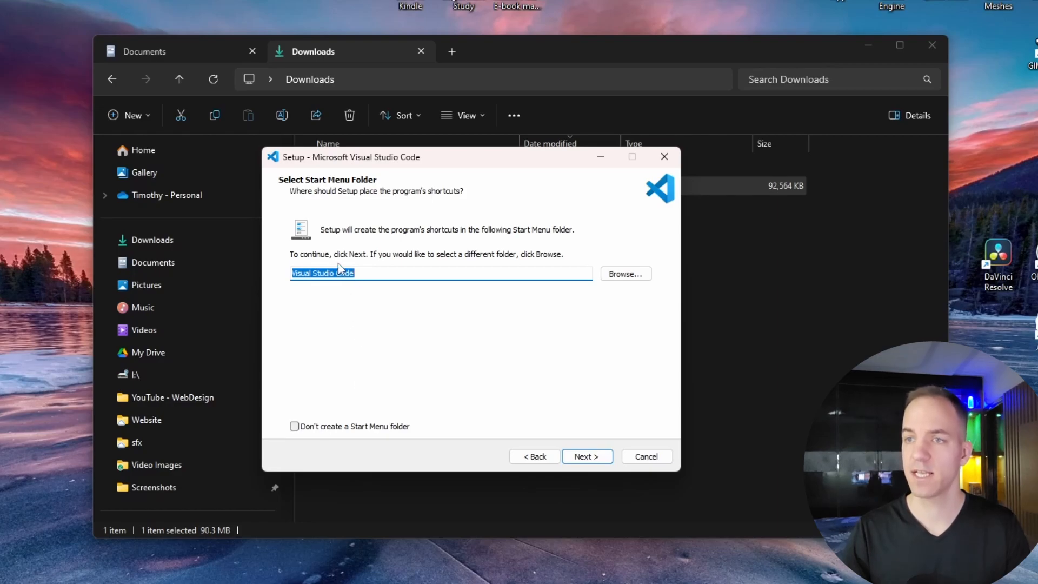
mouse_move(278, 298)
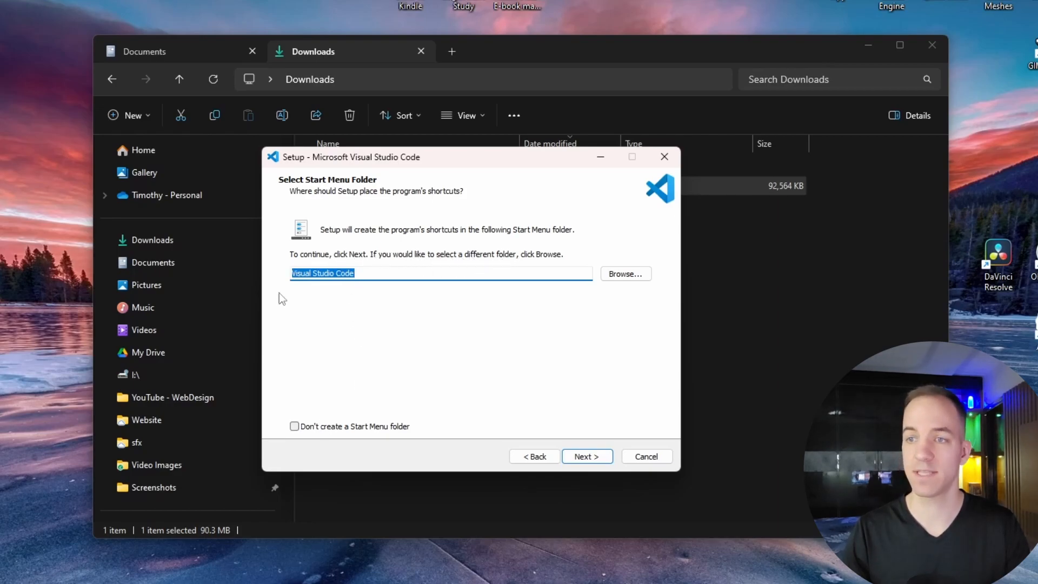
mouse_move(377, 303)
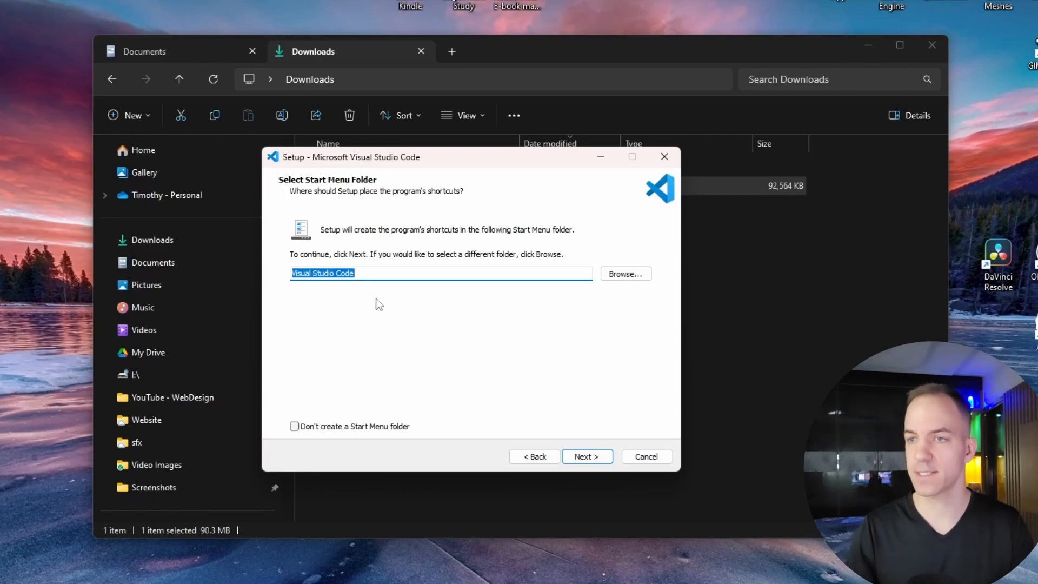
left_click(585, 456)
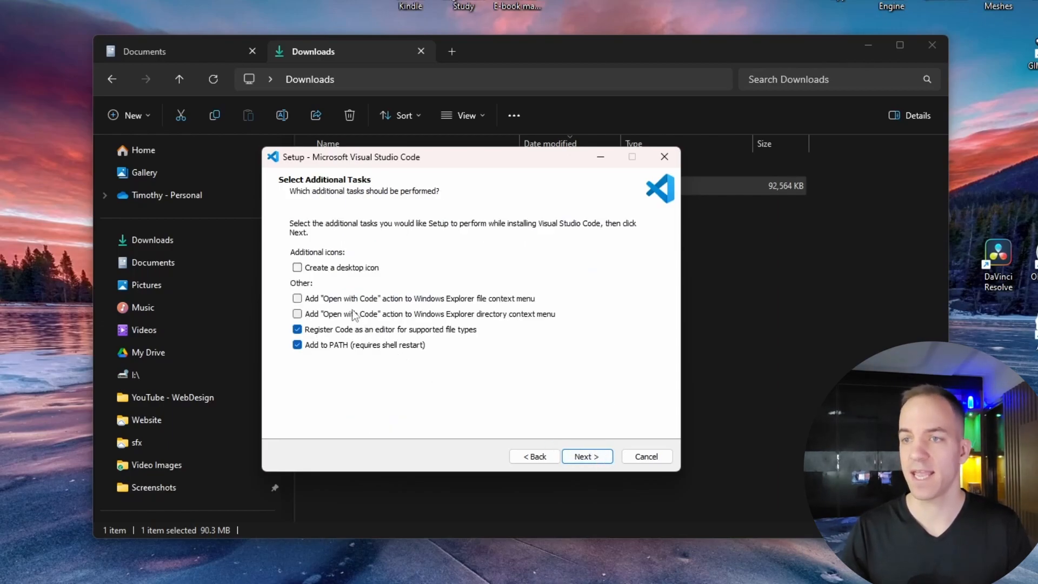
Enable the desktop icon and both 'Open with Code' options, then advance to Ready to Install.
left_click(297, 268)
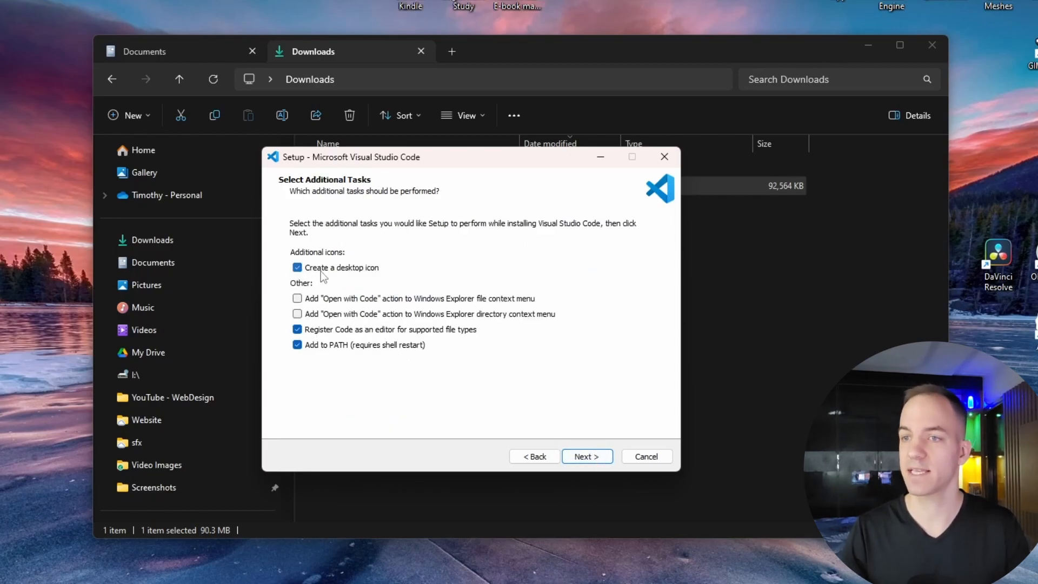
mouse_move(323, 283)
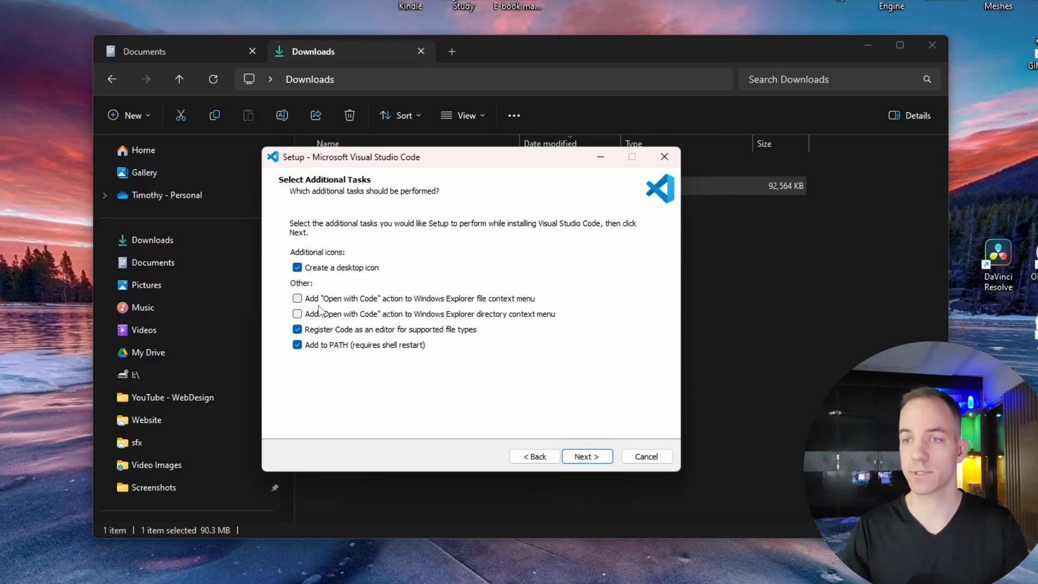
mouse_move(453, 301)
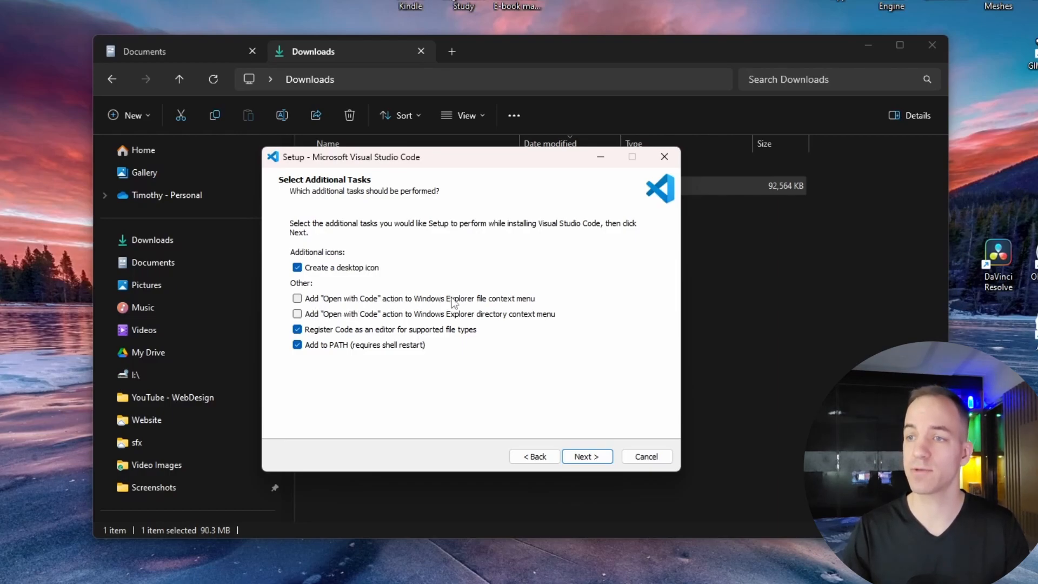
mouse_move(433, 314)
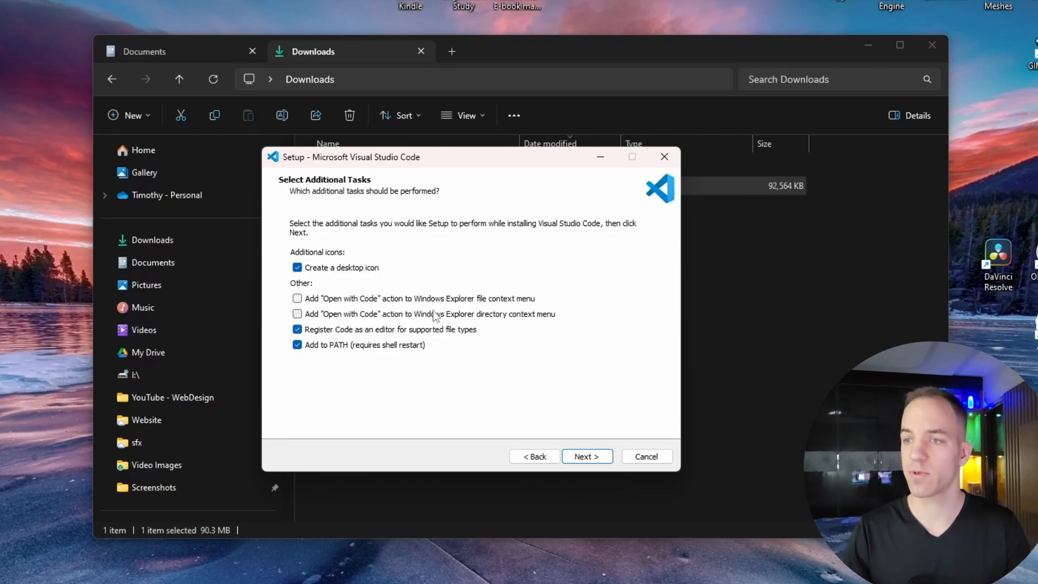
mouse_move(486, 325)
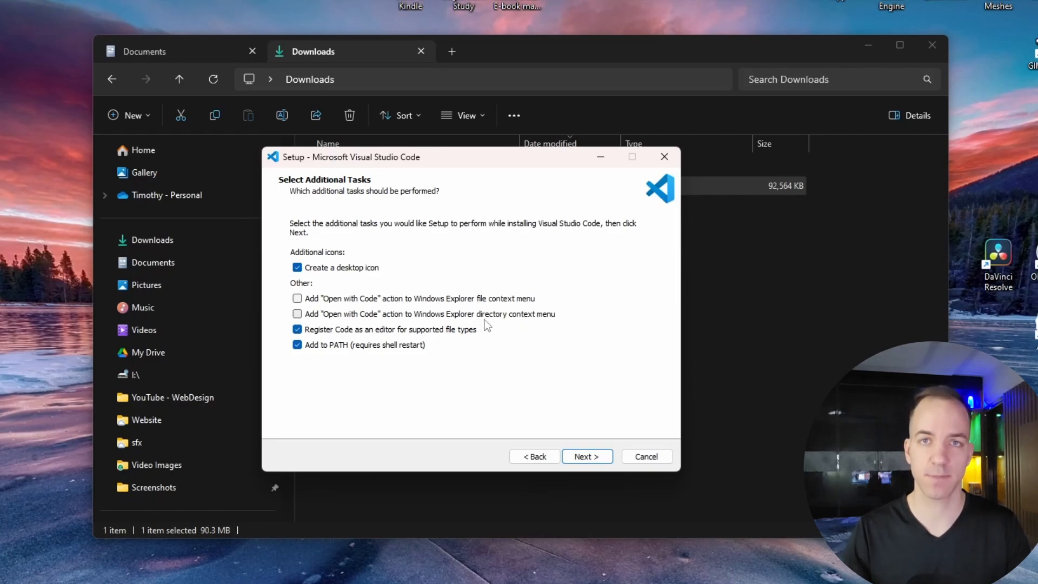
left_click(298, 314)
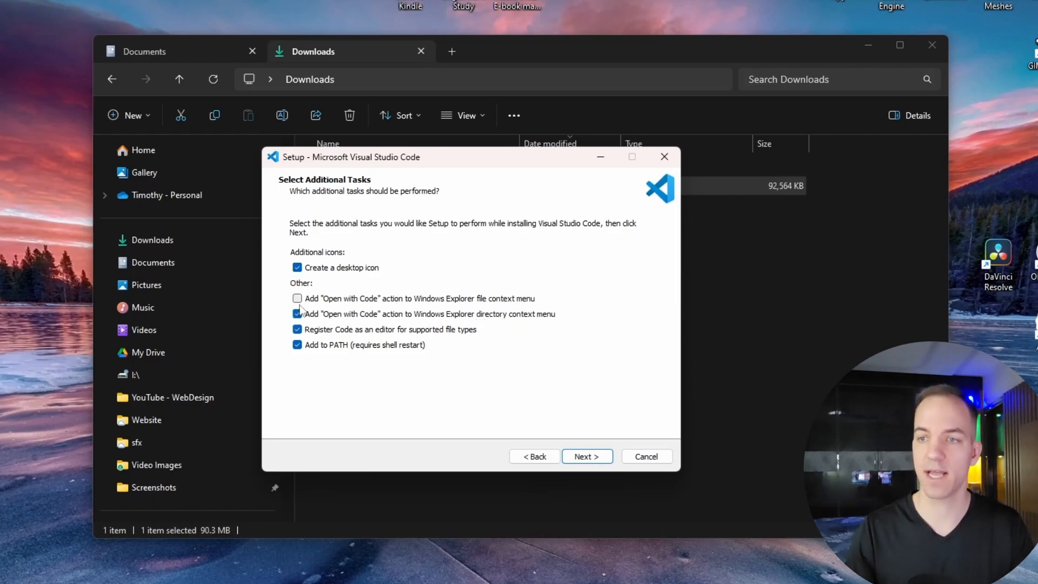
left_click(297, 298)
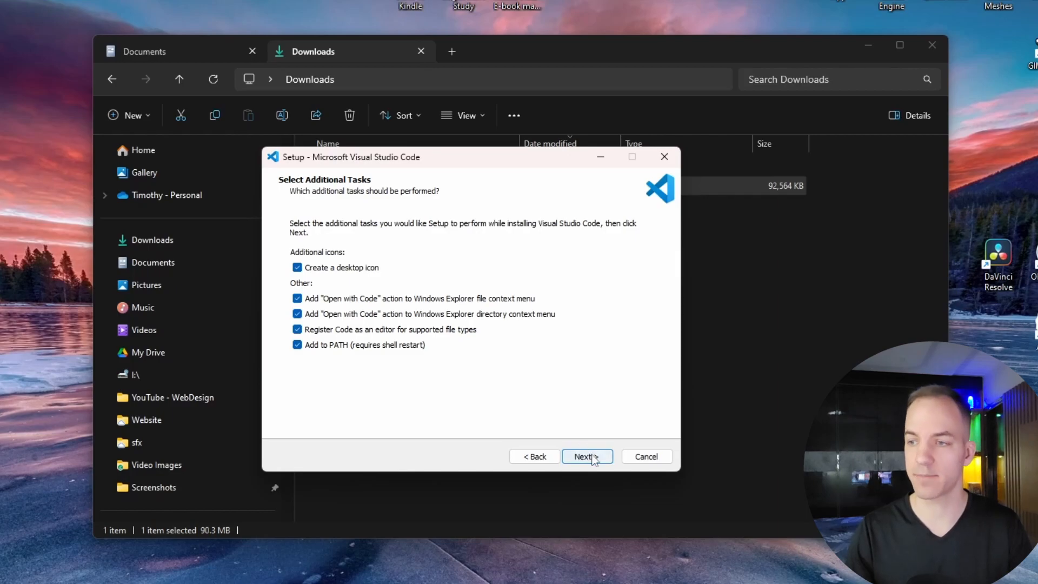
left_click(585, 457)
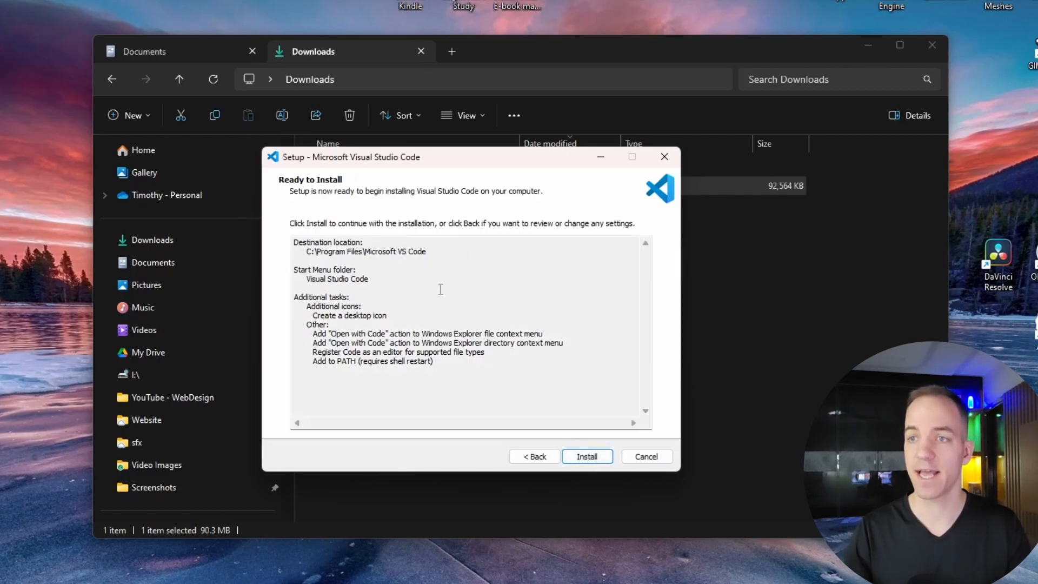
Run the installation and finish setup with 'Launch Visual Studio Code' left ticked.
left_click(586, 456)
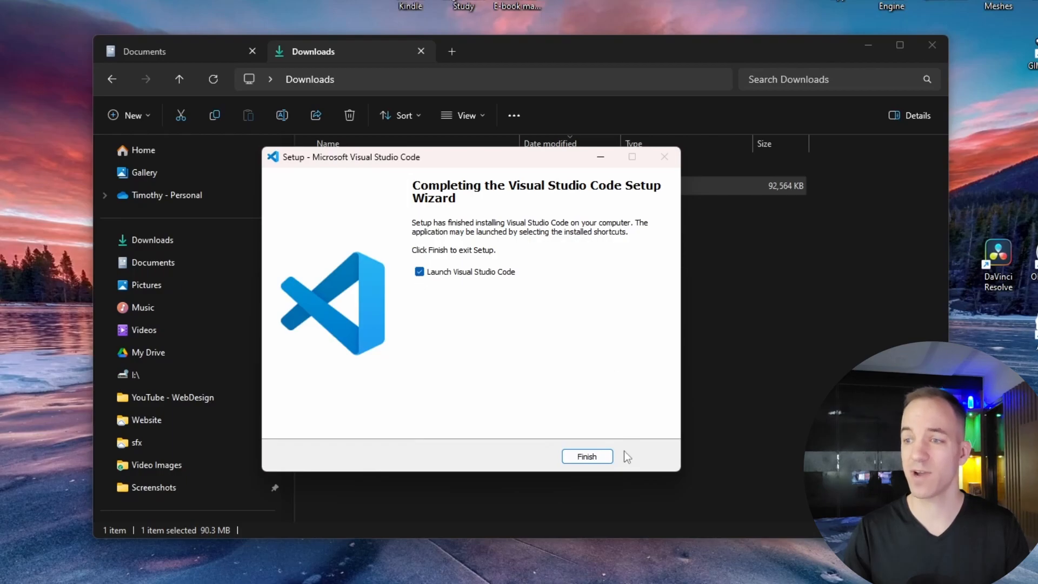
left_click(585, 457)
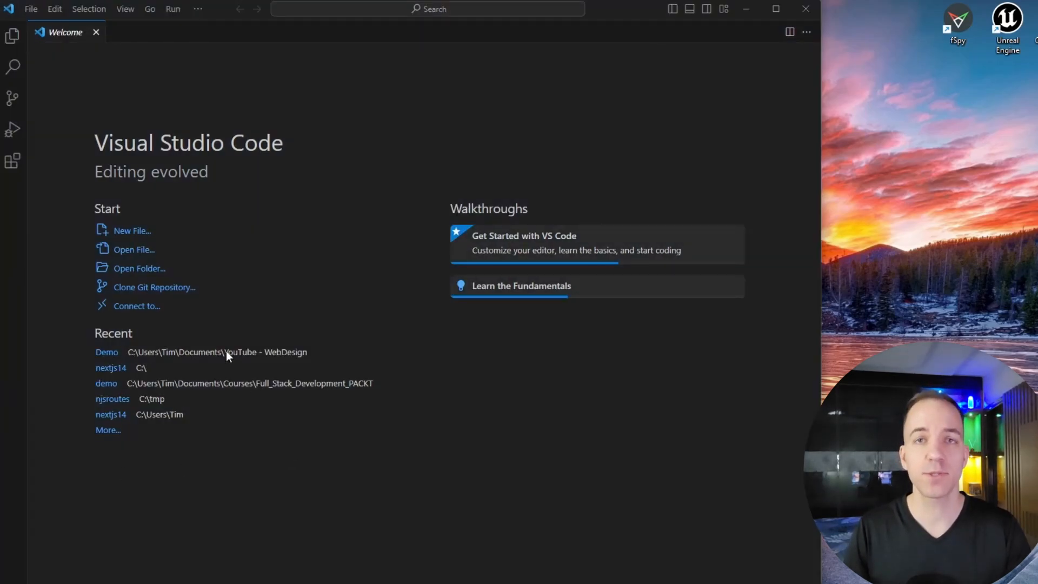
mouse_move(192, 252)
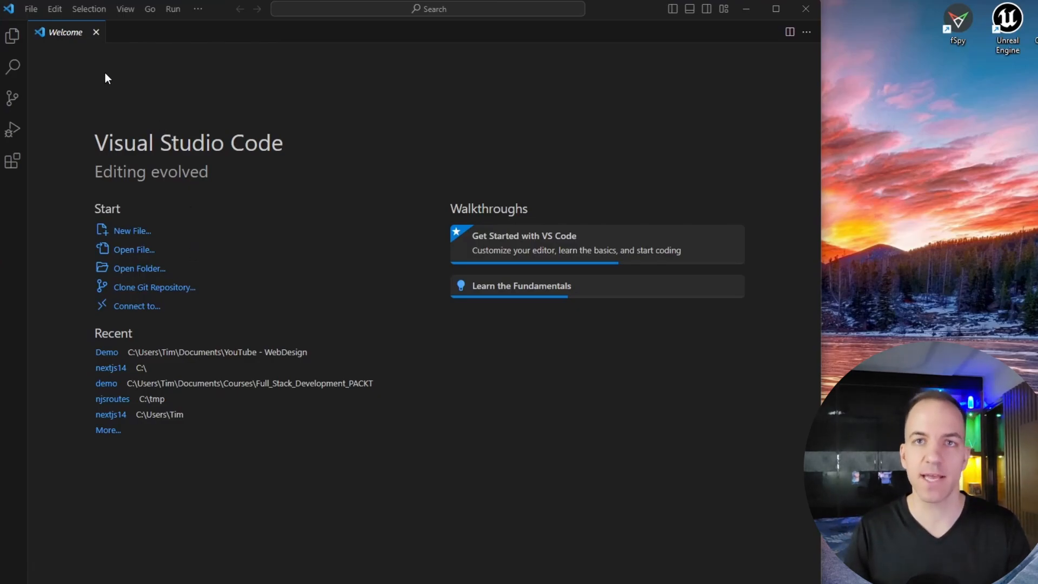
left_click(54, 9)
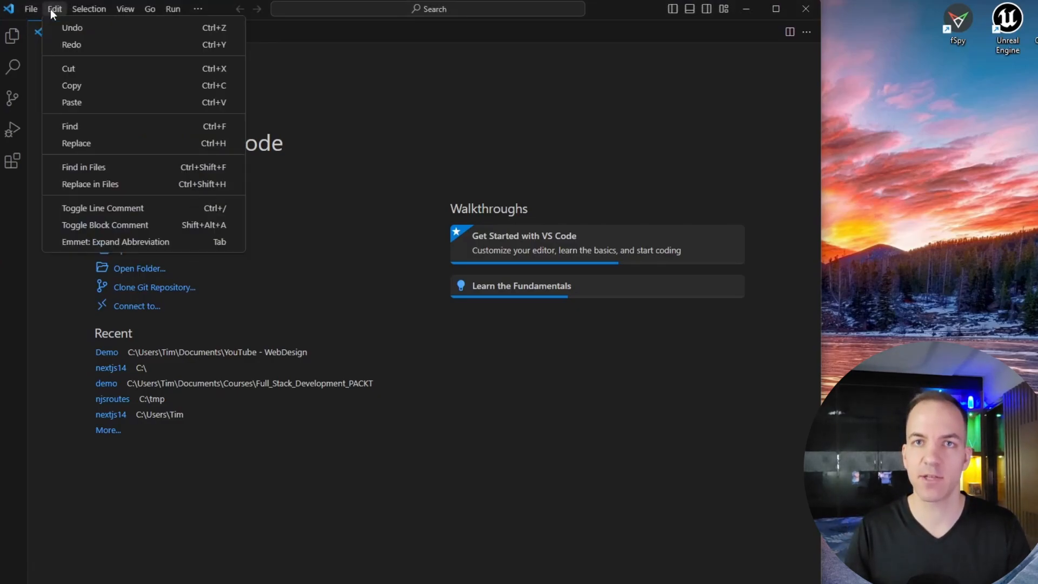
left_click(31, 9)
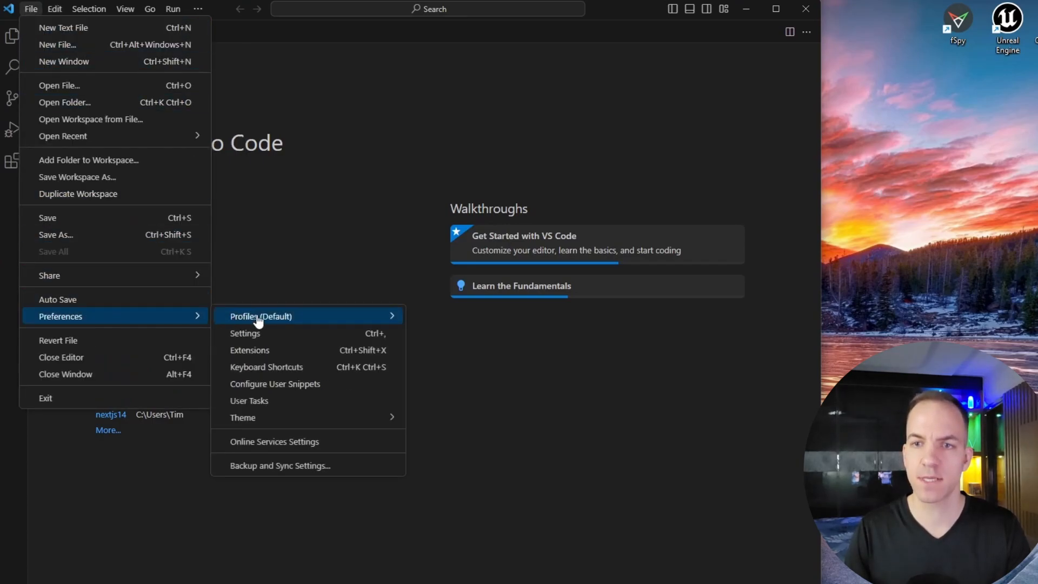
left_click(244, 333)
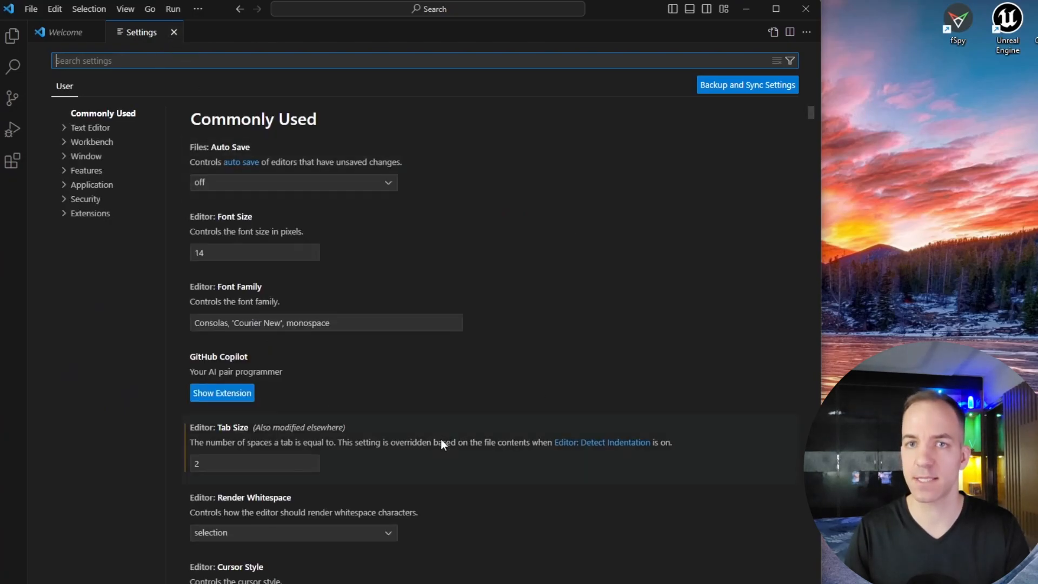
left_click(174, 32)
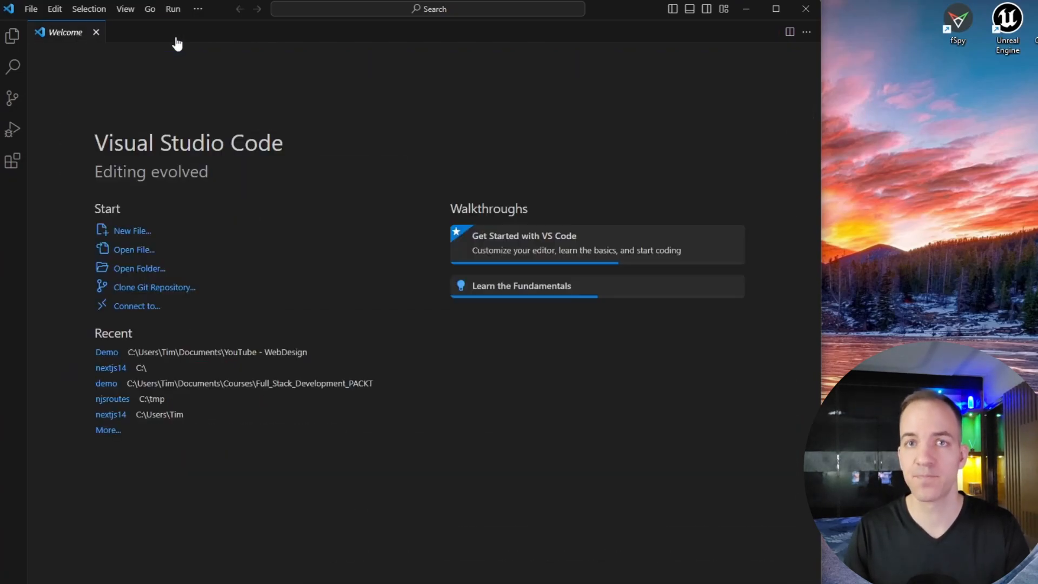
mouse_move(12, 35)
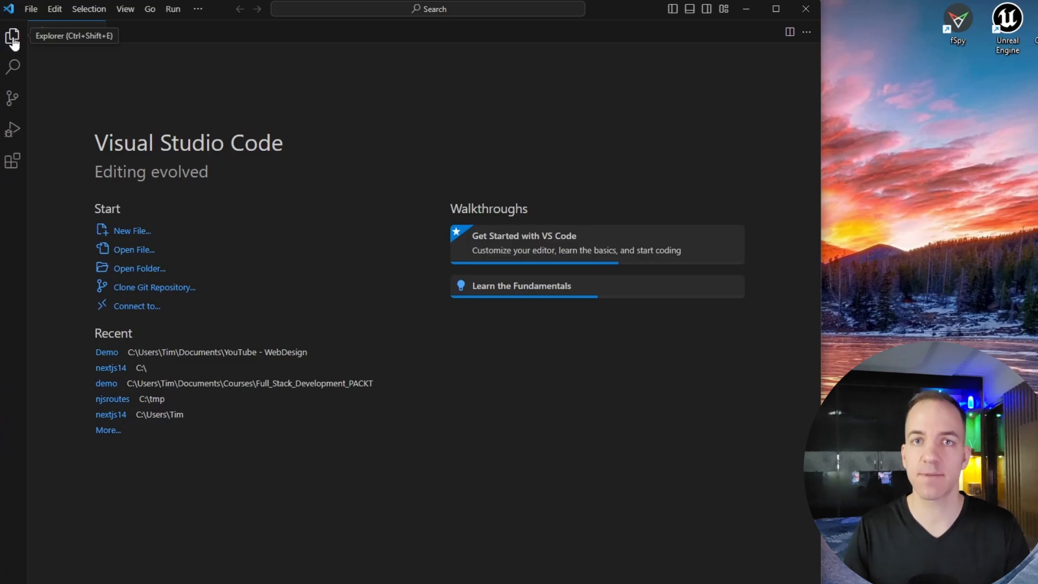
Show the Explorer sidebar, which reports no folder opened.
left_click(12, 36)
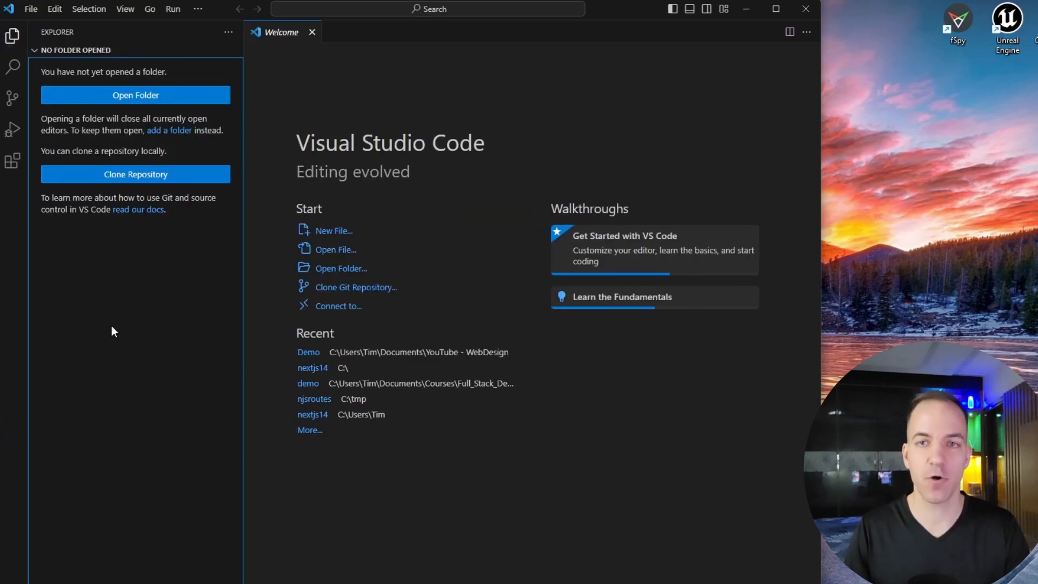
mouse_move(139, 253)
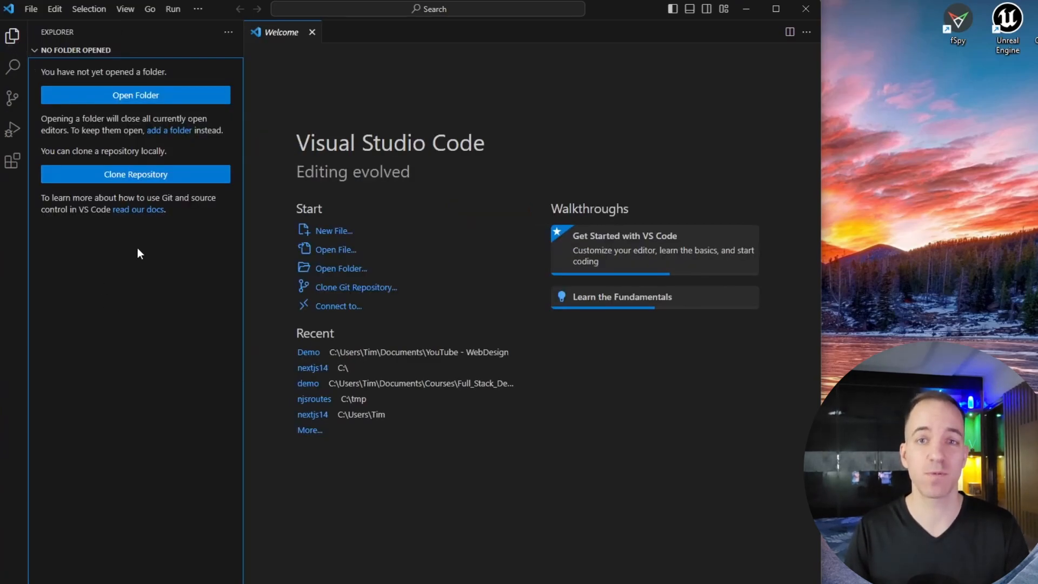
mouse_move(144, 188)
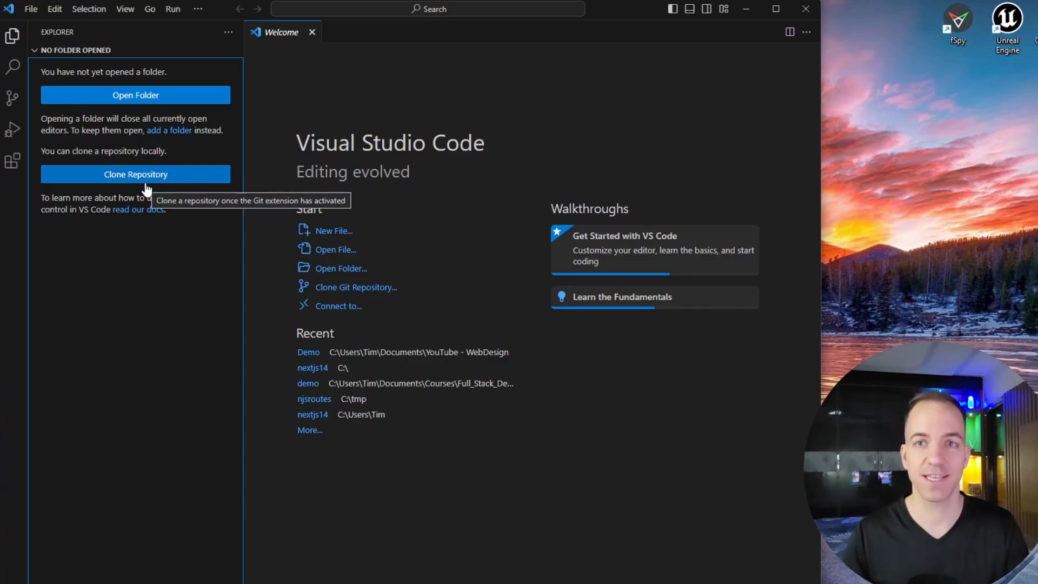
mouse_move(161, 101)
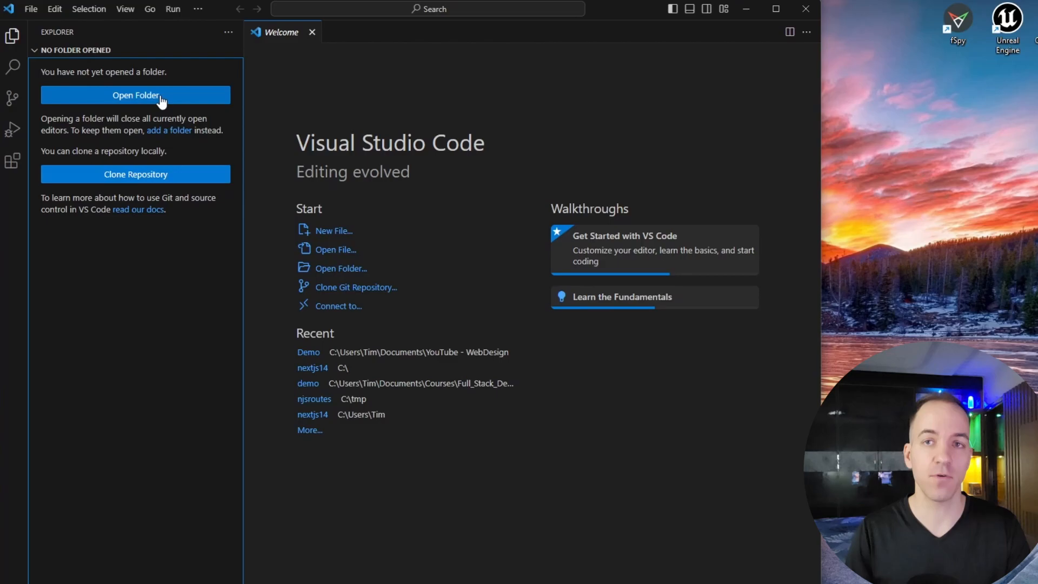
mouse_move(518, 419)
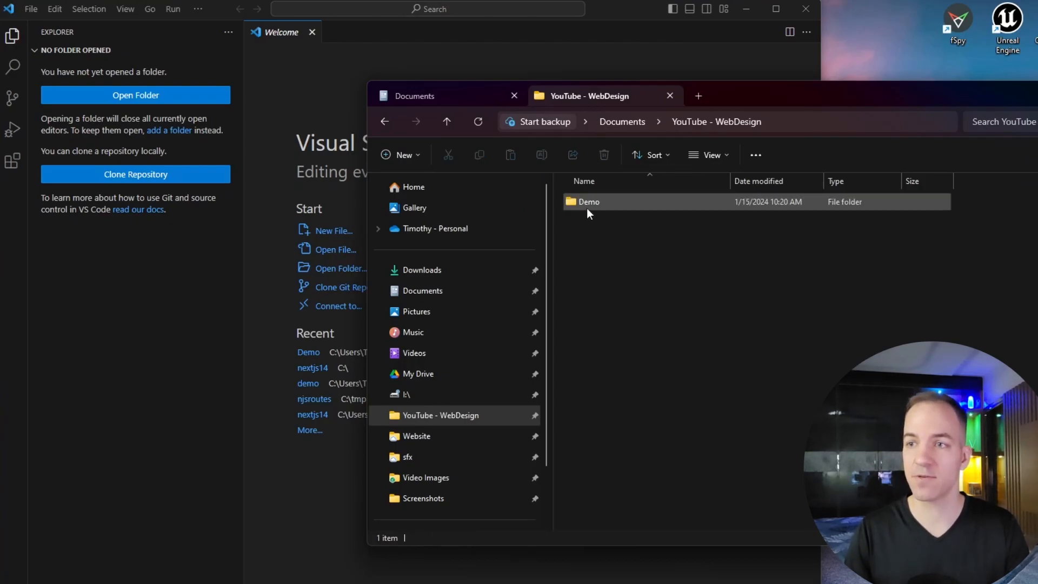
left_click(589, 201)
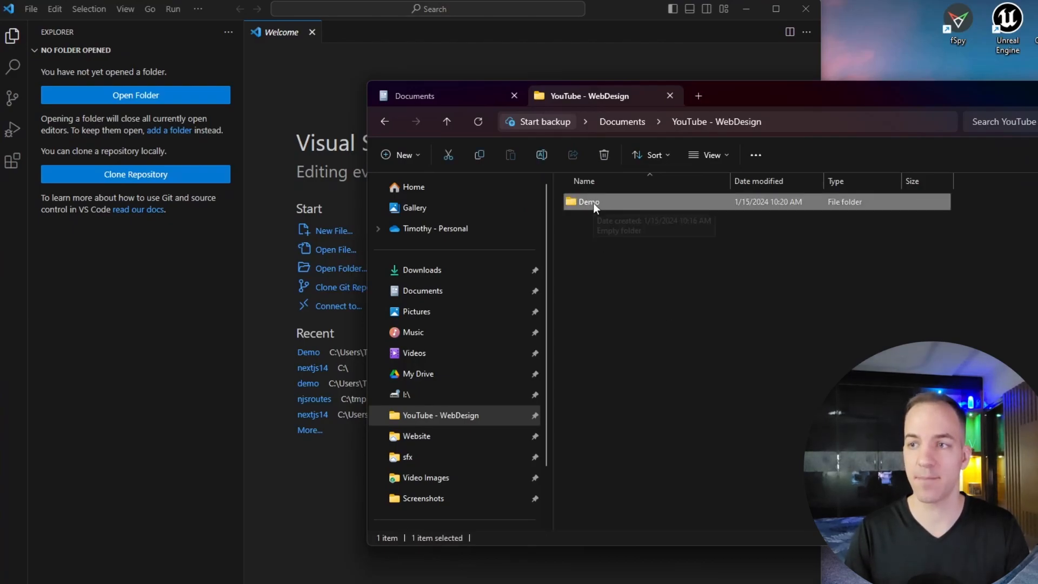
right_click(587, 202)
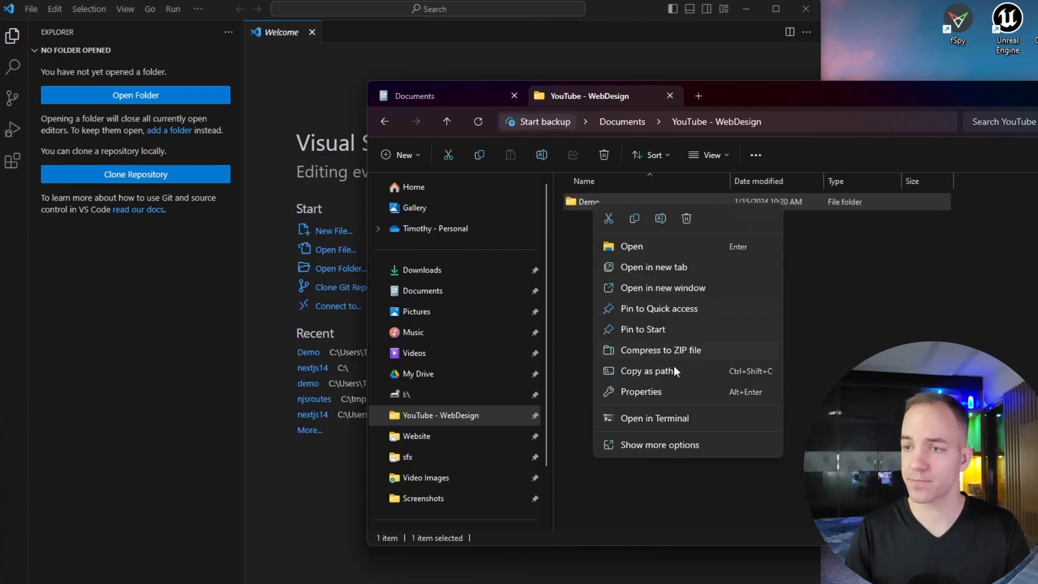
mouse_move(659, 444)
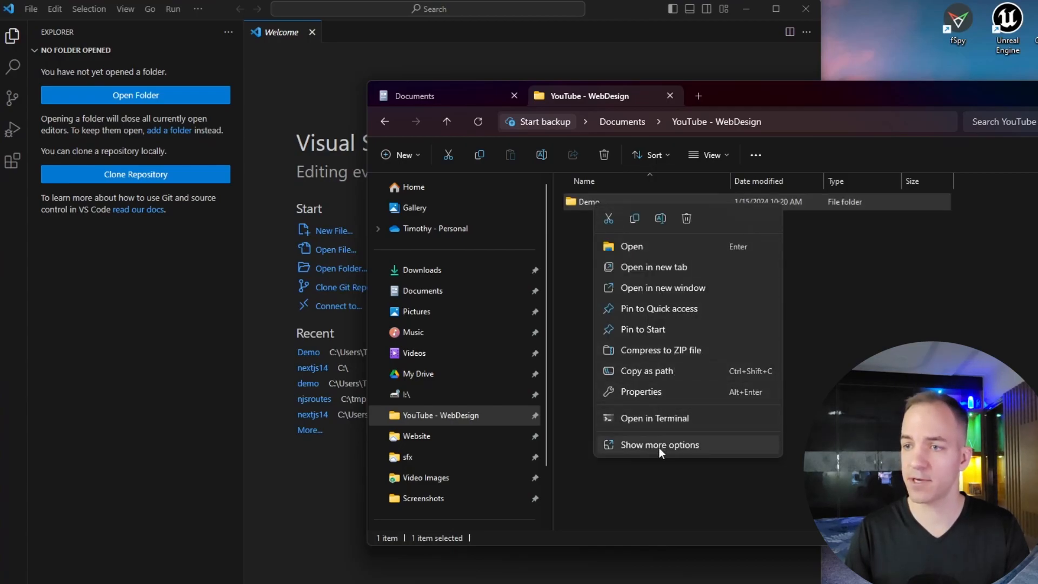
left_click(659, 444)
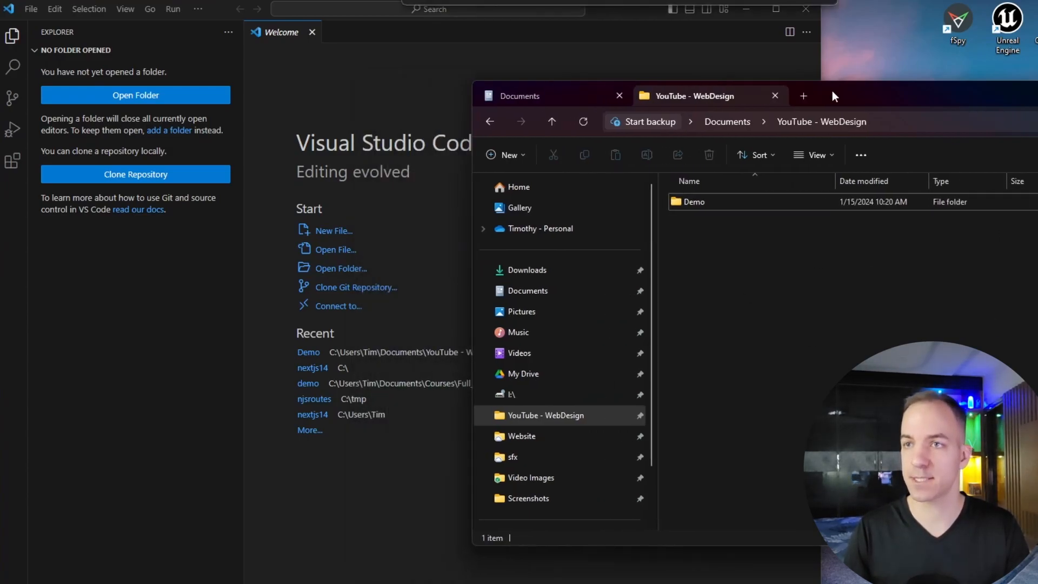
Drag the Demo folder from File Explorer onto VS Code to open it.
left_click(694, 201)
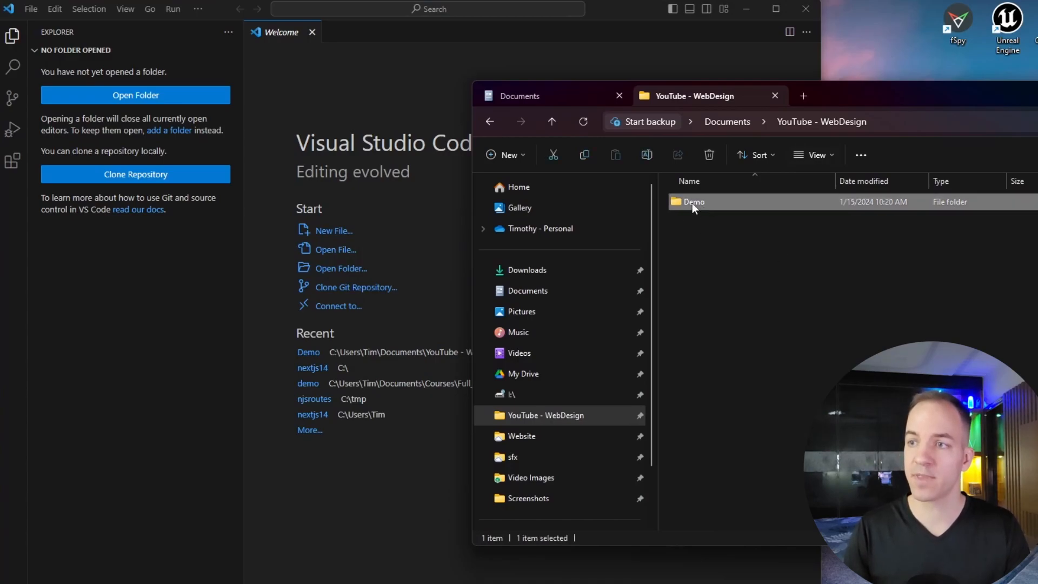
mouse_move(694, 201)
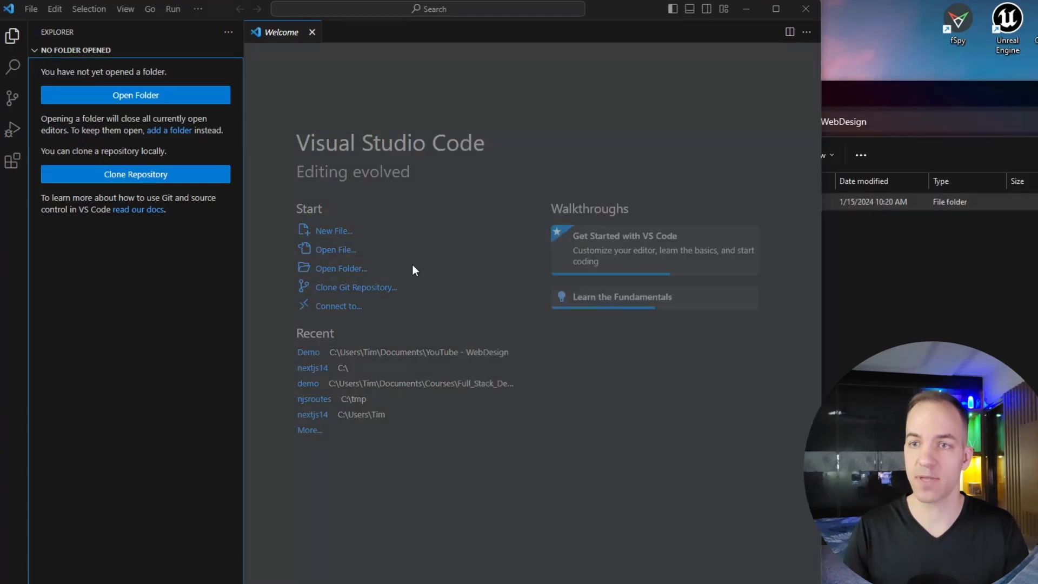
left_click(309, 352)
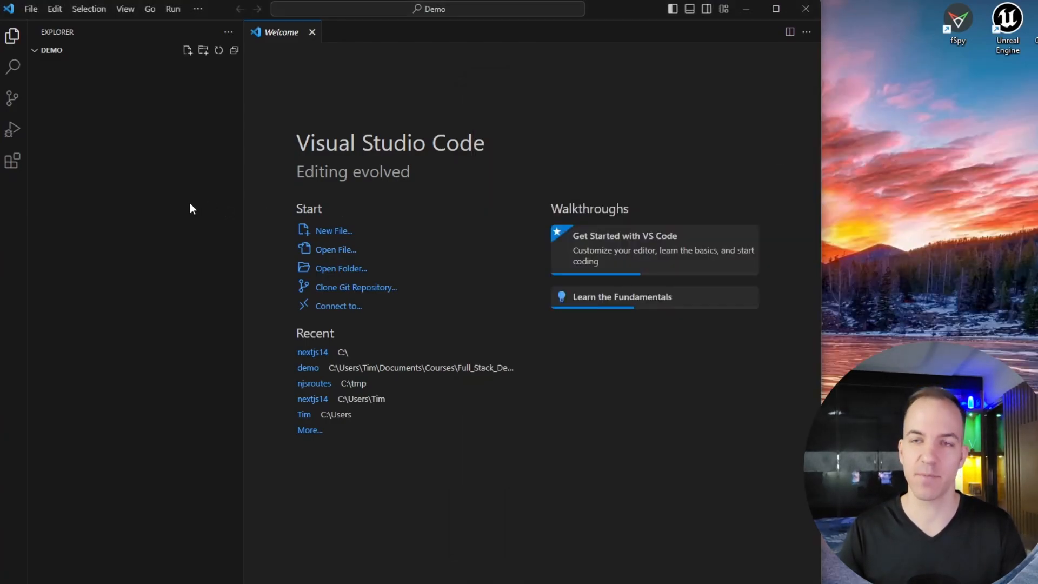
mouse_move(188, 51)
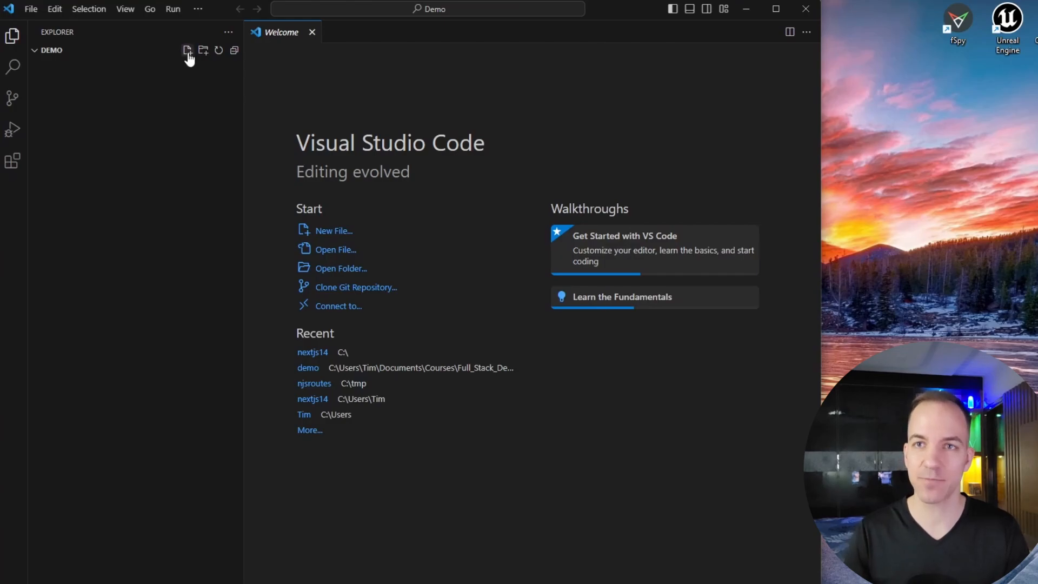
mouse_move(188, 50)
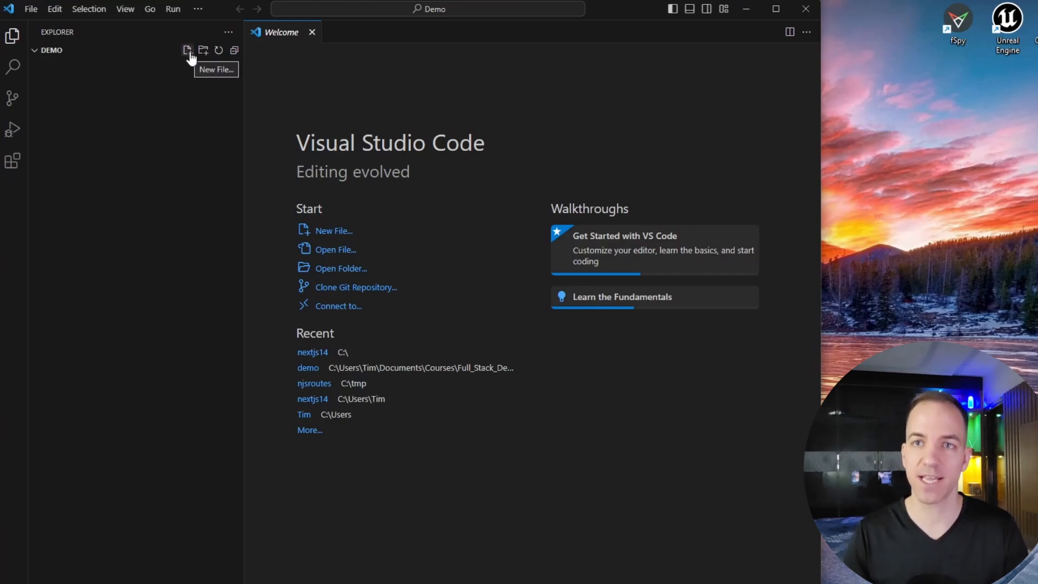
mouse_move(203, 50)
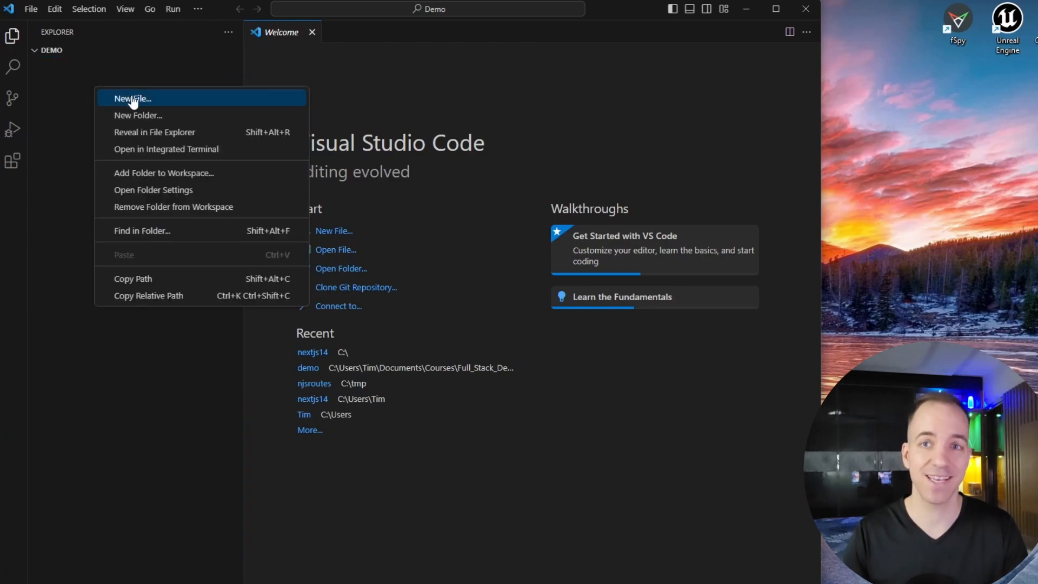
Create index.html, style.css and script.js as new files in the Demo folder.
left_click(131, 98)
type("index.html")
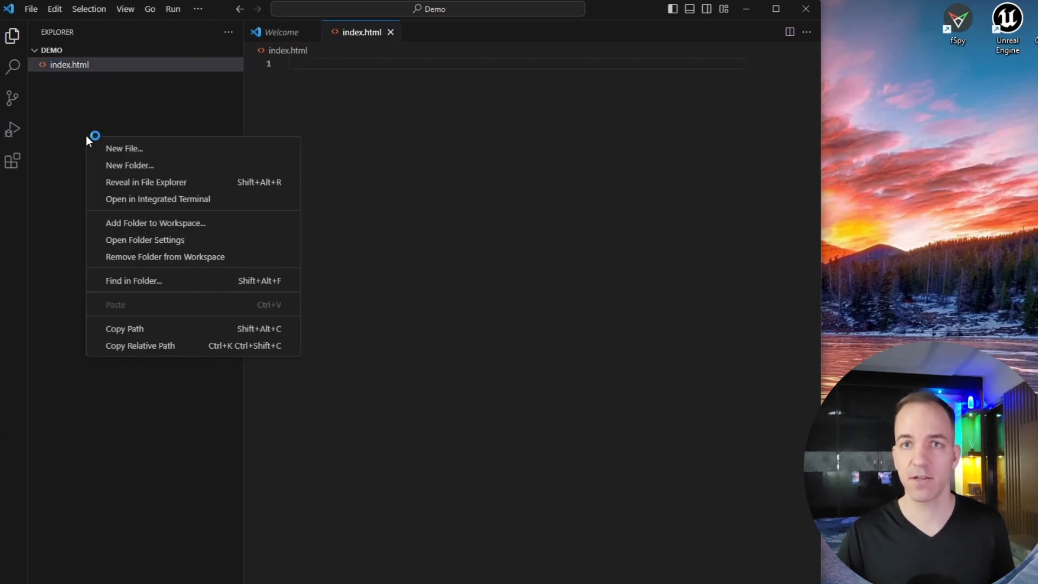
left_click(124, 147)
type("style.css")
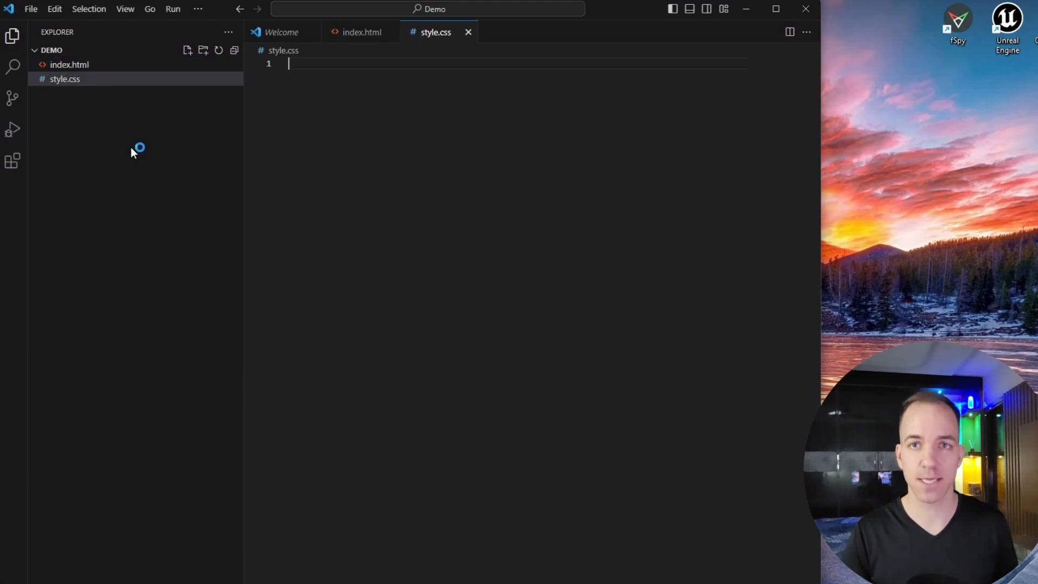
right_click(137, 147)
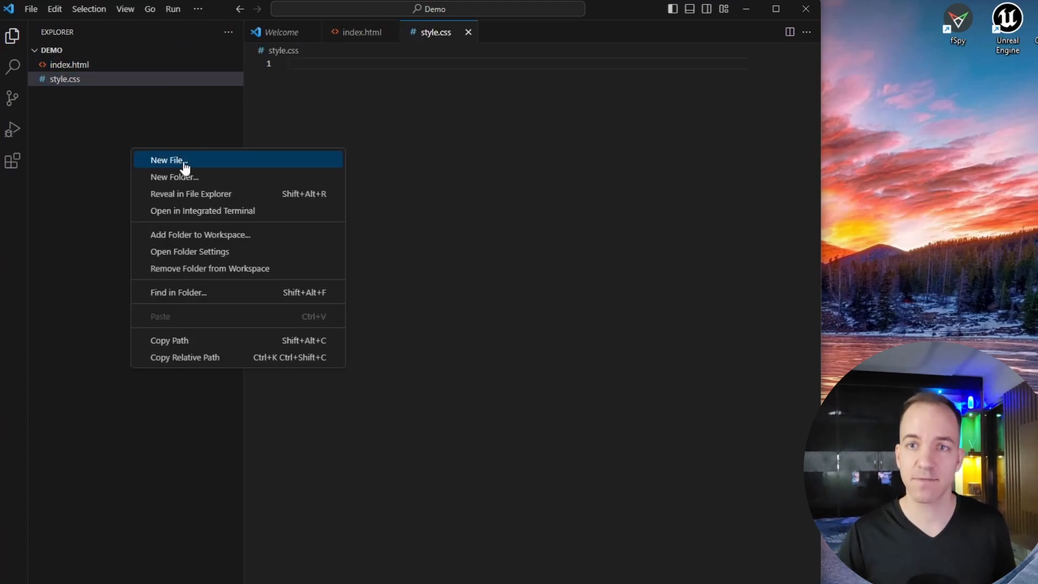
left_click(168, 160)
type("script.js")
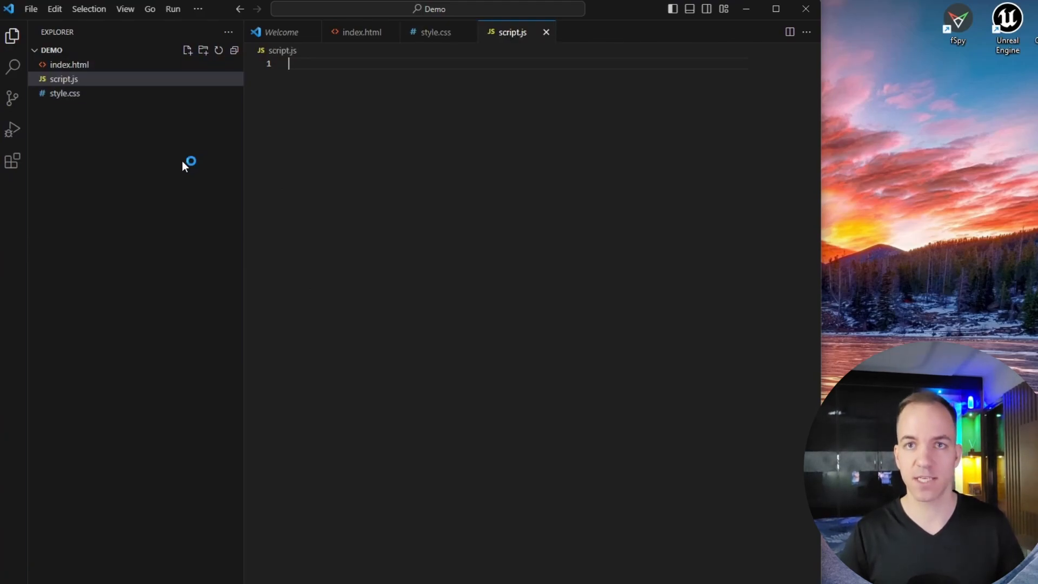
mouse_move(83, 78)
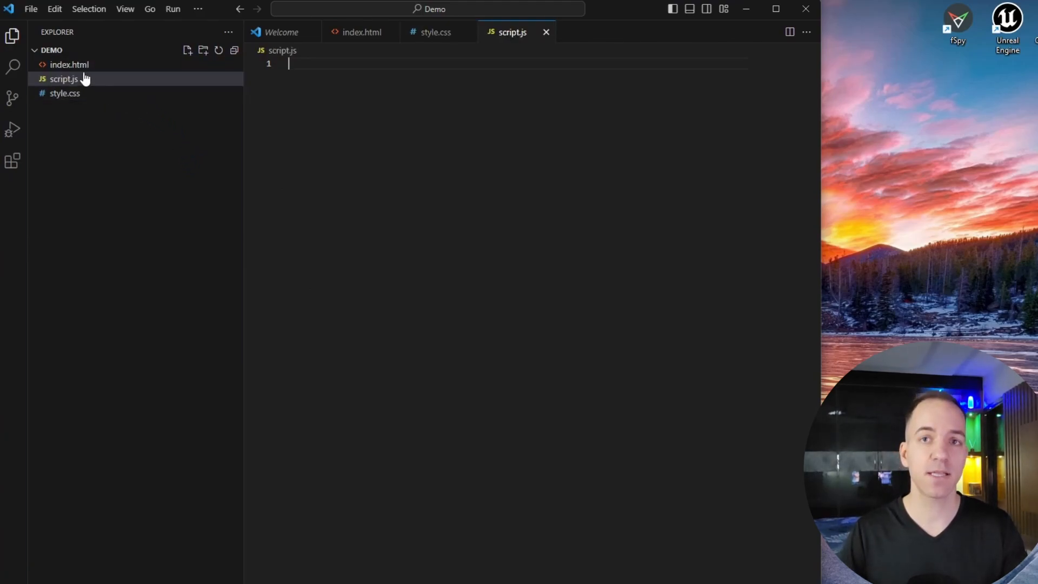
mouse_move(98, 89)
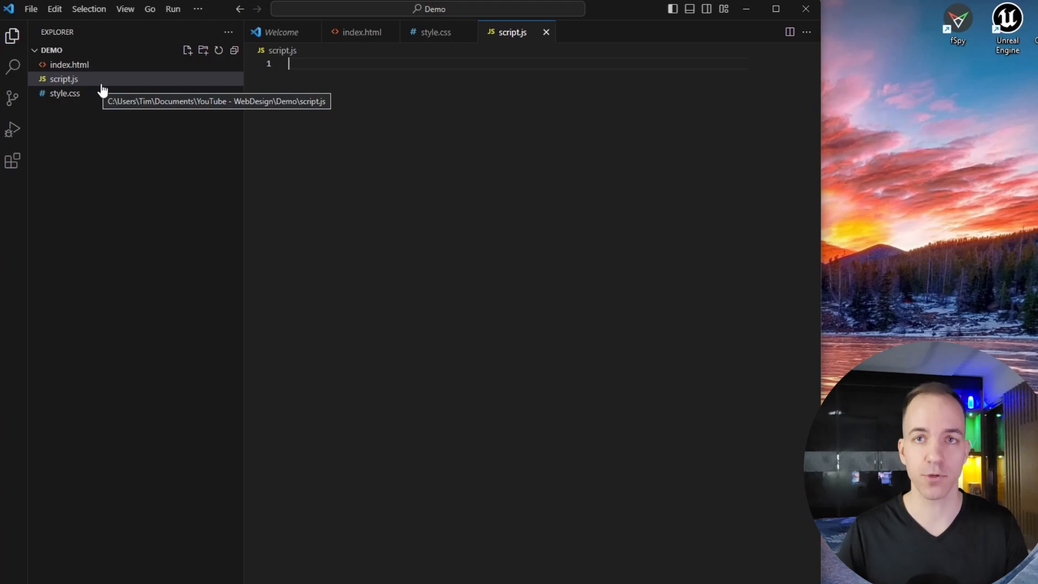
Open index.html, style.css and script.js in the editor in turn.
left_click(69, 65)
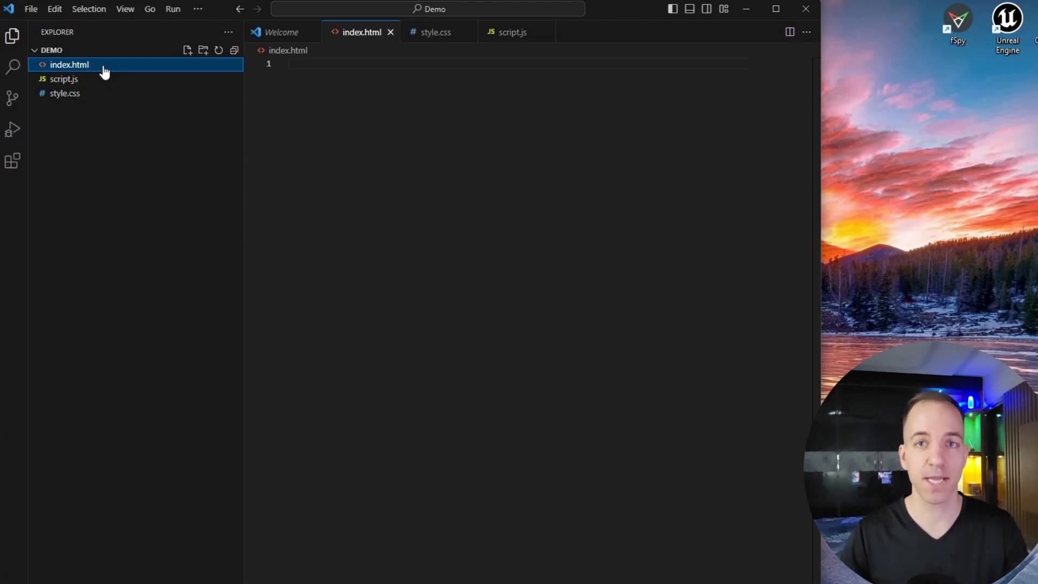
left_click(65, 92)
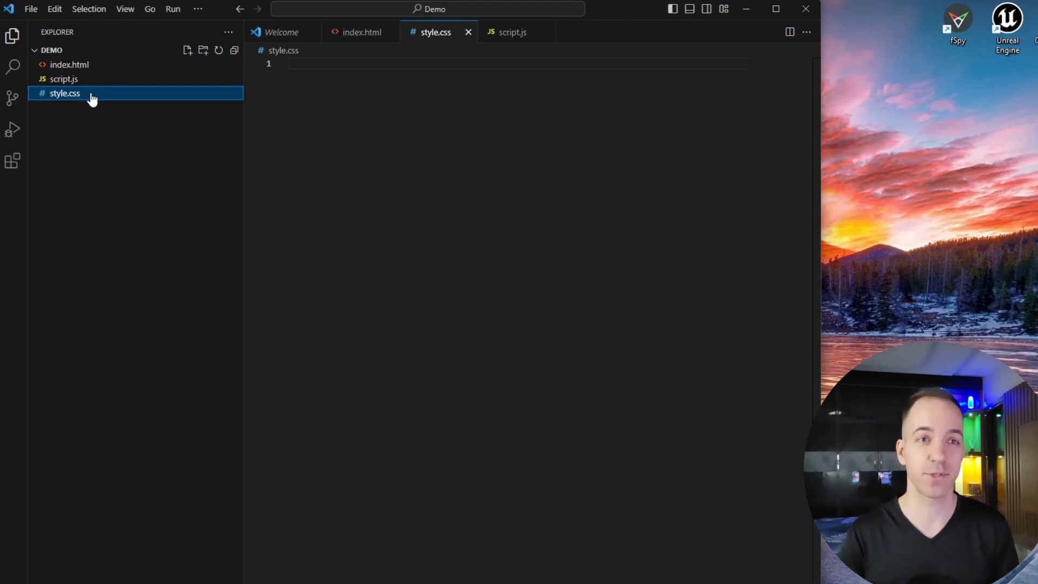
mouse_move(97, 79)
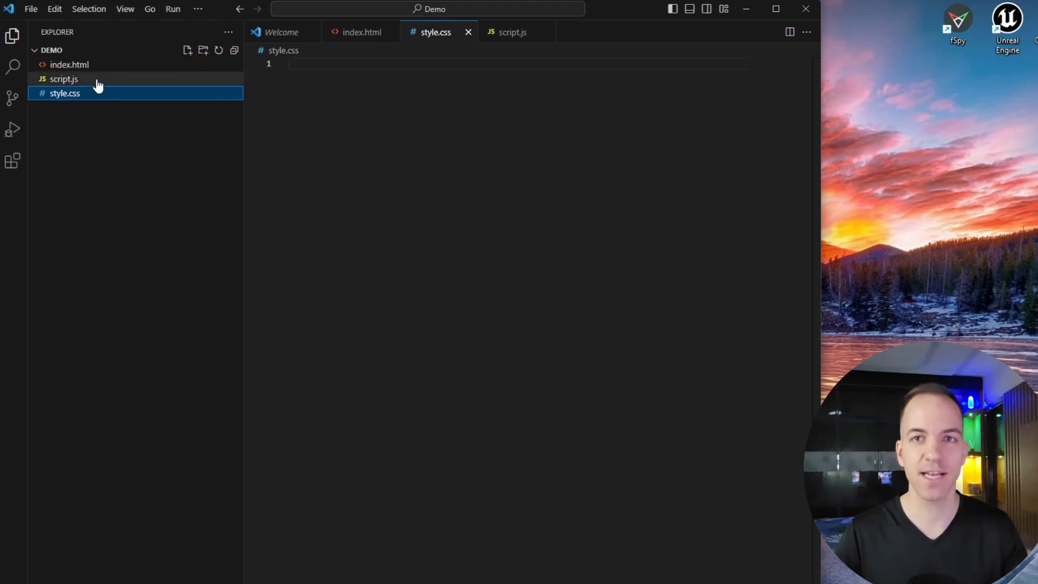
left_click(64, 79)
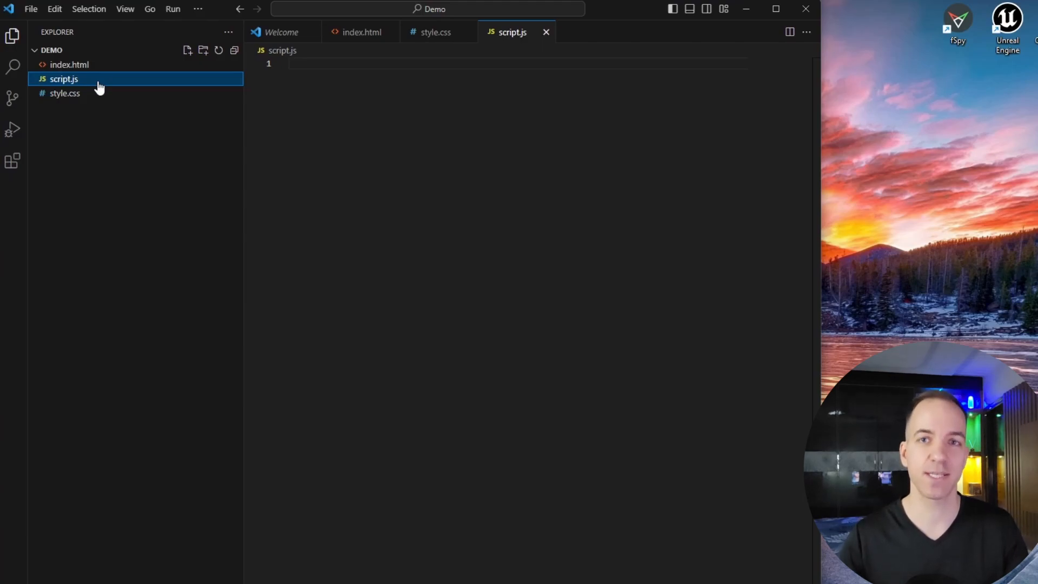
mouse_move(139, 92)
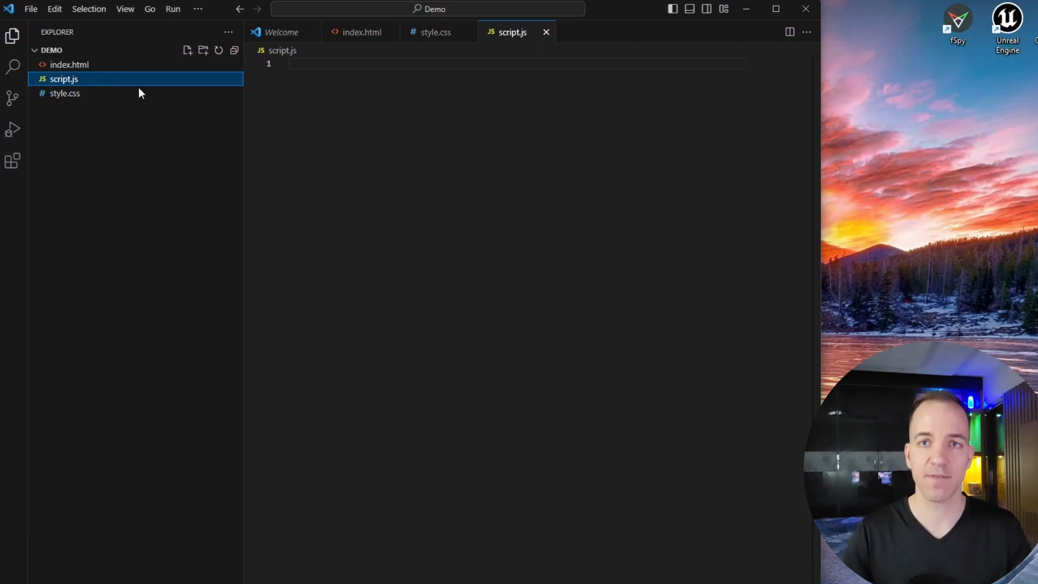
mouse_move(131, 127)
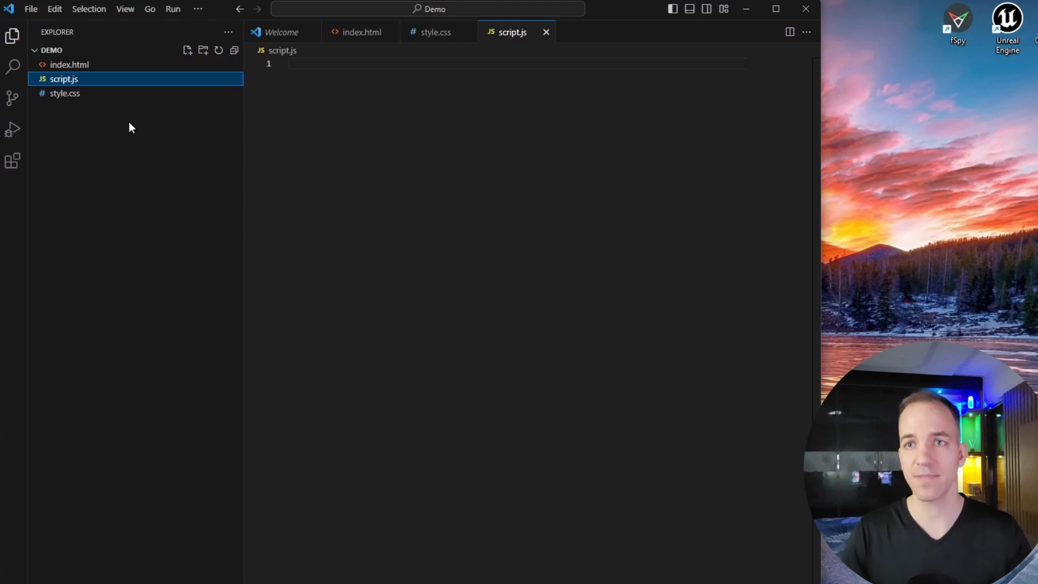
mouse_move(69, 64)
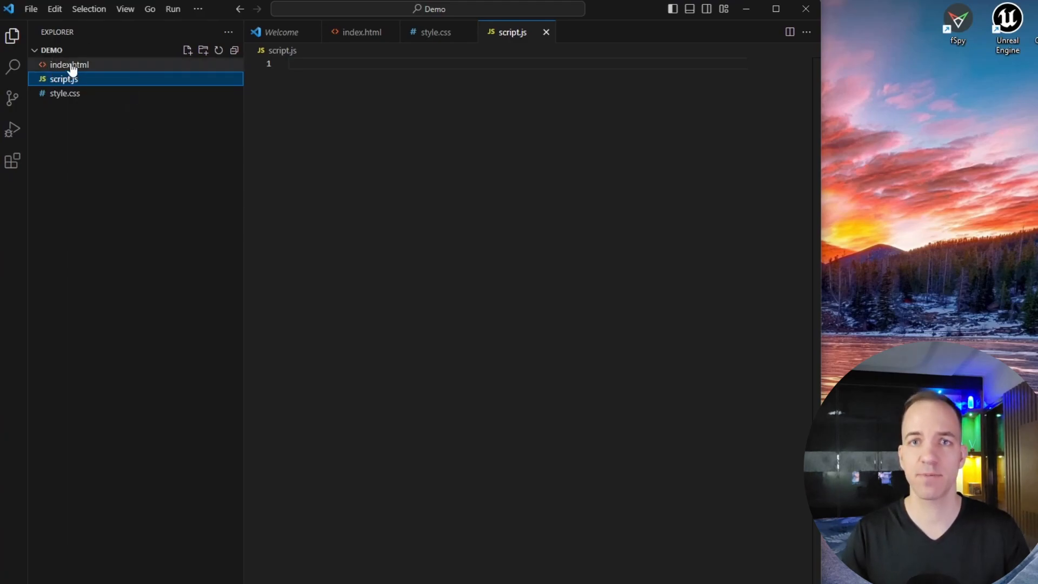
mouse_move(78, 44)
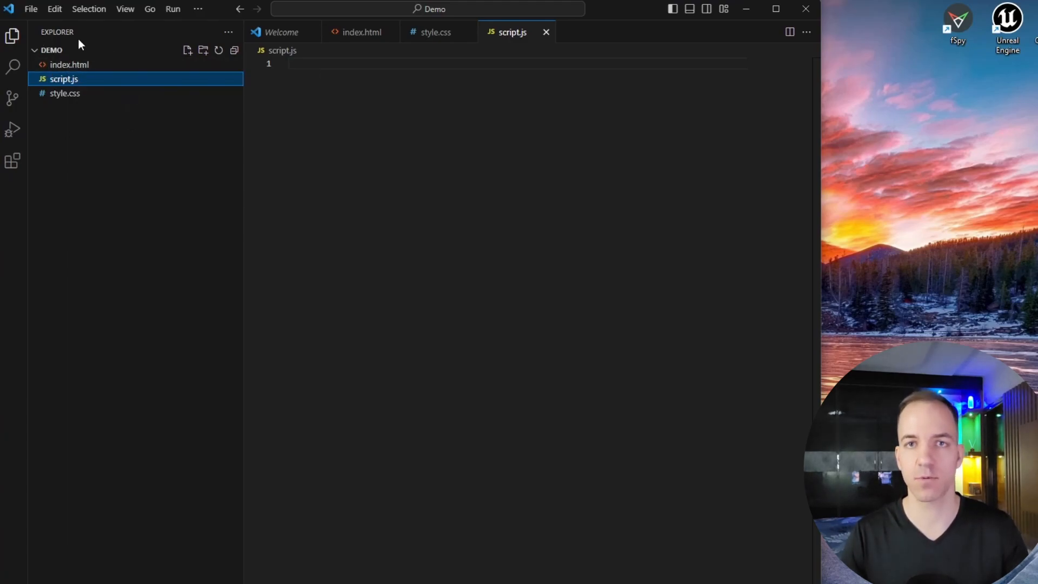
Tour the Search, Source Control, Run and Debug, and Extensions views.
left_click(13, 66)
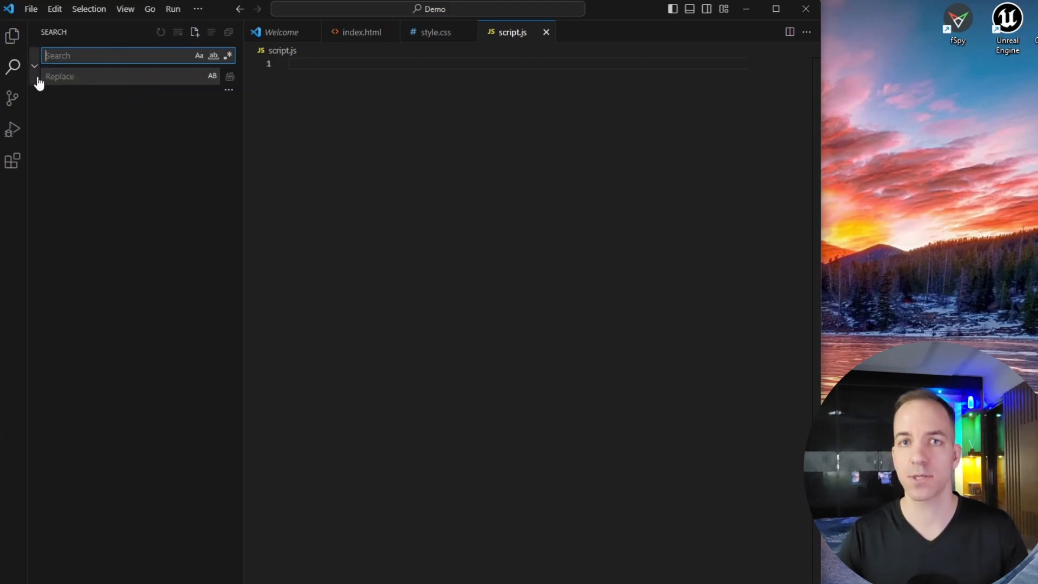
left_click(12, 98)
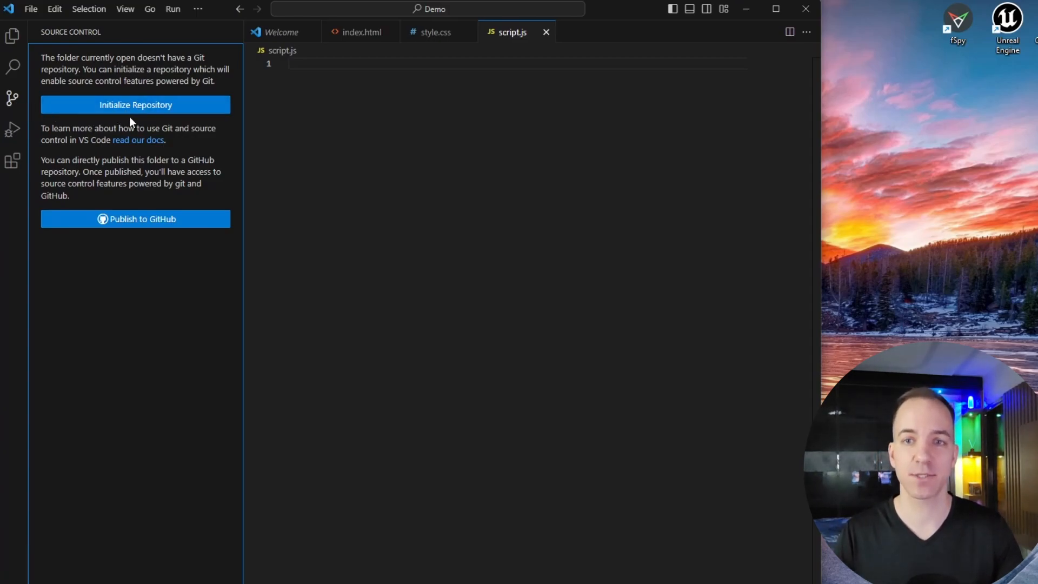
mouse_move(189, 218)
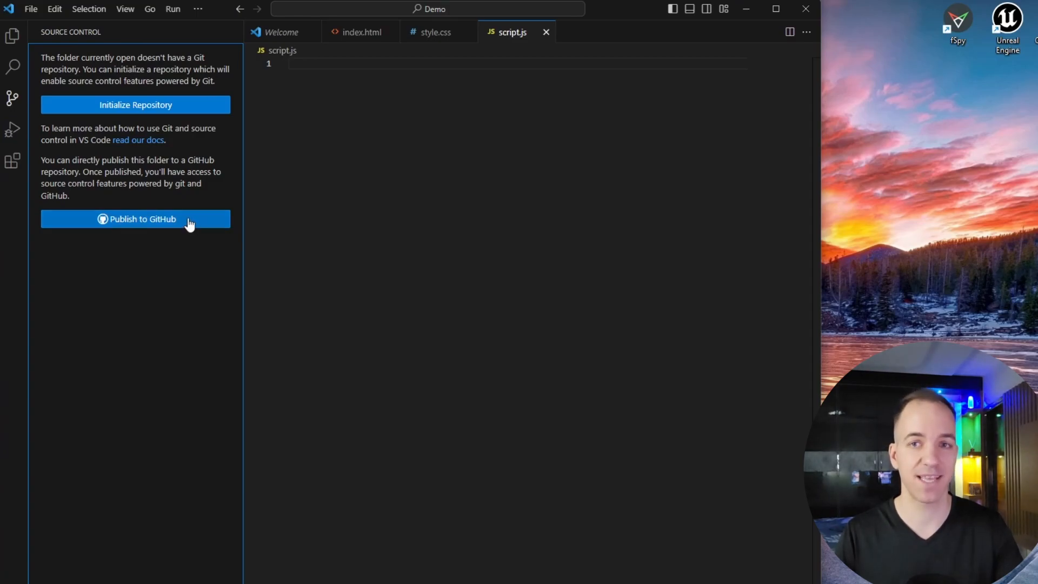
mouse_move(190, 218)
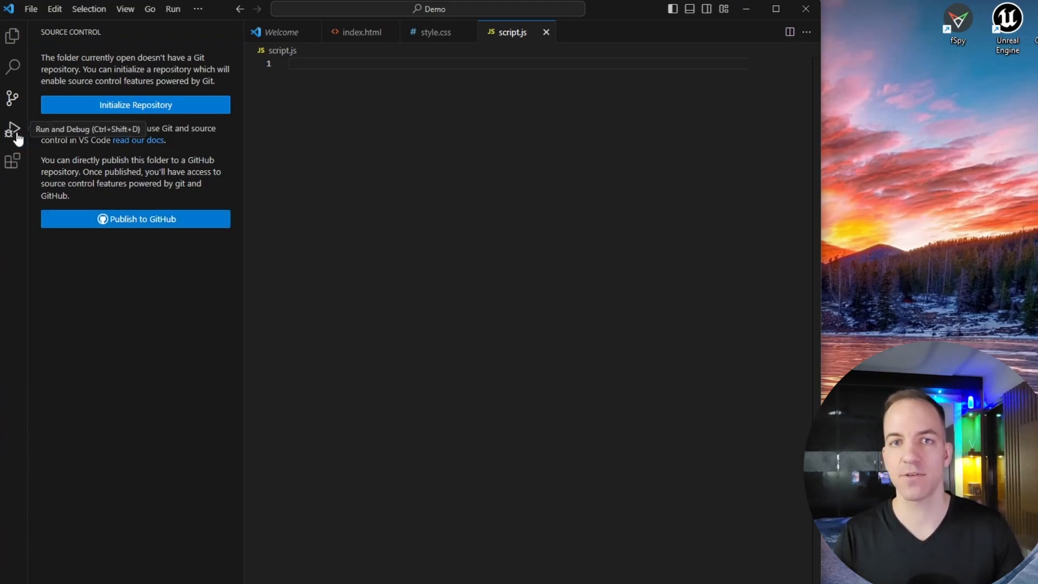
left_click(12, 129)
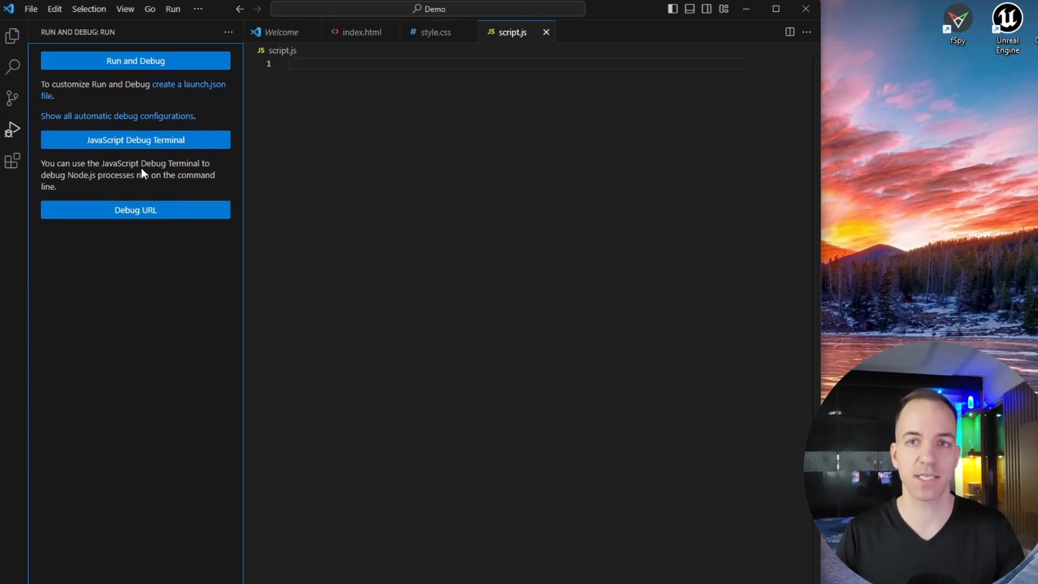
mouse_move(135, 139)
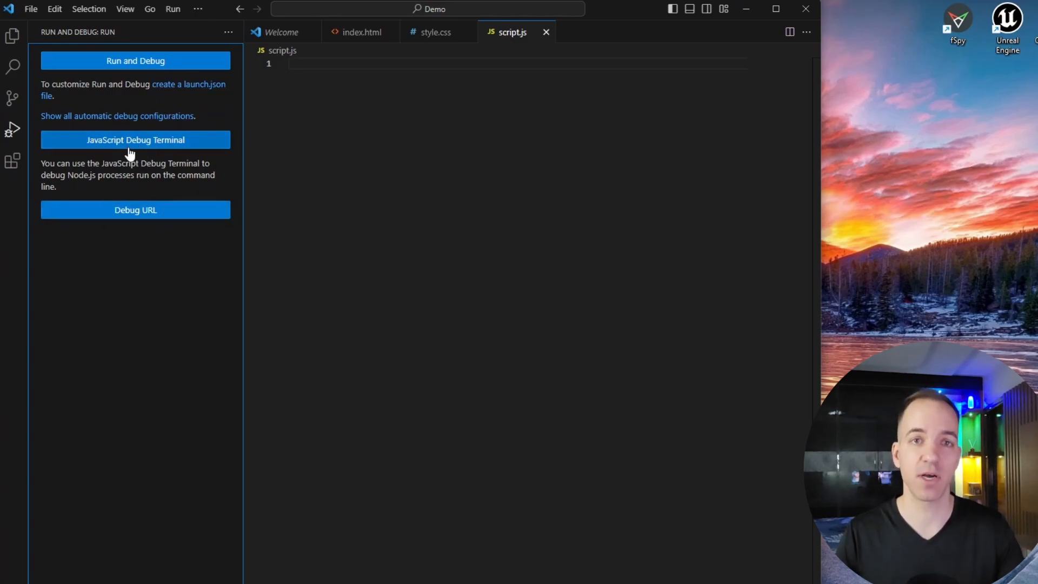
mouse_move(131, 195)
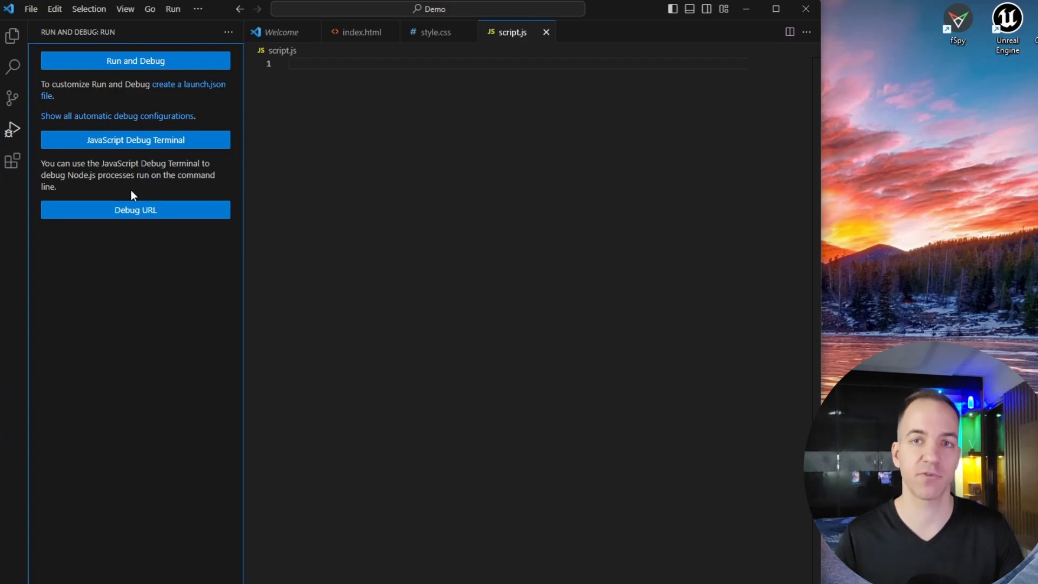
left_click(12, 161)
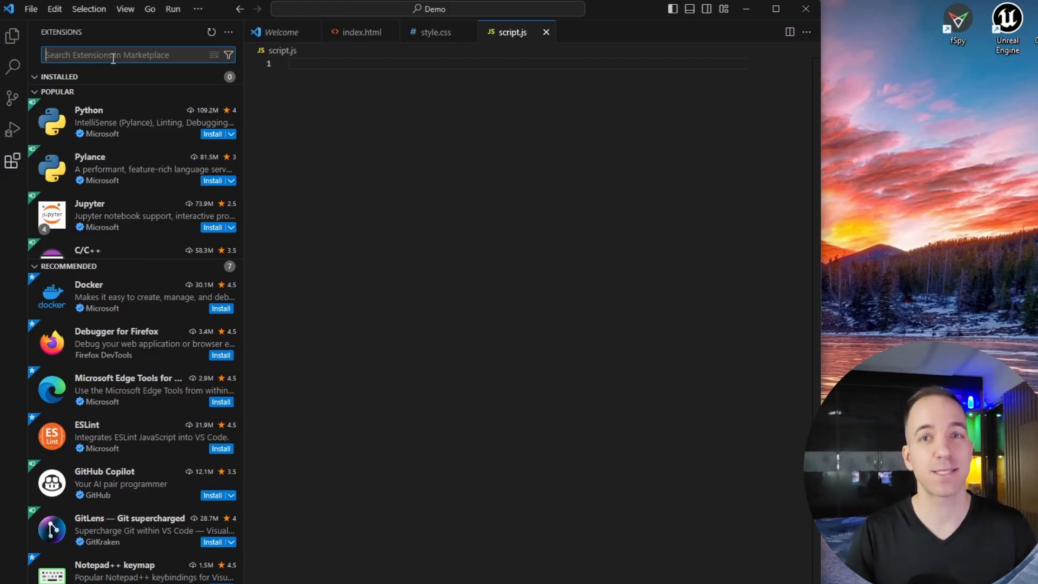
mouse_move(428, 32)
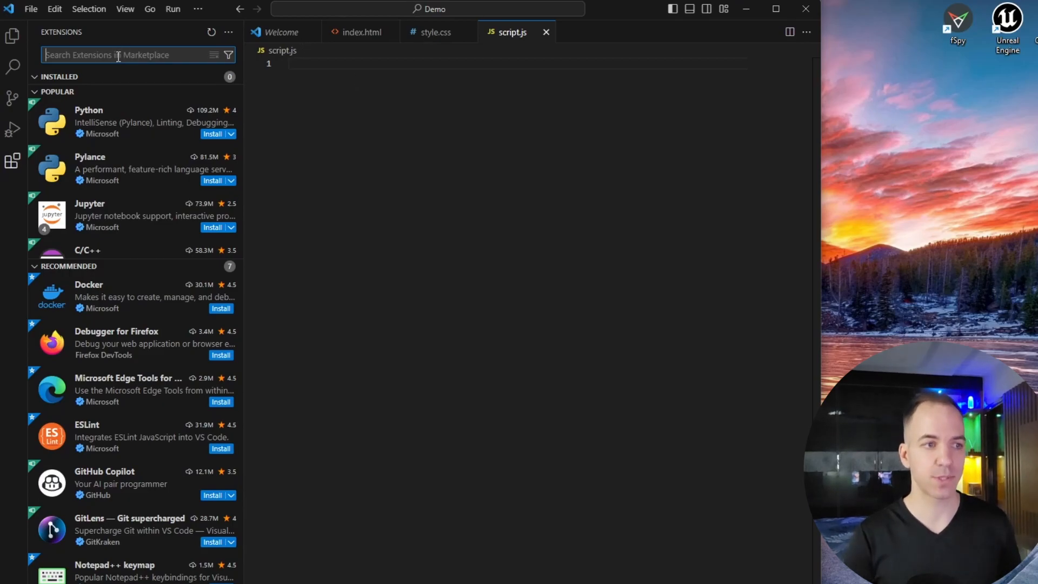
Find and install the Live Server extension by Ritwick Dey, then return to Explorer.
type("live")
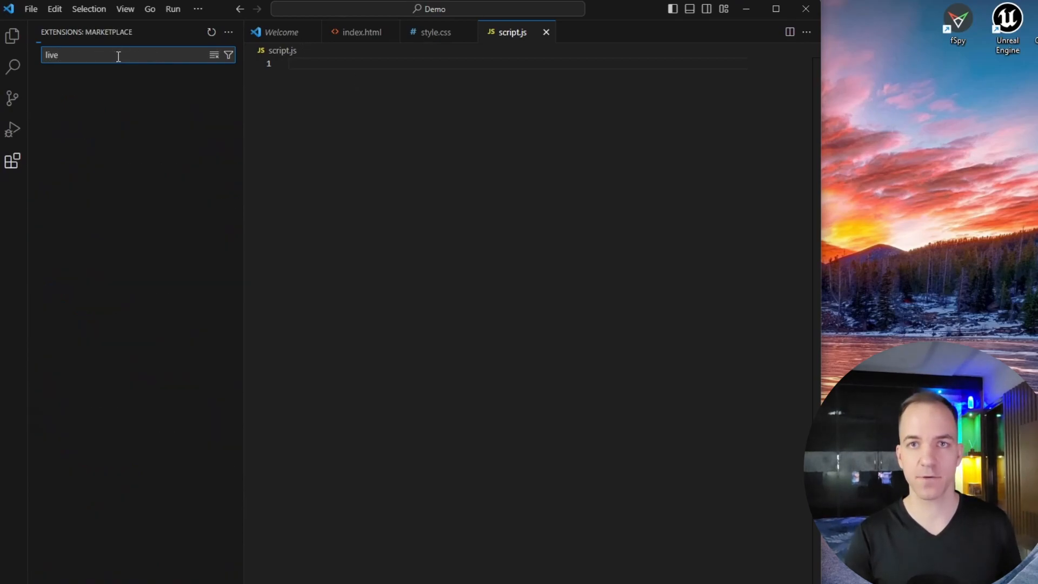
type("server")
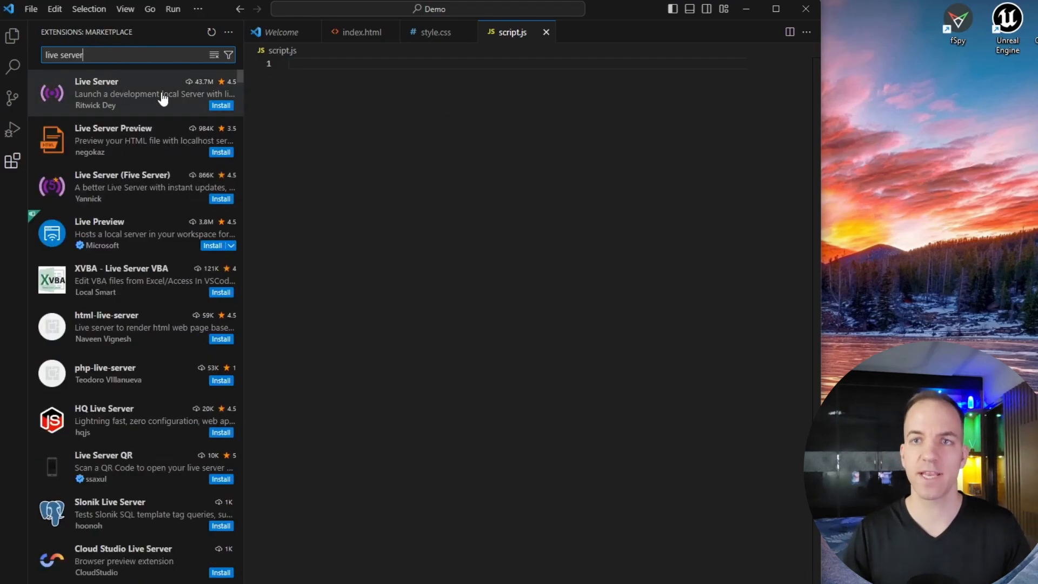
left_click(220, 105)
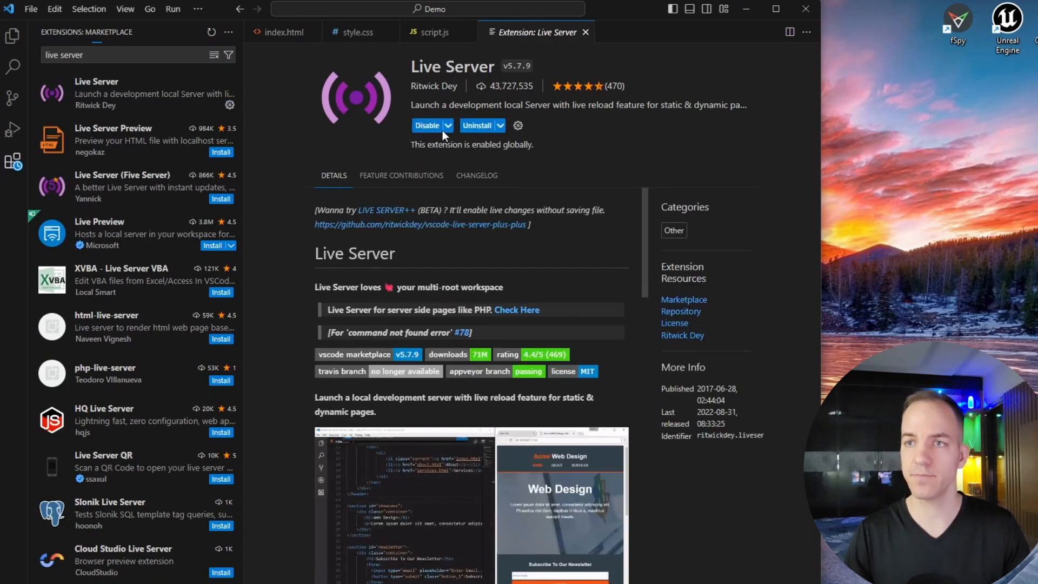
left_click(13, 35)
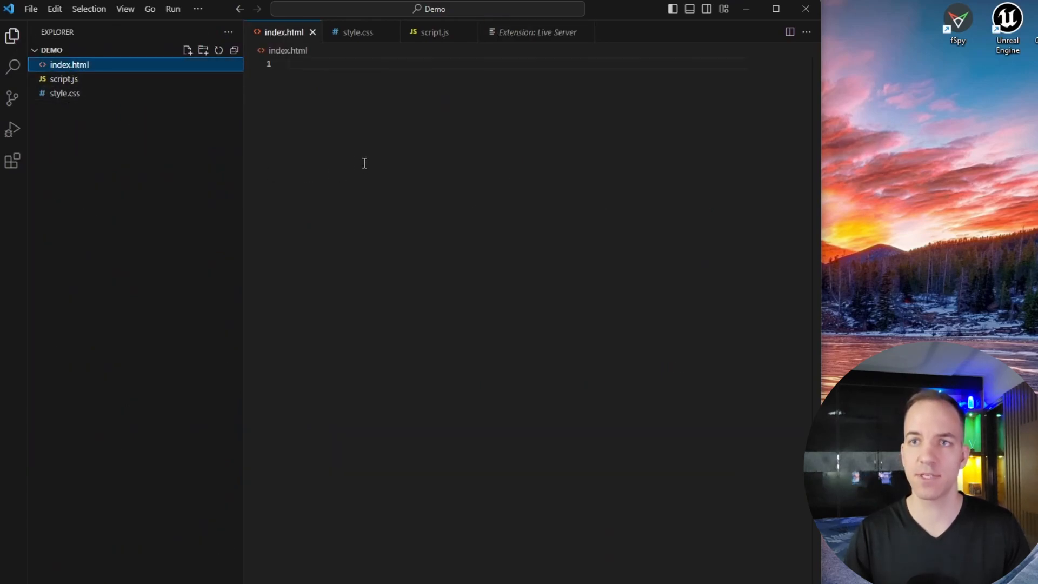
Generate an HTML skeleton in index.html with 'Test for Demo' typed in the body.
type("!")
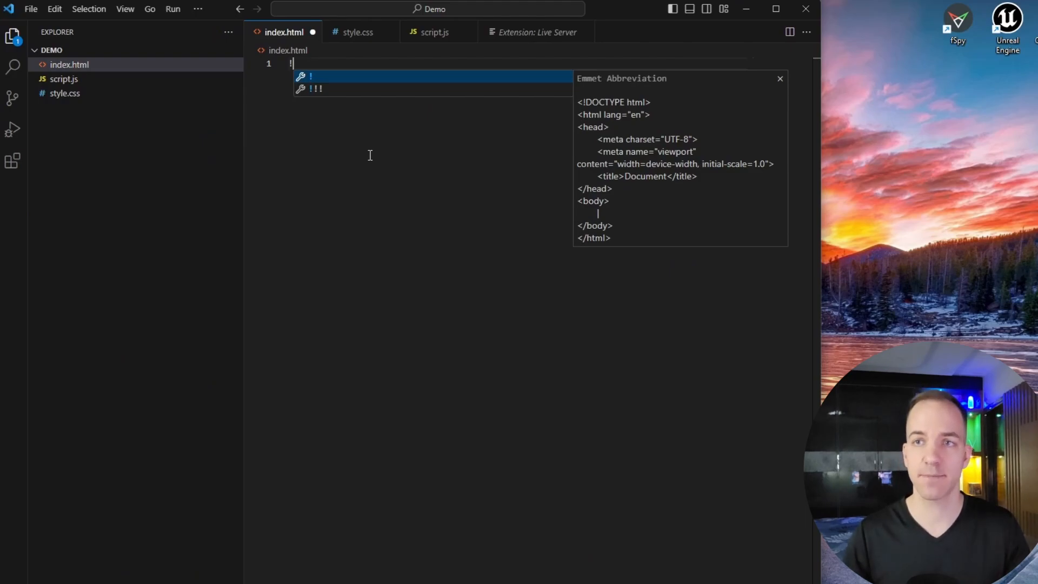
mouse_move(602, 84)
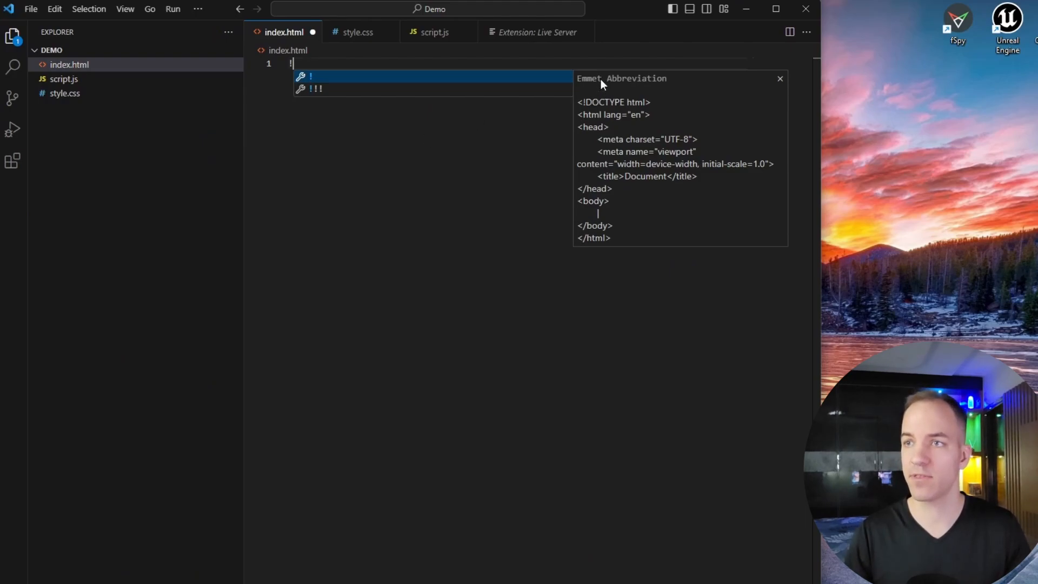
mouse_move(601, 194)
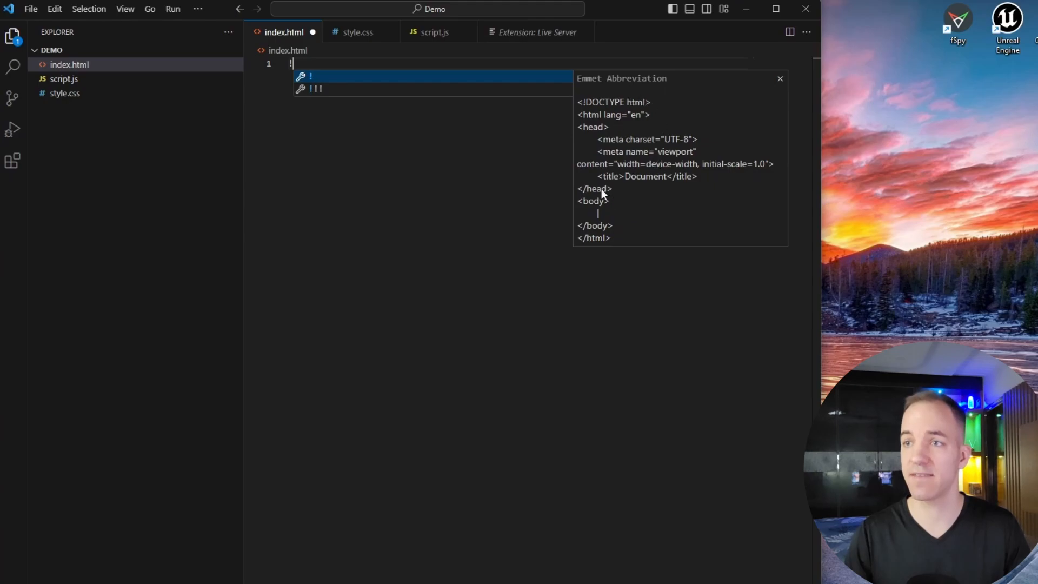
mouse_move(608, 163)
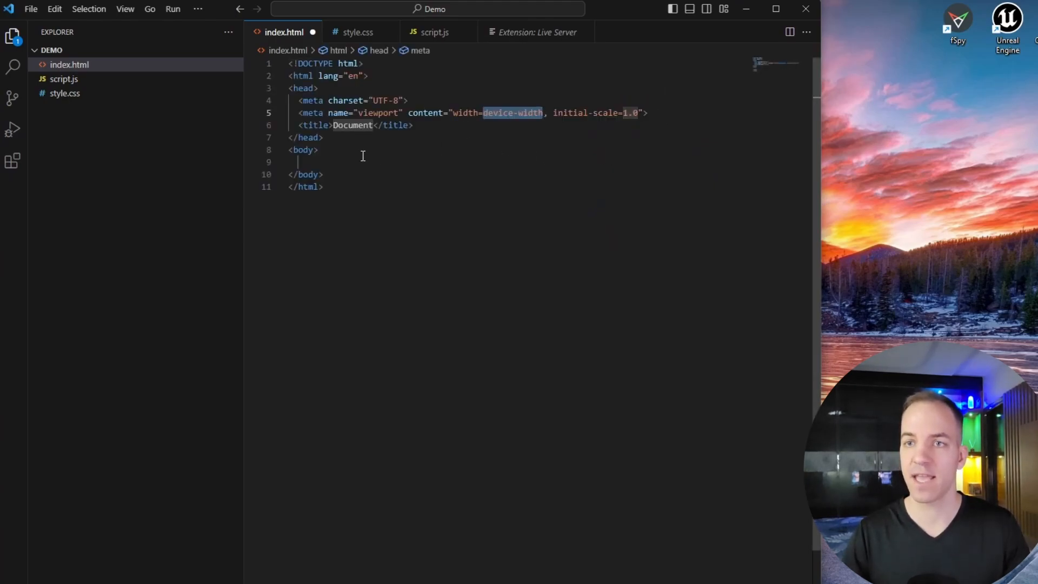
left_click(364, 162)
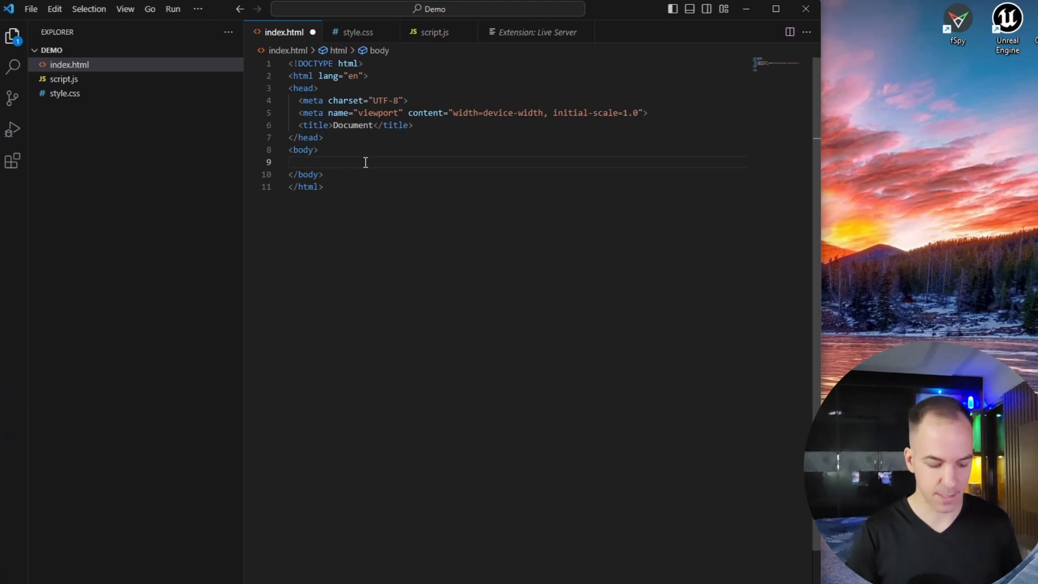
type("Test for Demo")
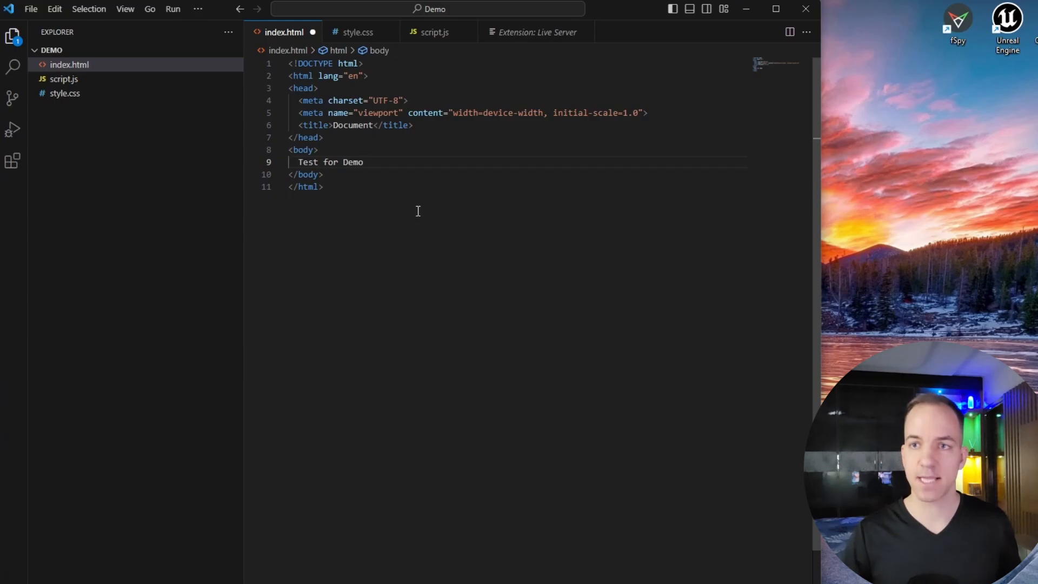
left_click(31, 8)
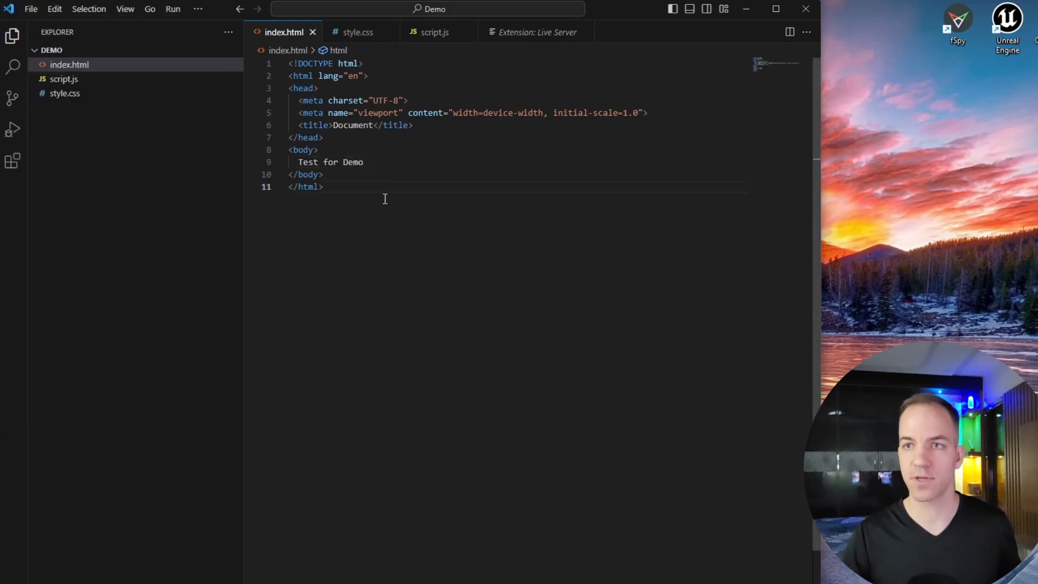
left_click(369, 163)
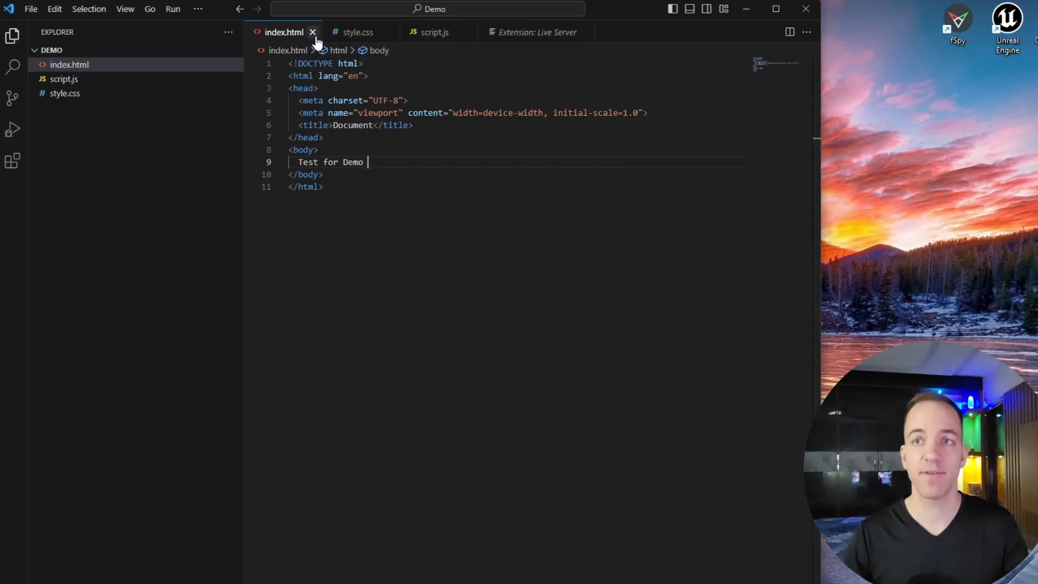
mouse_move(313, 32)
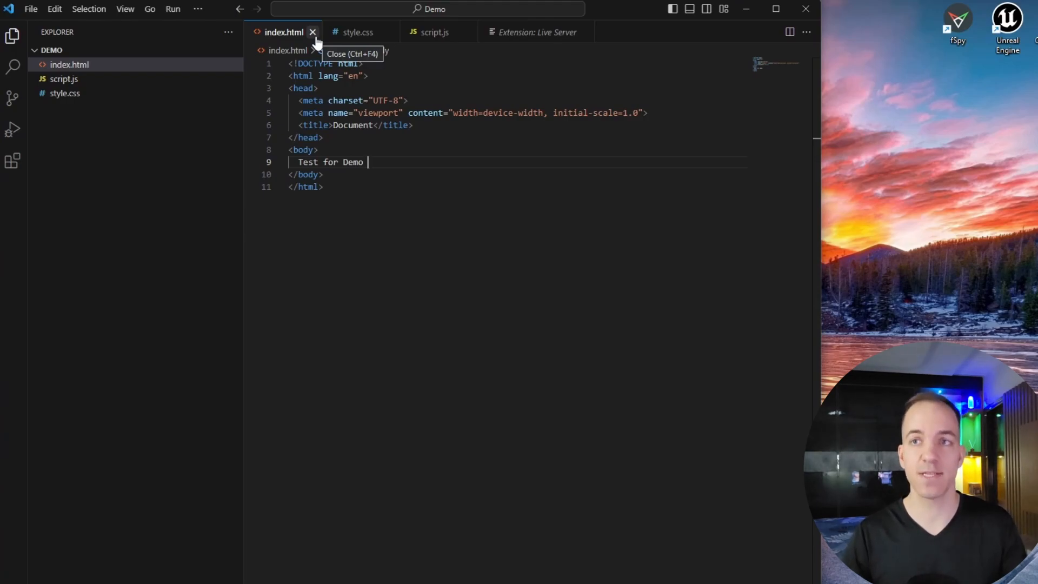
mouse_move(358, 32)
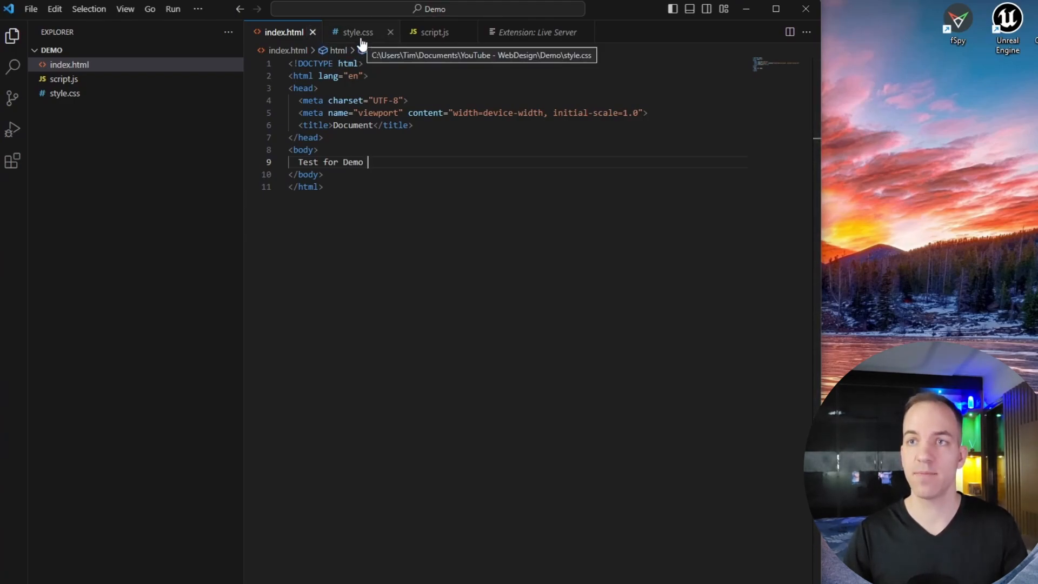
left_click(435, 32)
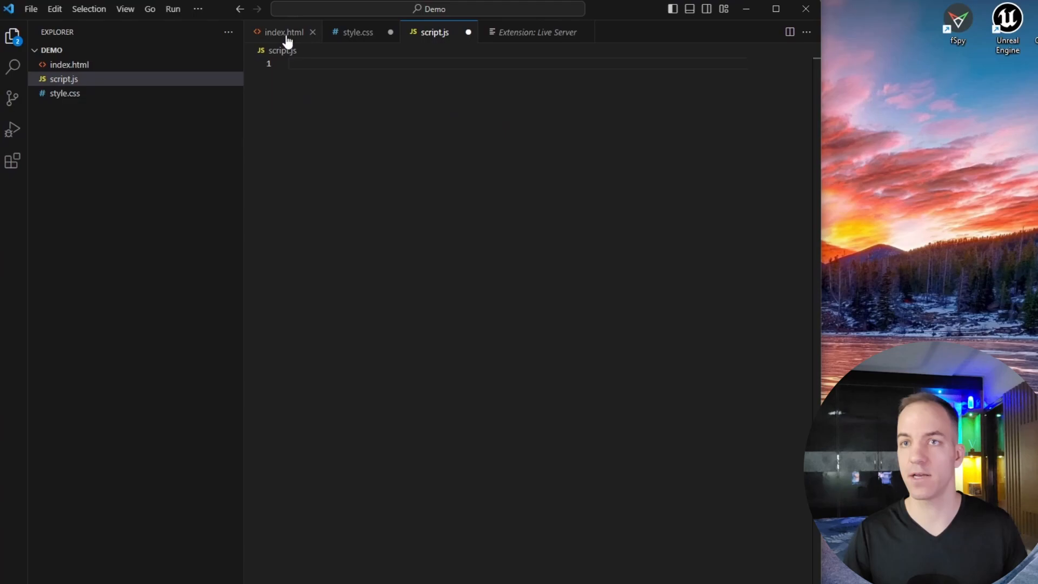
left_click(30, 8)
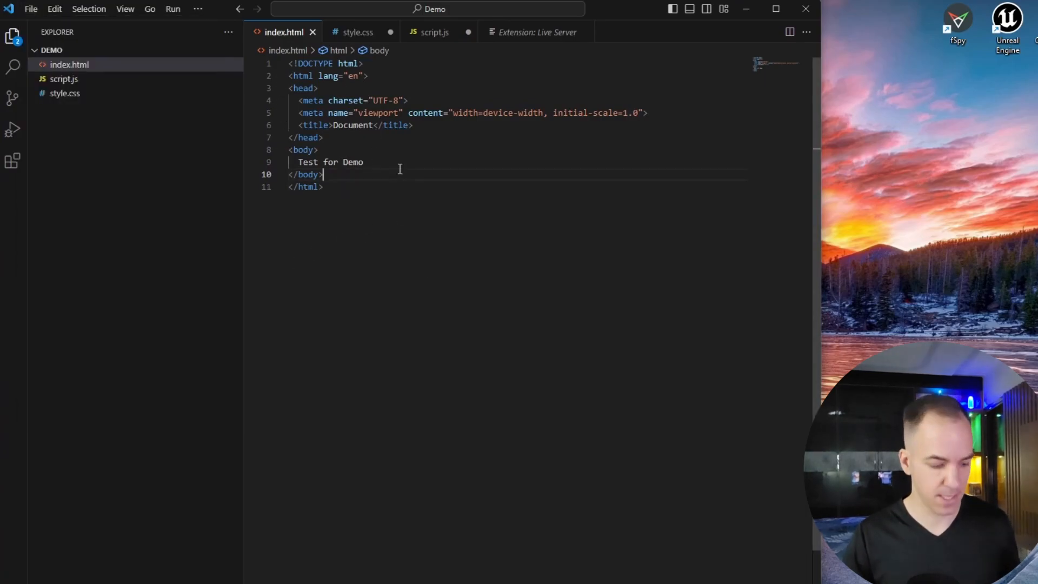
Serve index.html with Live Server and append ' 2' twice to the body text.
right_click(69, 65)
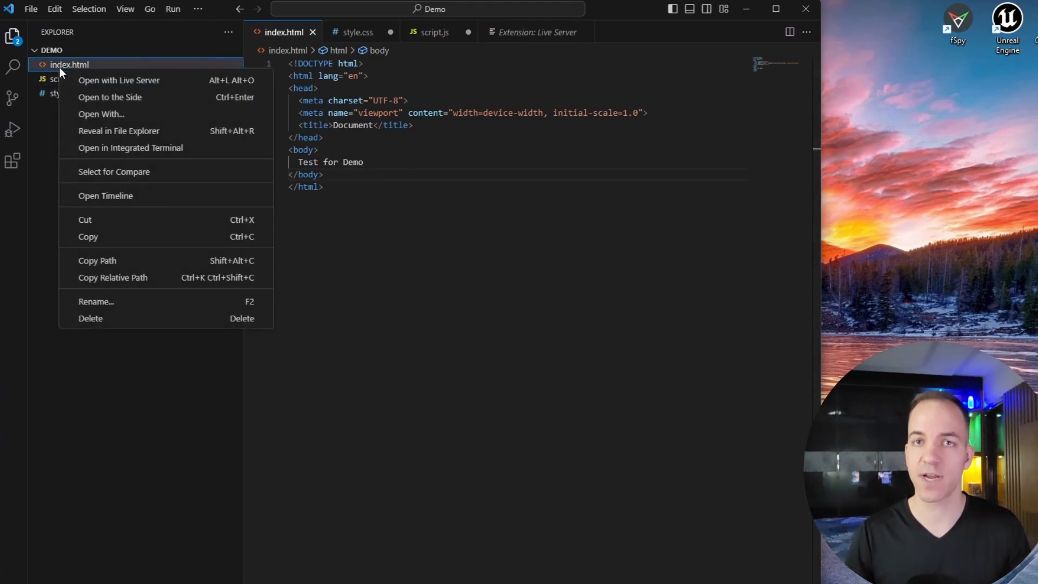
mouse_move(126, 80)
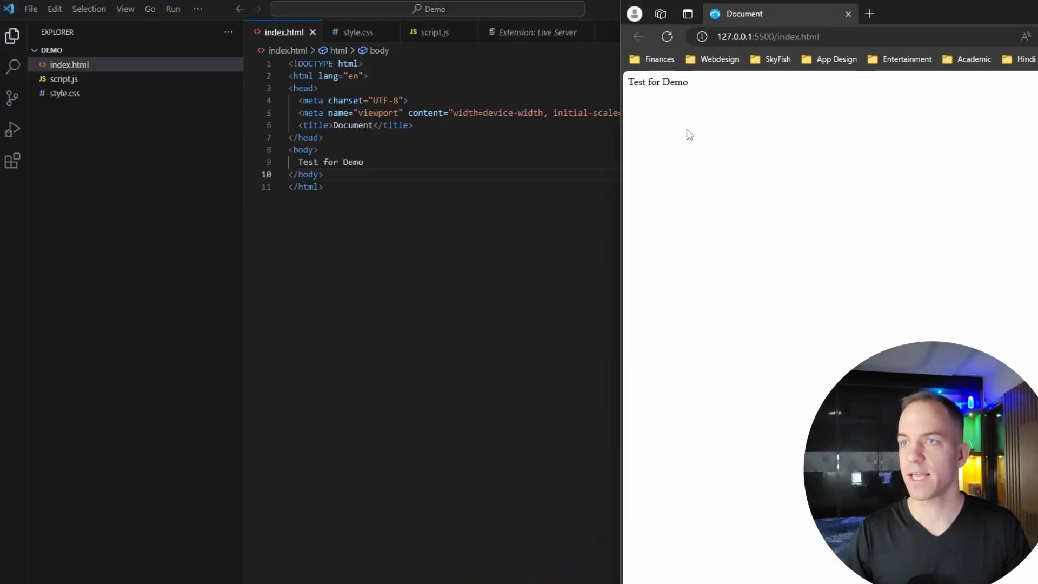
mouse_move(685, 108)
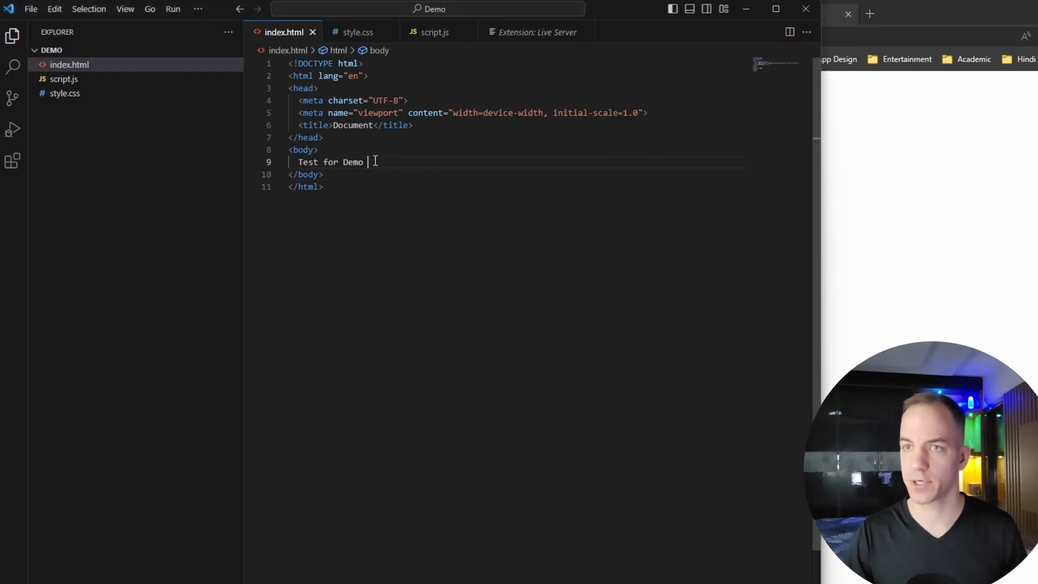
type("2")
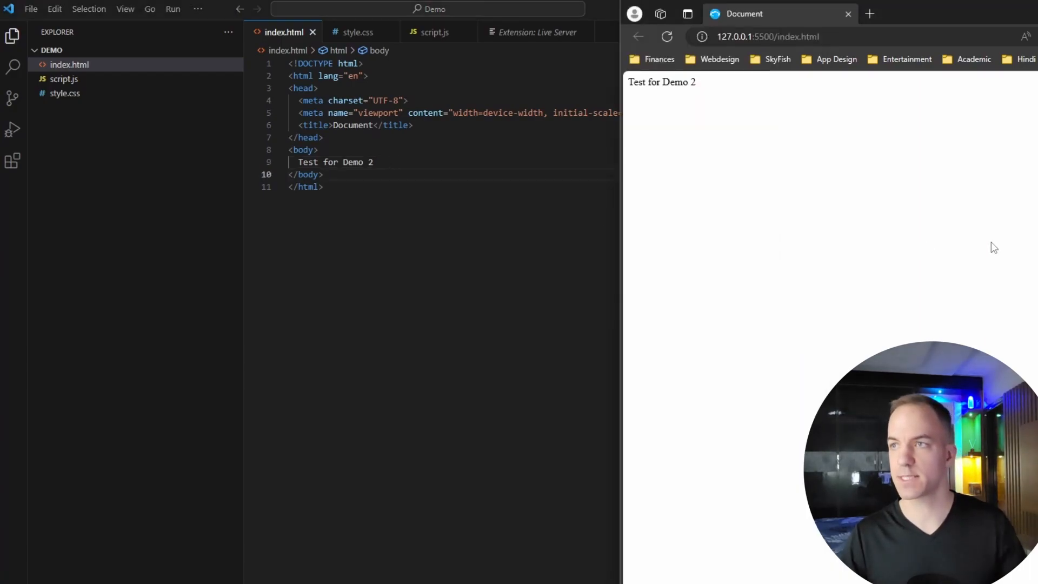
mouse_move(616, 159)
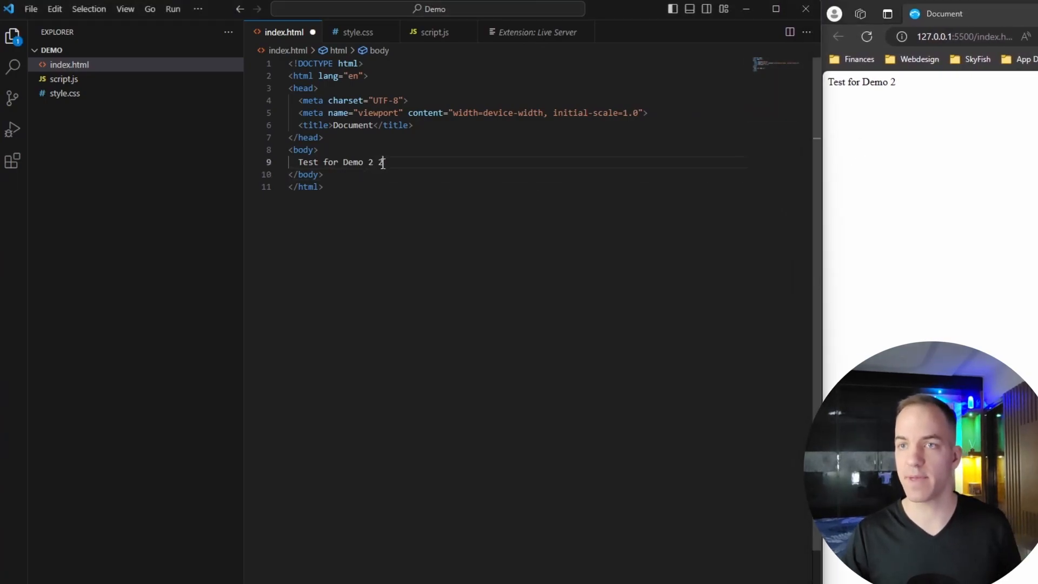
type("2")
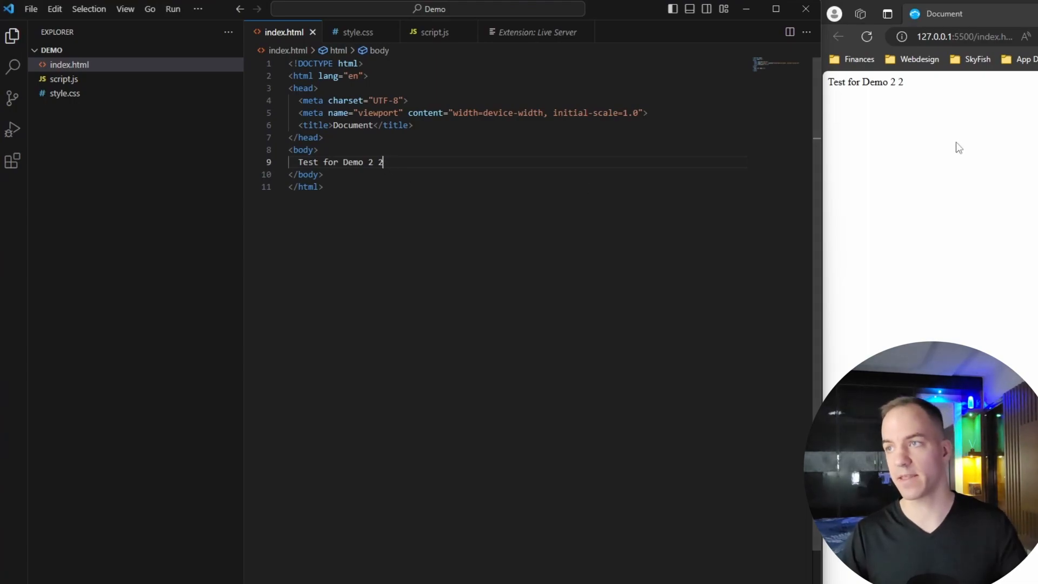
mouse_move(13, 160)
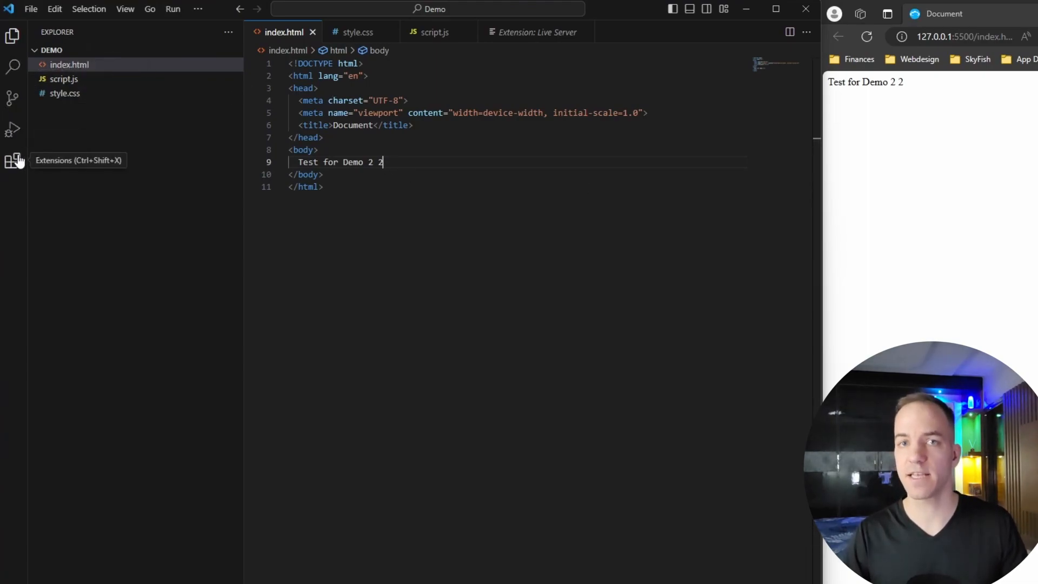
Open the Extensions view and start searching the marketplace for One Dark Pro.
left_click(12, 160)
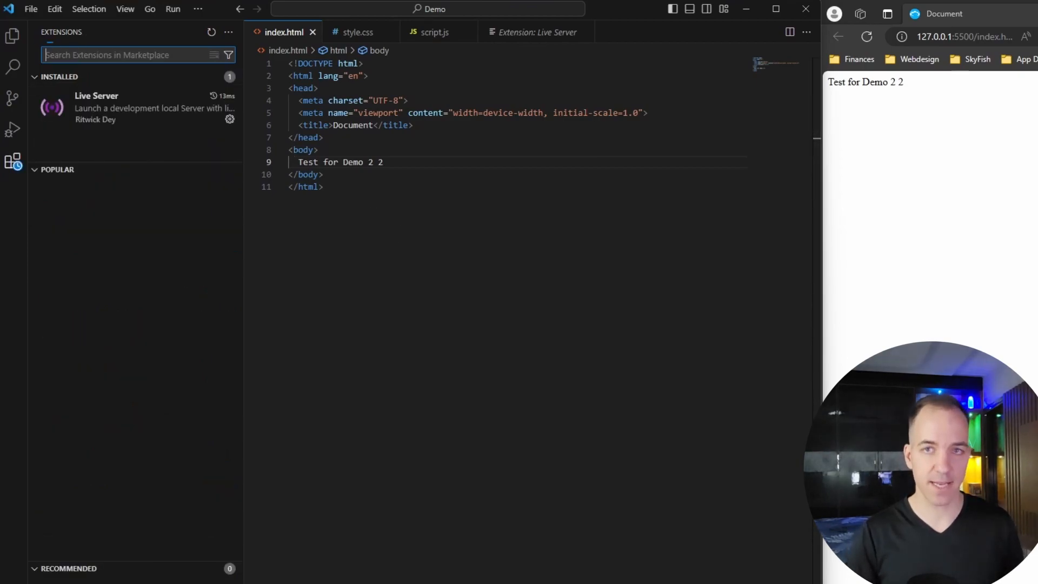
type("one dark pro")
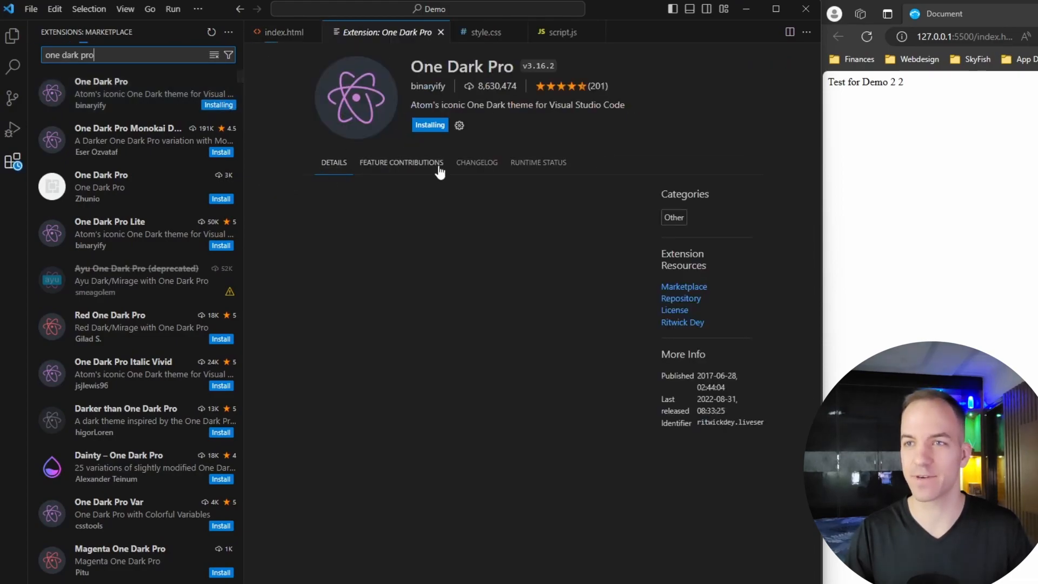
Install the One Dark Pro theme extension by binaryify.
left_click(442, 125)
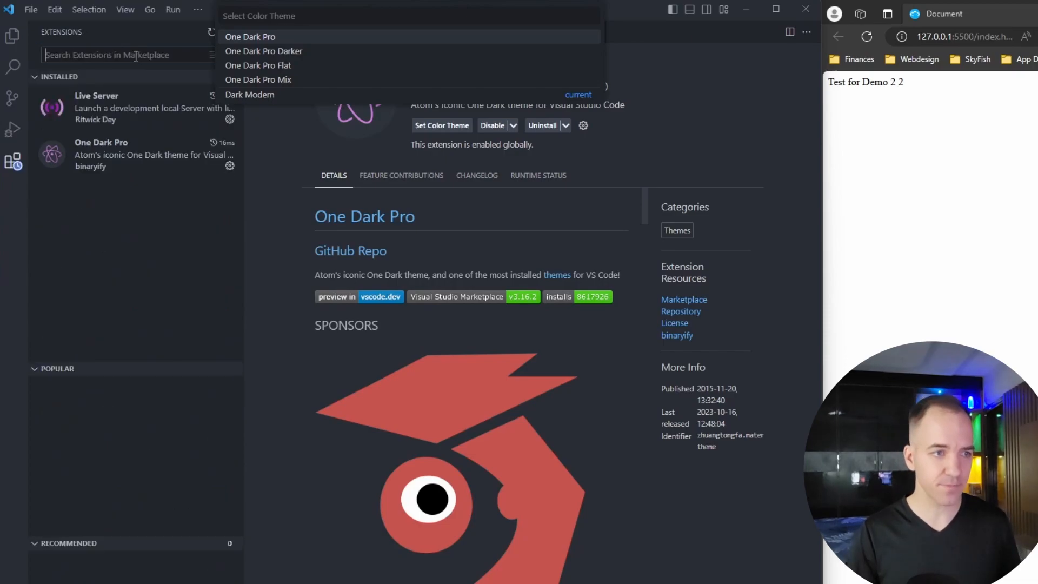
Search 'material' and install Material Icon Theme by Philipp Kief.
type("material theme icon")
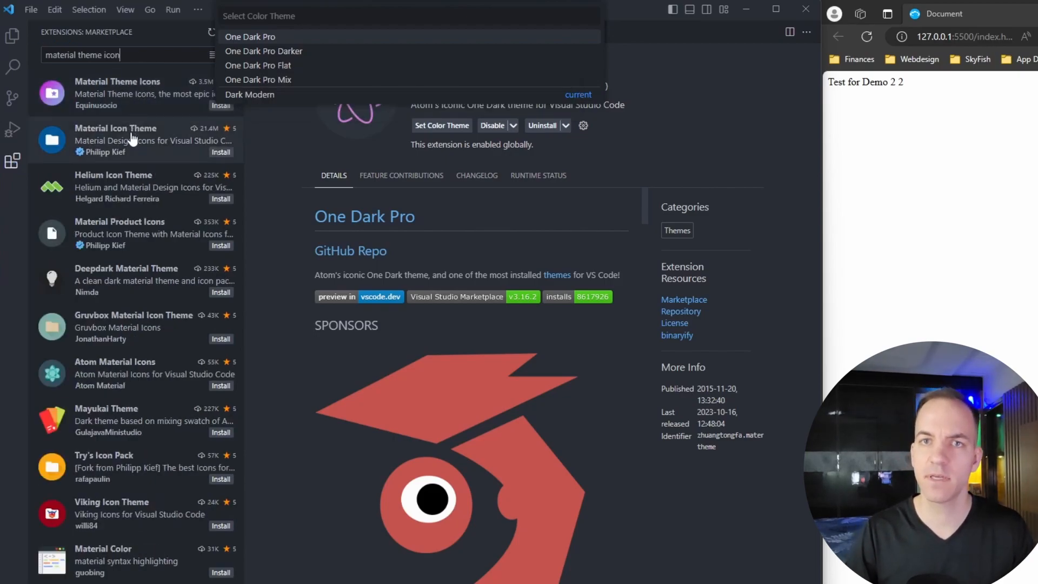
mouse_move(115, 139)
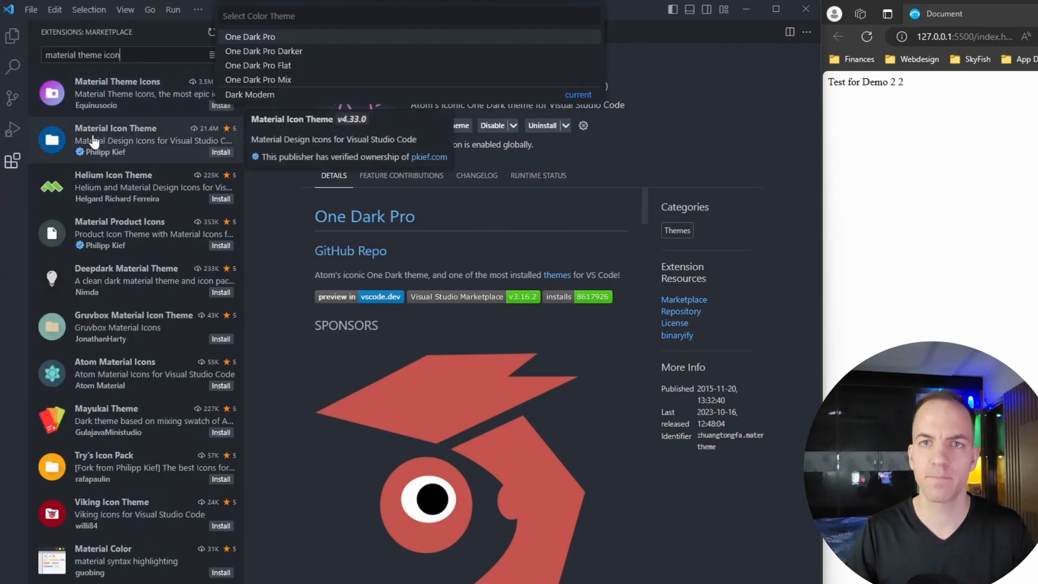
left_click(12, 36)
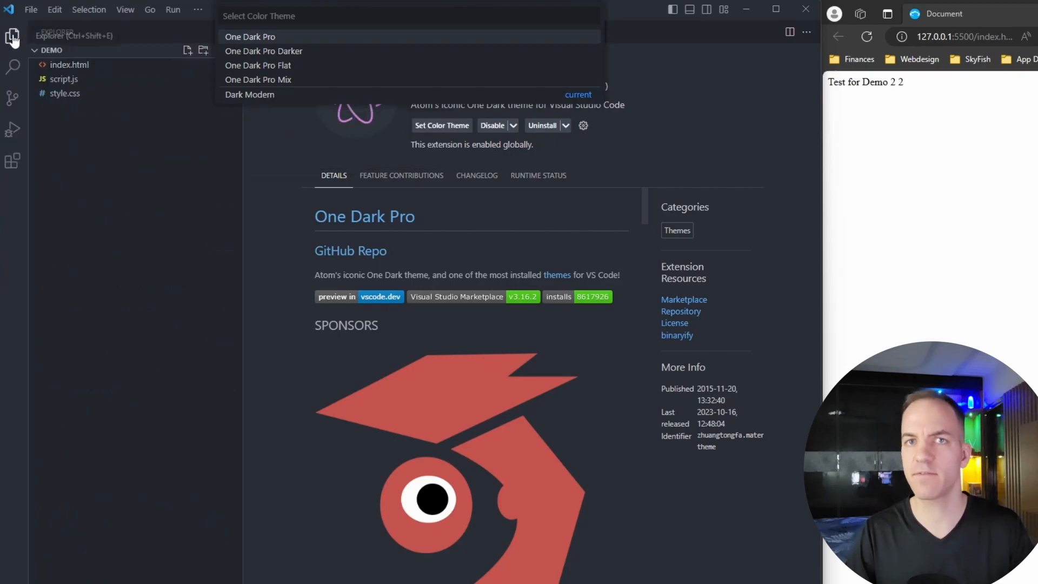
mouse_move(70, 64)
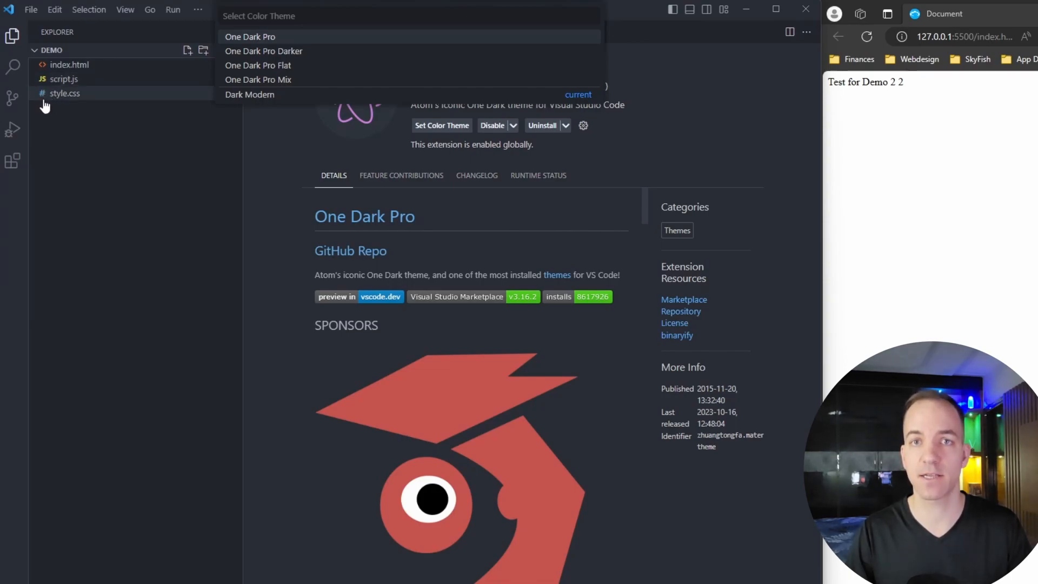
left_click(12, 161)
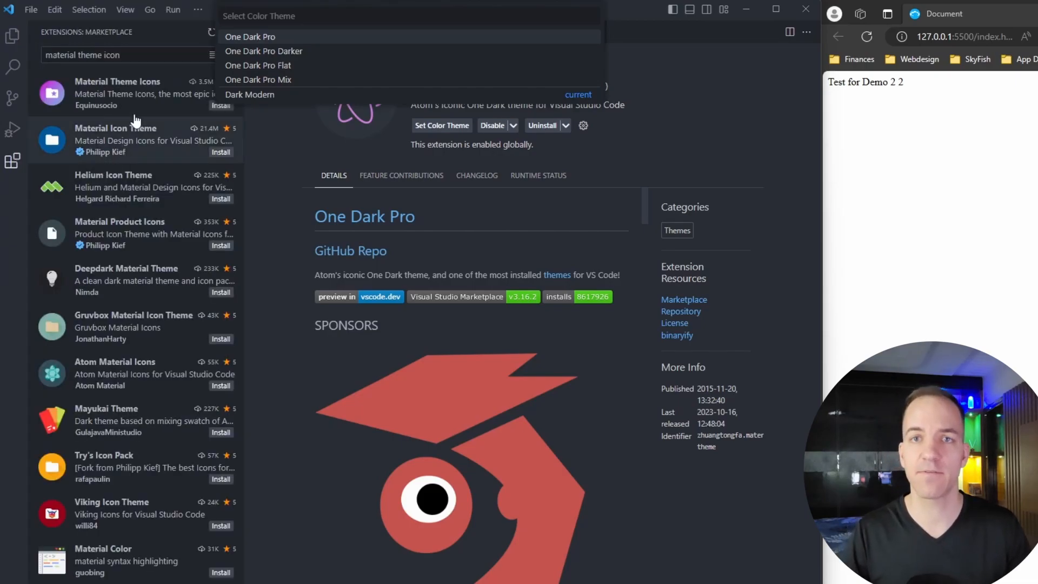
mouse_move(221, 159)
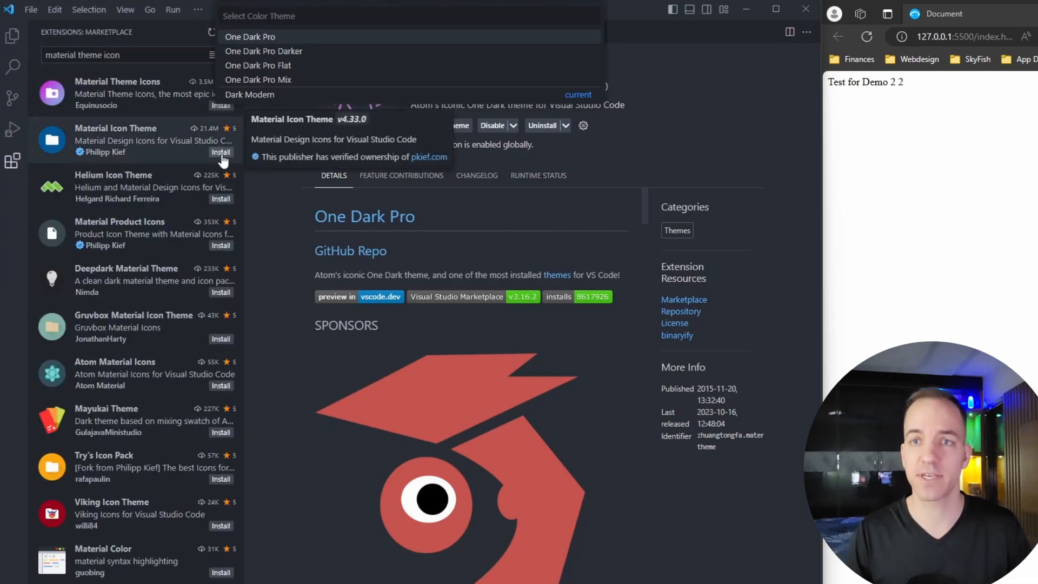
left_click(221, 151)
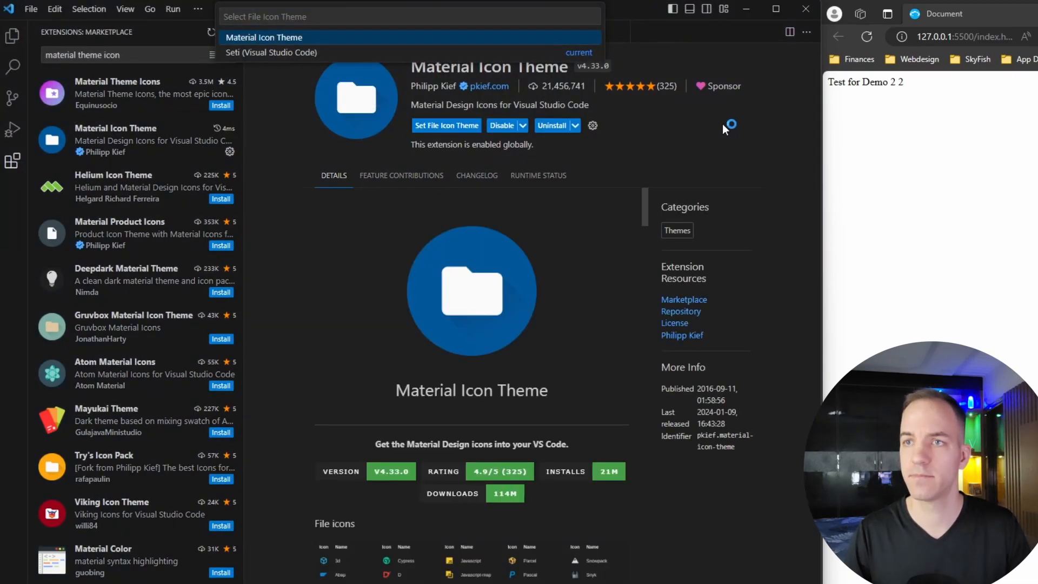
mouse_move(12, 38)
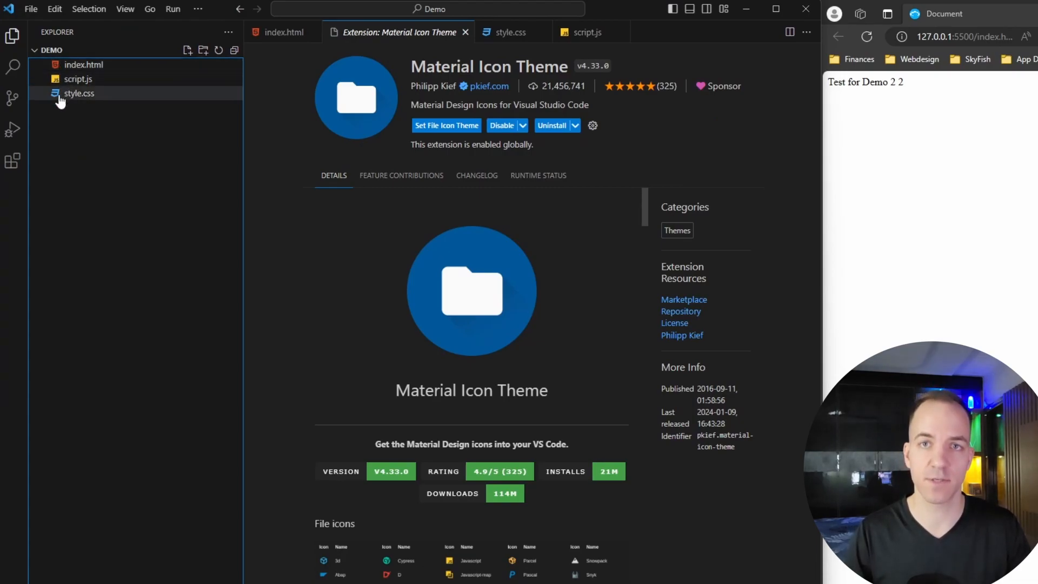
mouse_move(79, 93)
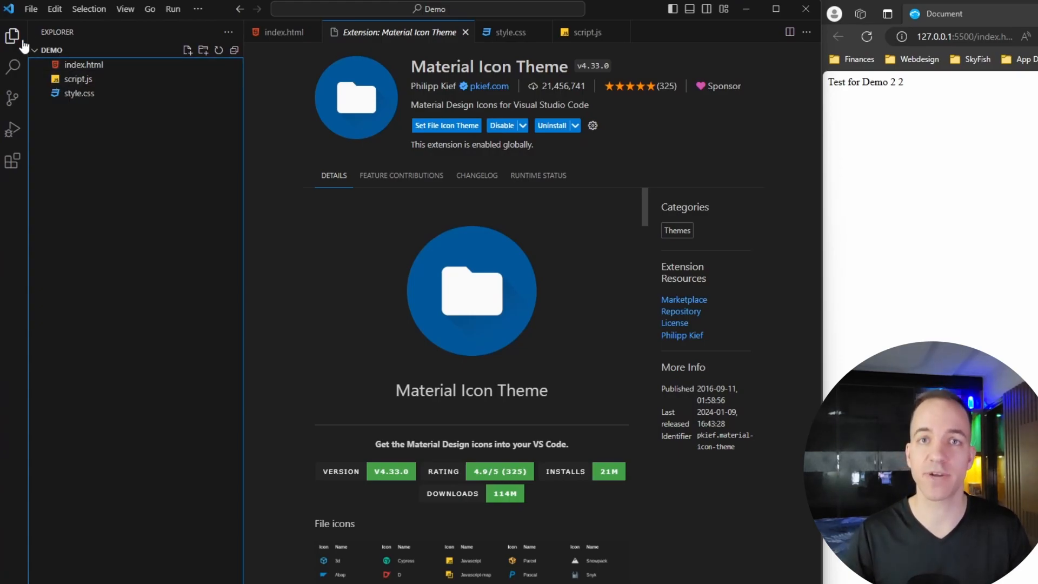
Clear the extension search and install Auto Close Tag.
left_click(12, 161)
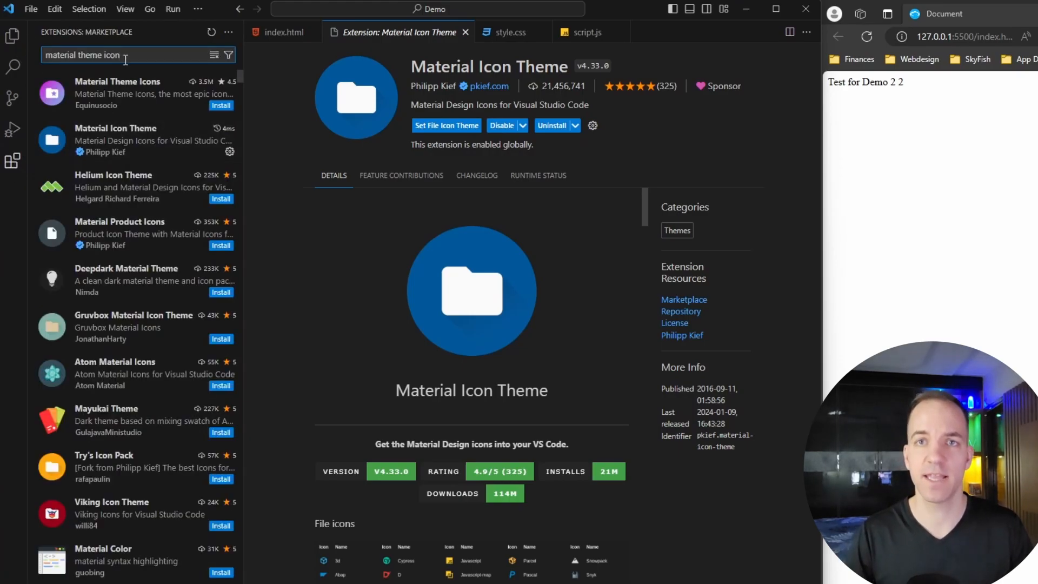
left_click(133, 55)
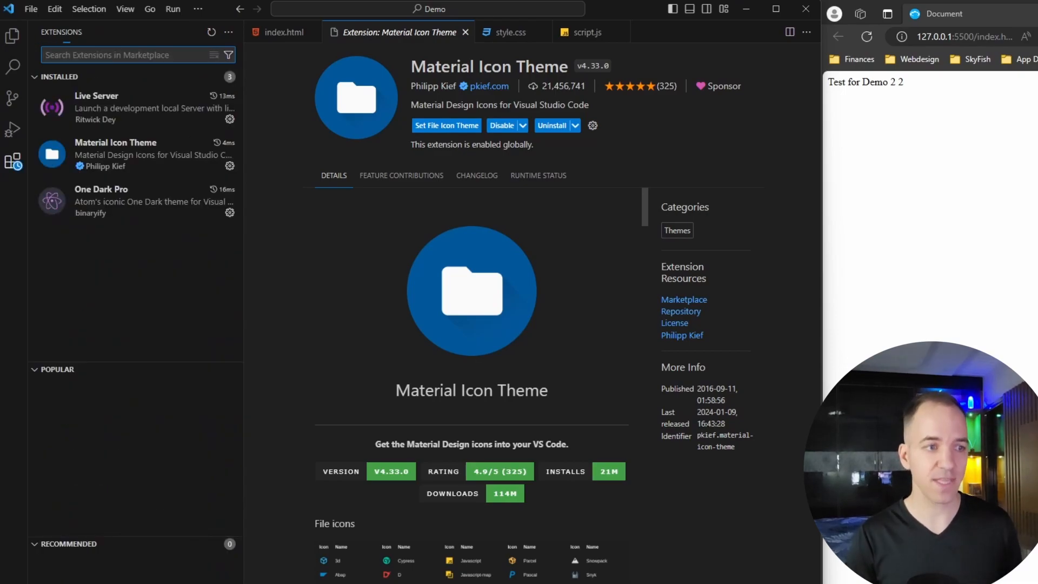
type("auto")
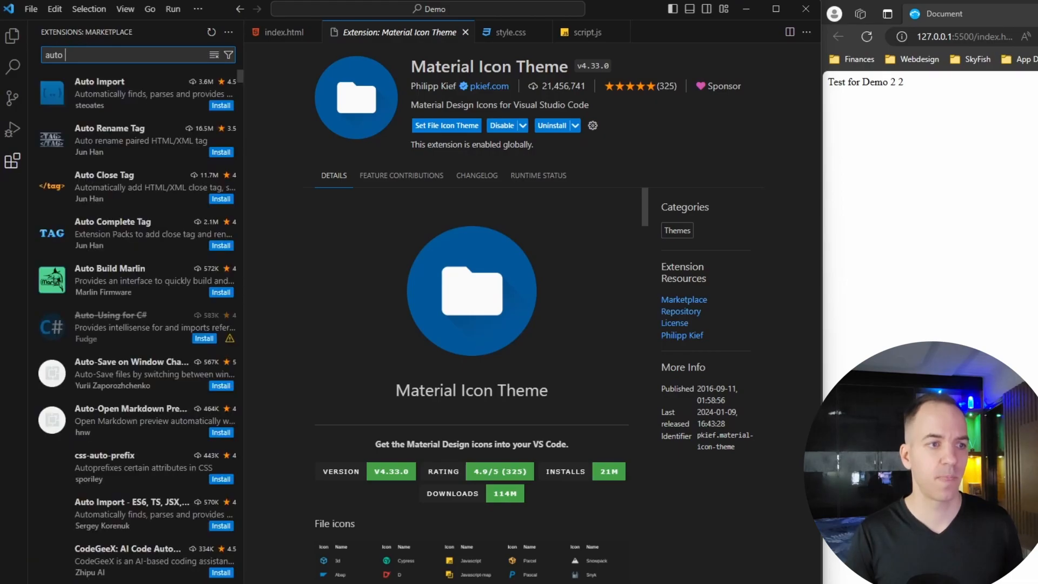
type("close tag")
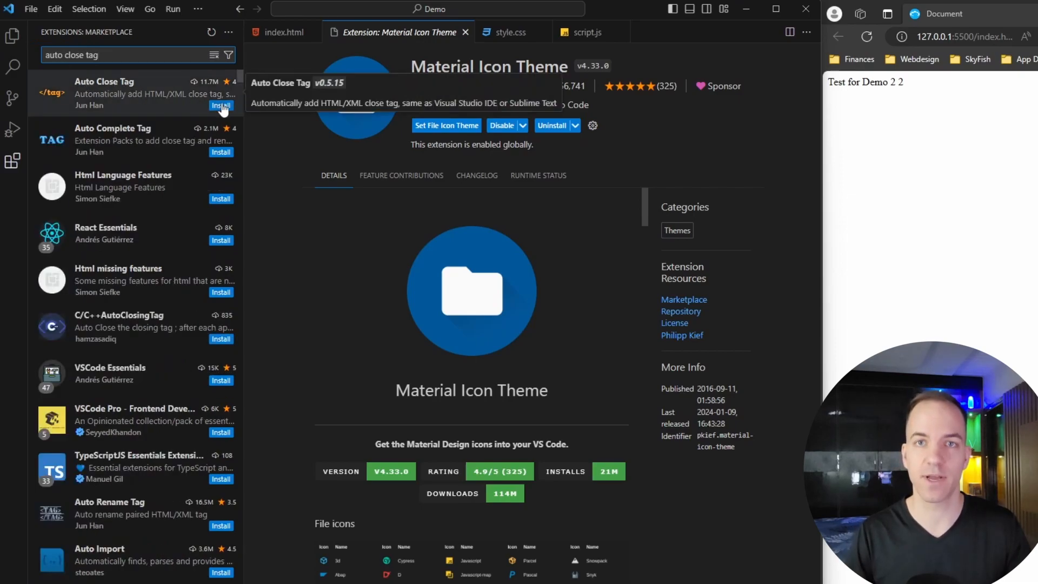
left_click(221, 106)
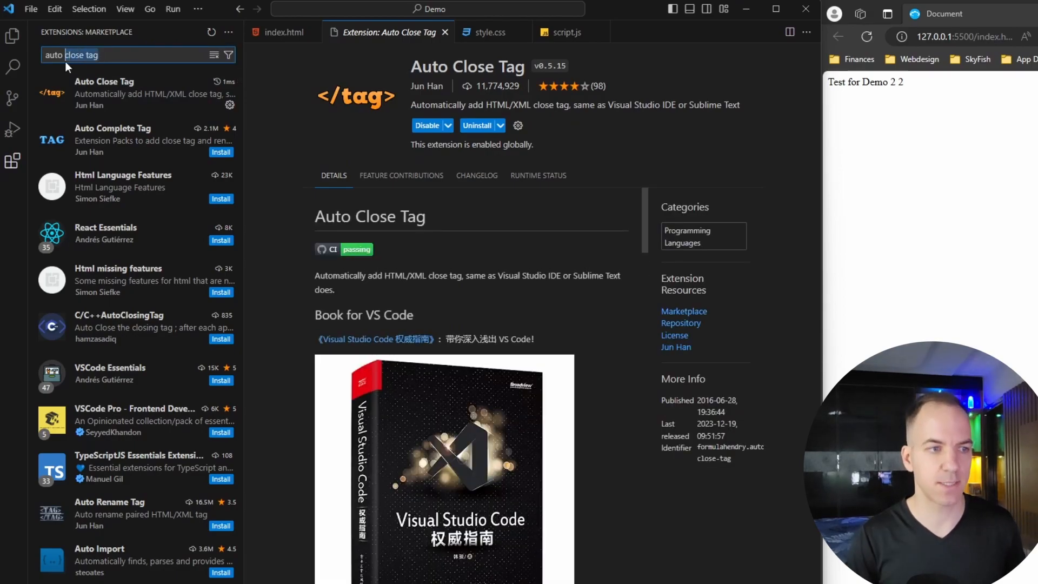
Search 'auto rename tag', then return to the project's files in the Explorer.
type("auto rename")
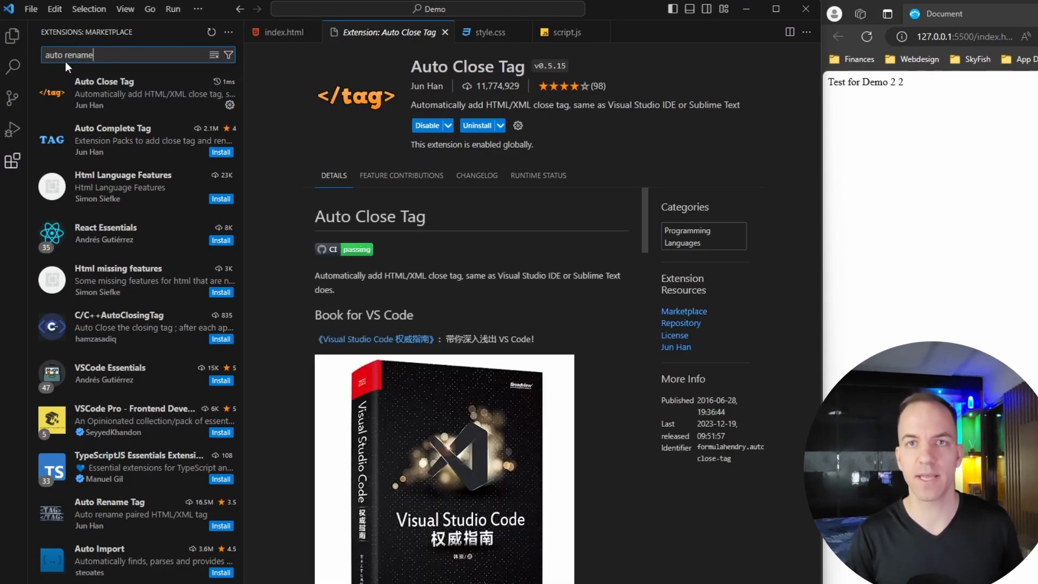
type("tag")
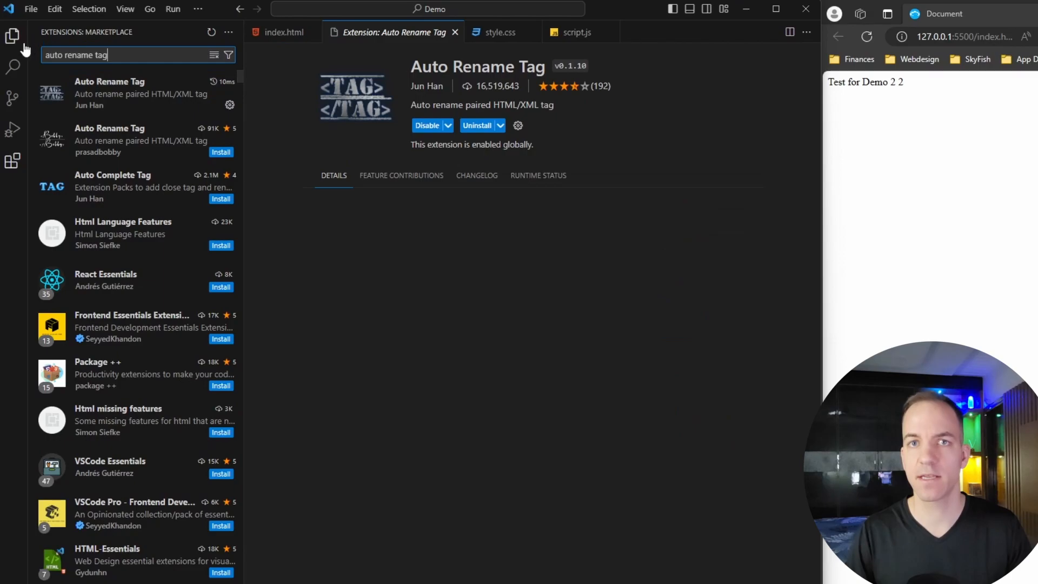
left_click(13, 36)
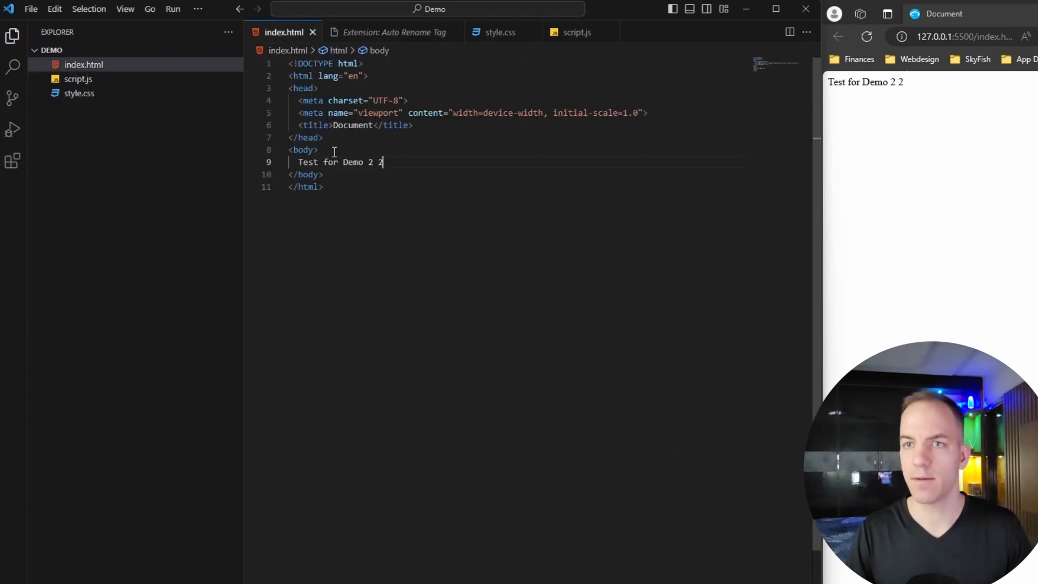
Insert a div in index.html and rename its opening tag to header.
type("div></div>")
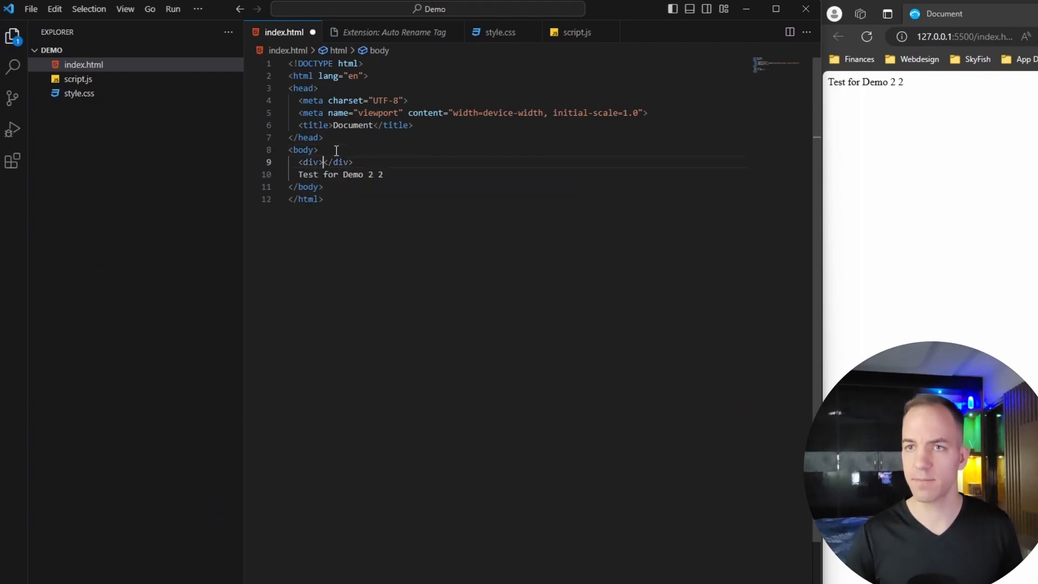
left_click(324, 161)
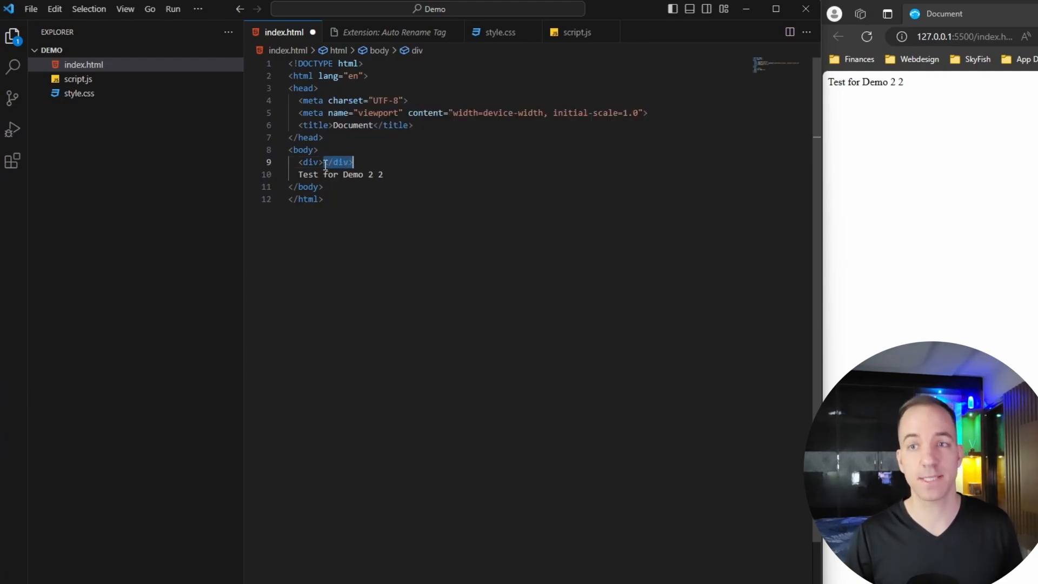
mouse_move(305, 162)
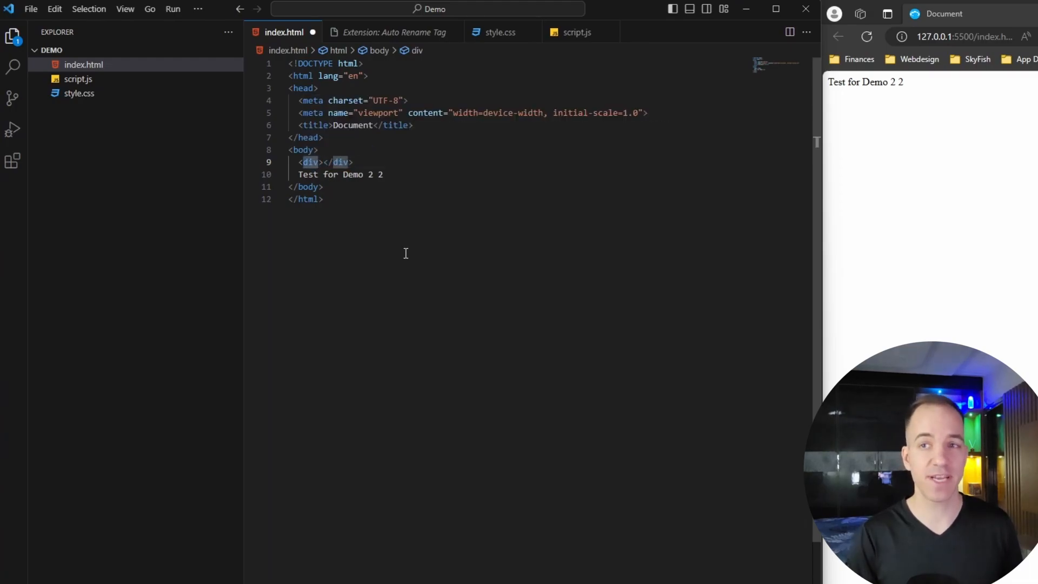
type("header")
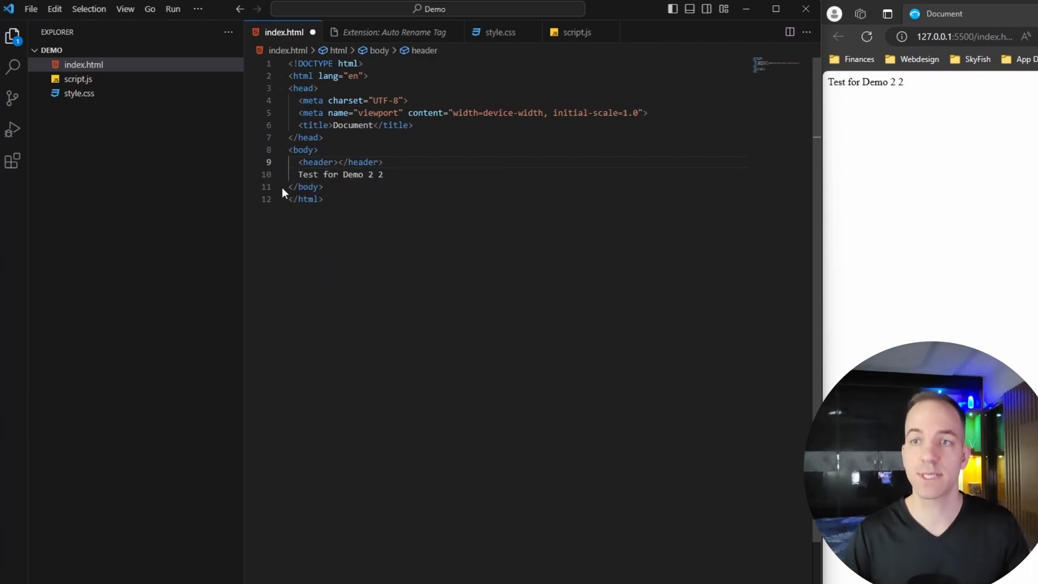
mouse_move(363, 162)
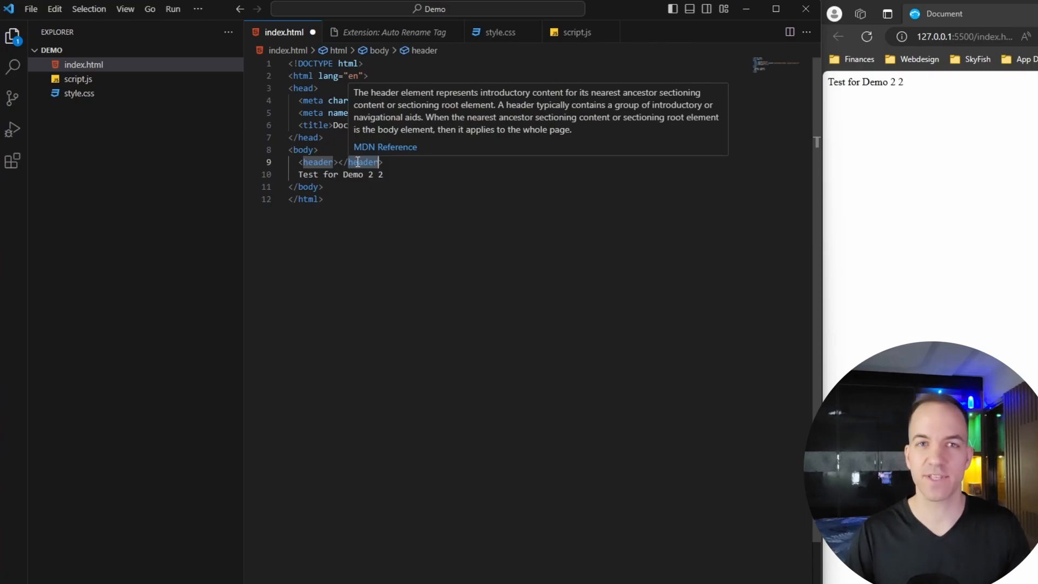
mouse_move(27, 167)
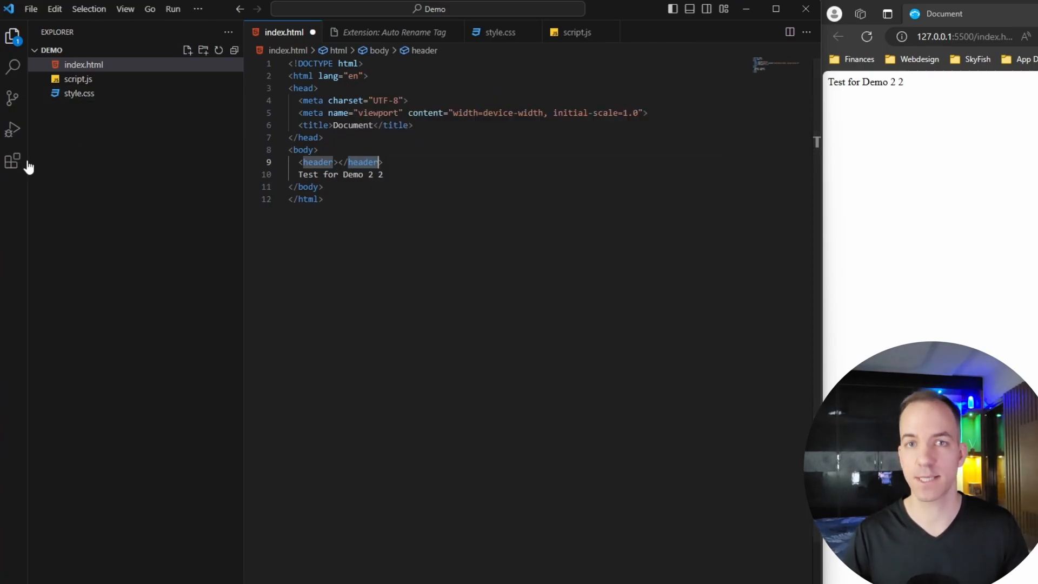
Search 'babel javascript' and 'intellicode' in Extensions and install both.
left_click(13, 160)
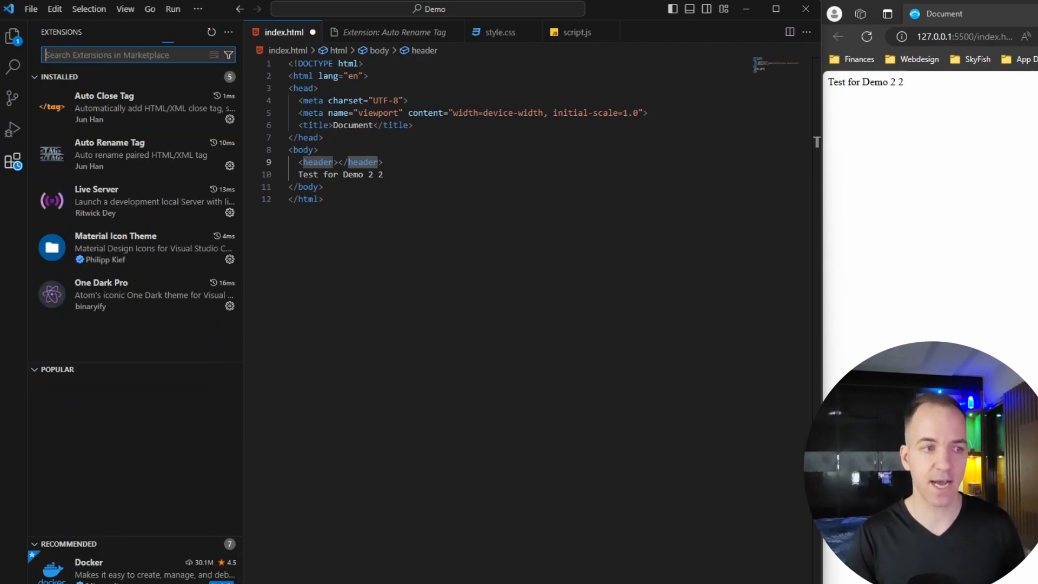
type("babel ja")
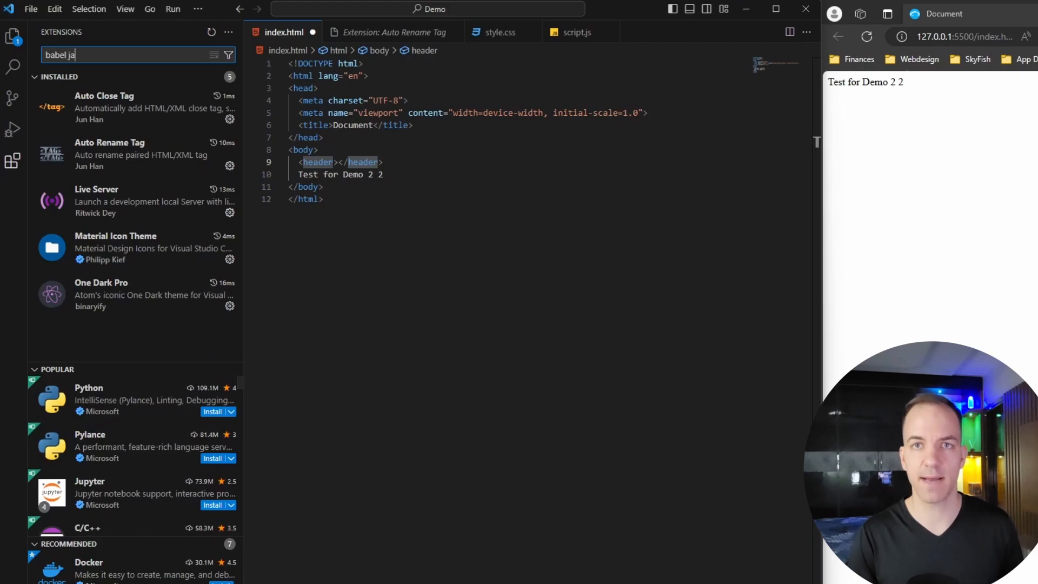
type("vas")
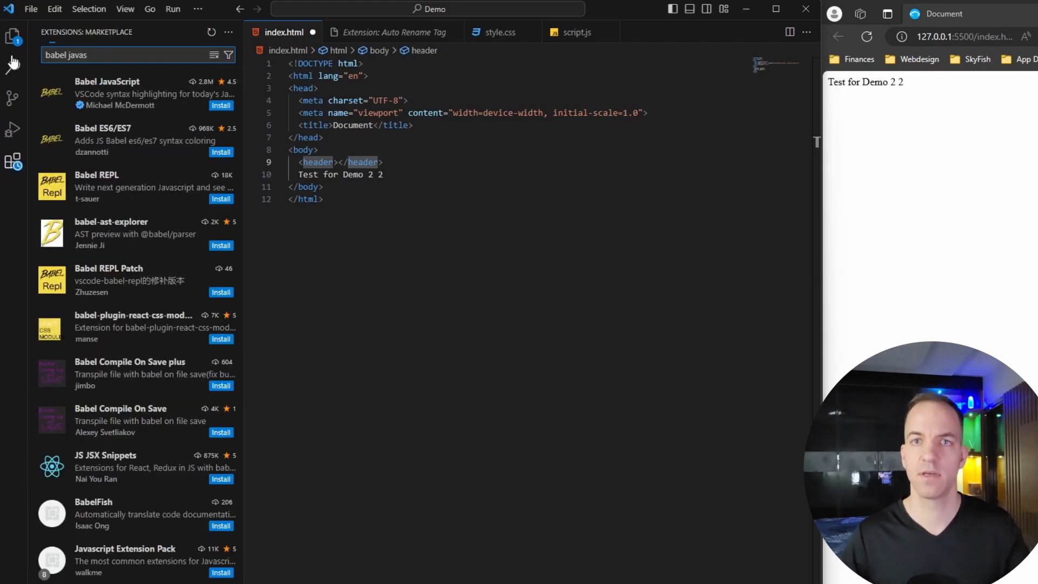
left_click(220, 105)
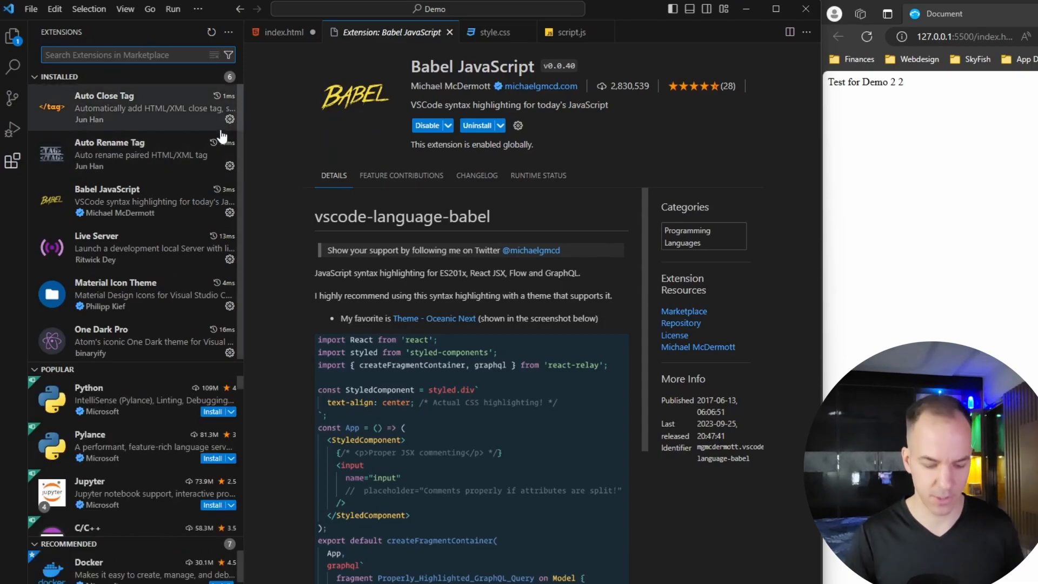
type("intellicode")
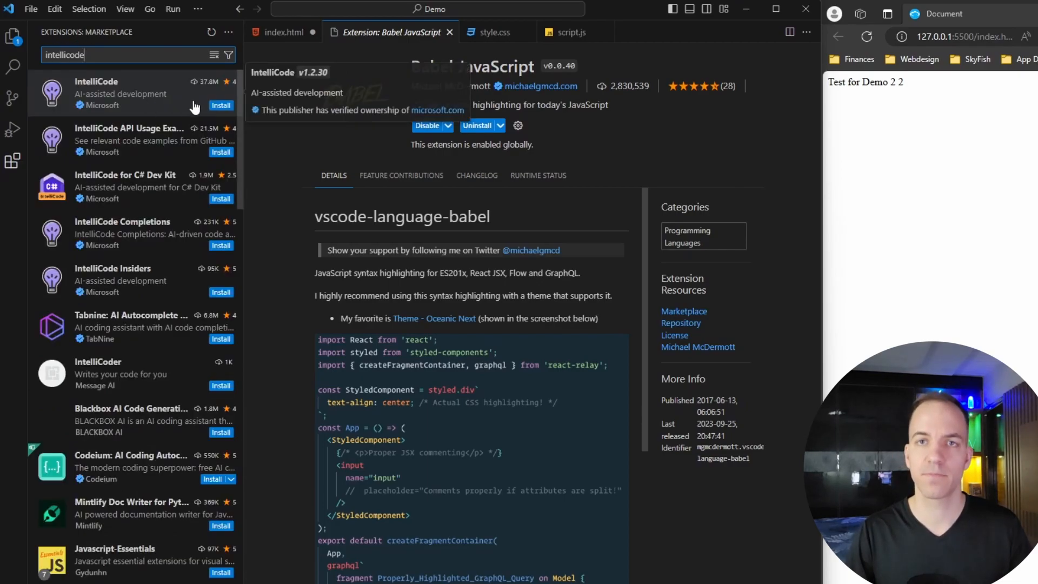
left_click(222, 104)
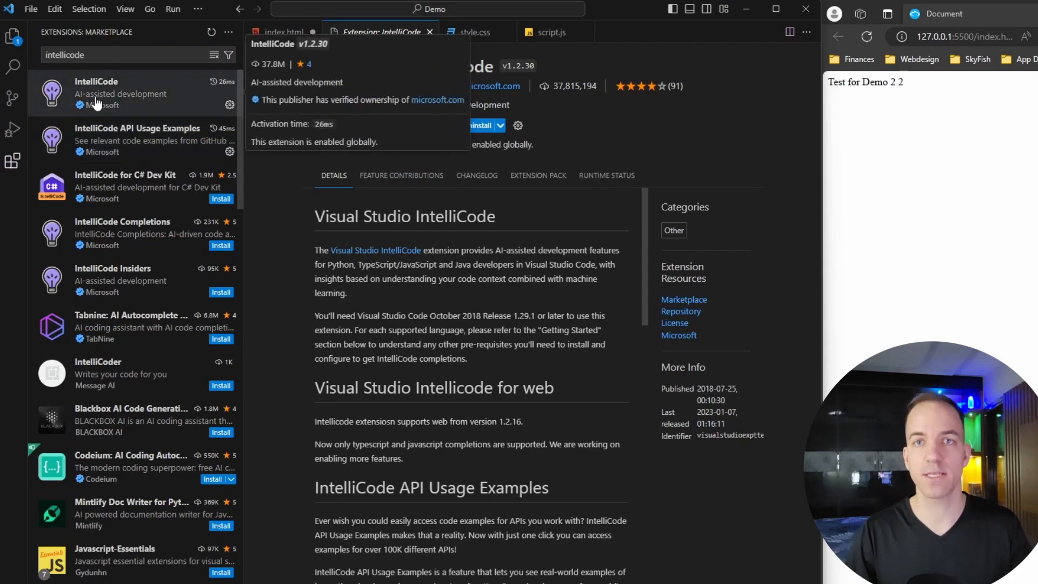
mouse_move(114, 106)
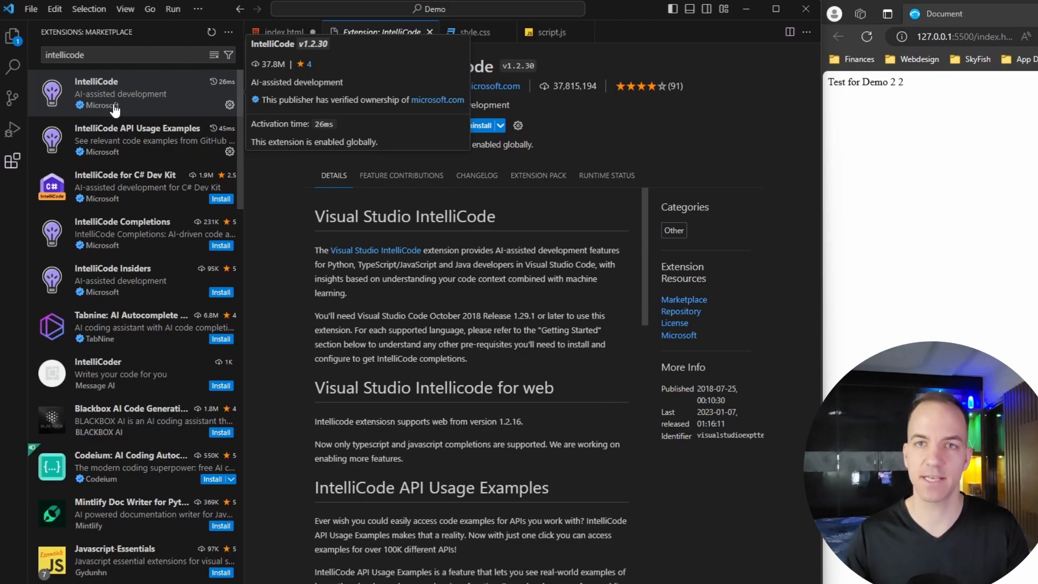
mouse_move(115, 109)
type("pat")
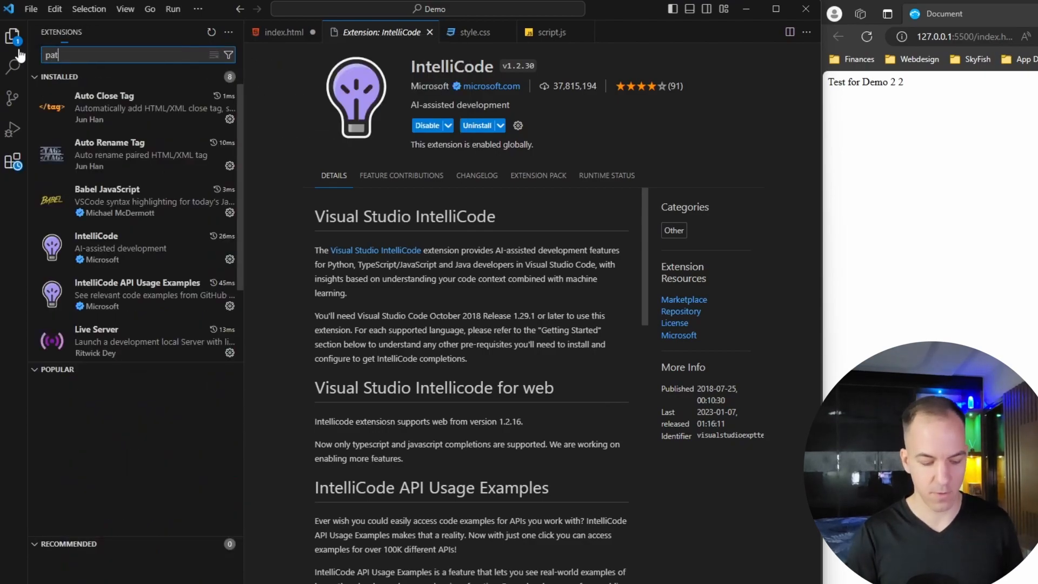
Install Path Intellisense by Christian Kohler and return to the Explorer file list.
type("h in")
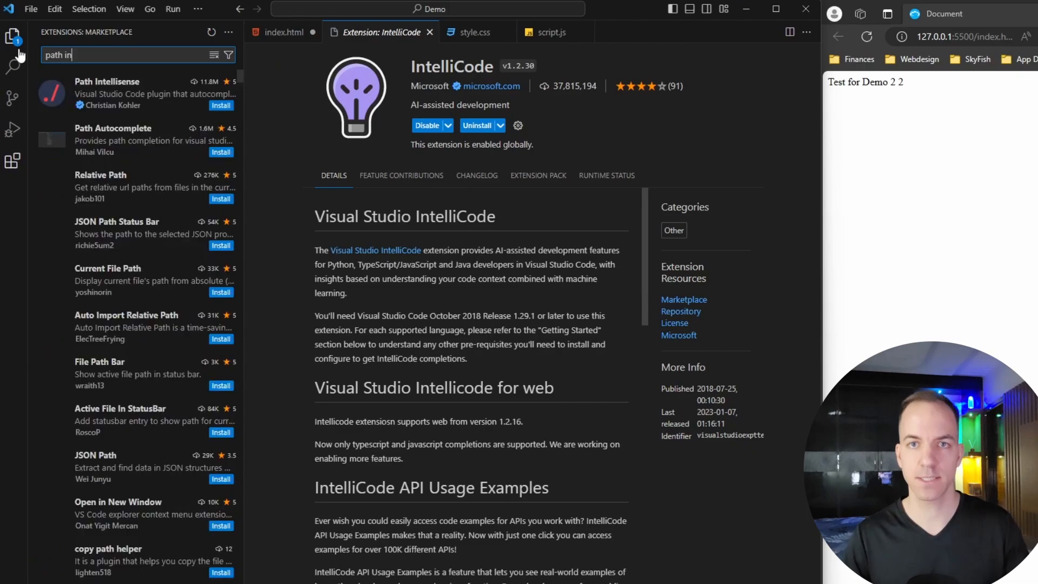
type("ell")
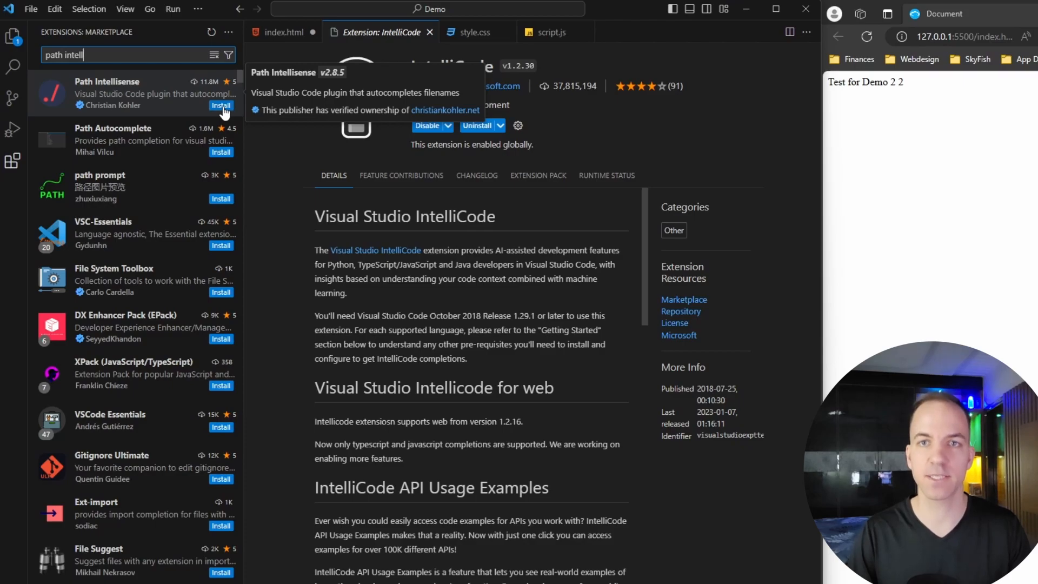
left_click(133, 93)
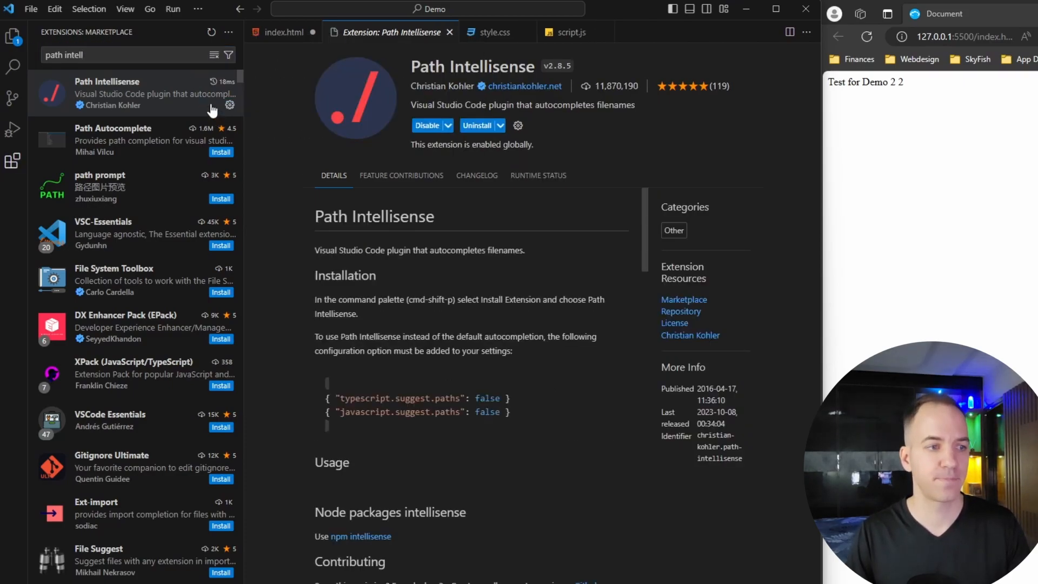
scroll("down", 3)
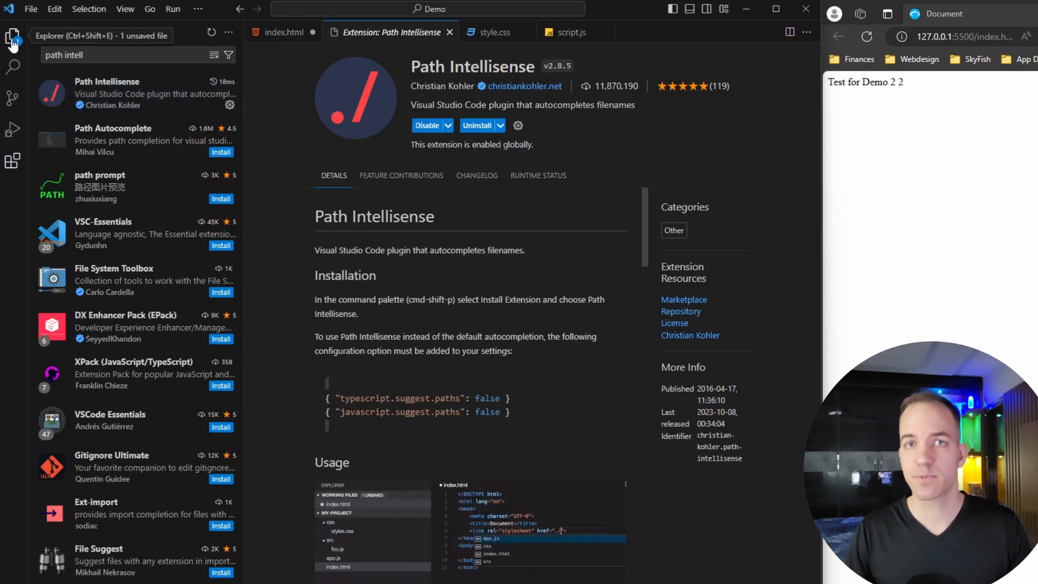
left_click(12, 36)
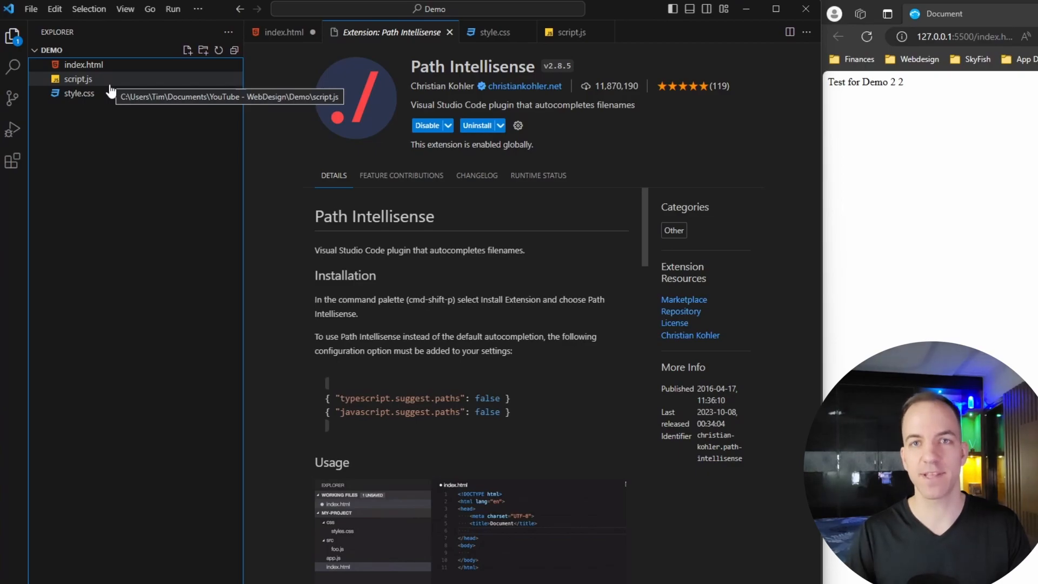
mouse_move(189, 165)
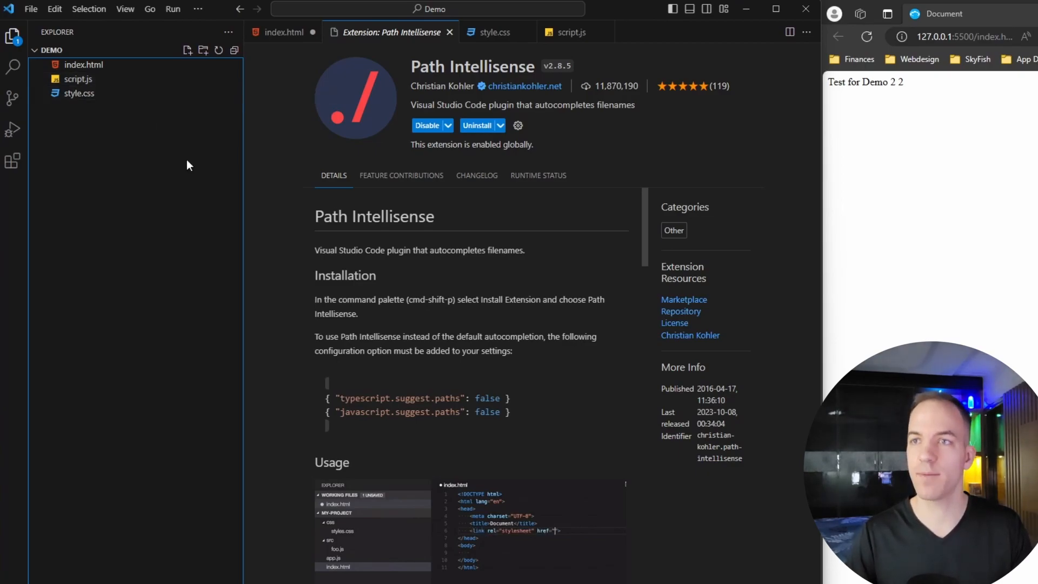
mouse_move(271, 132)
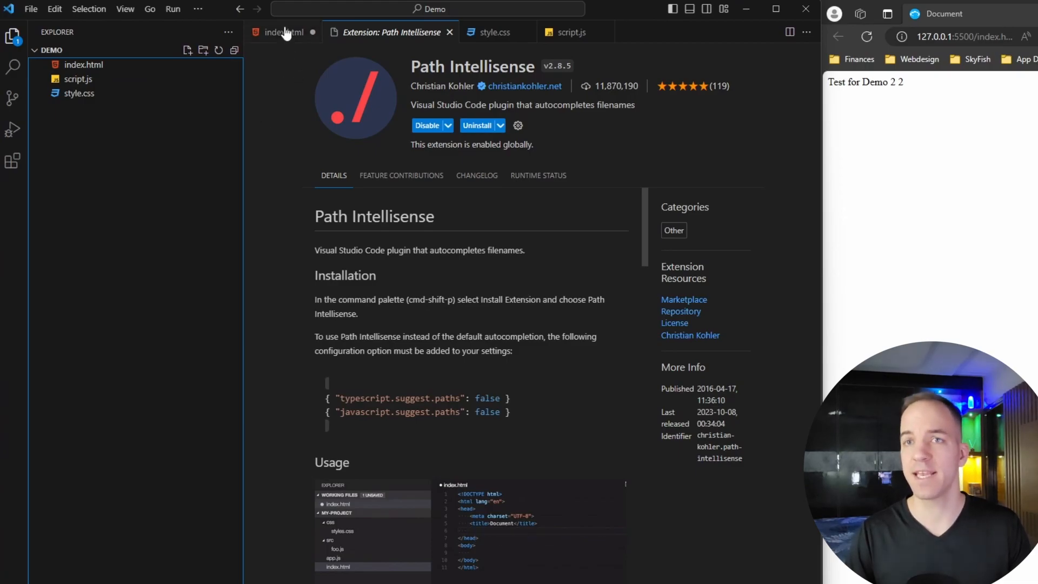
Lay out index.html, script.js and style.css in three split panes with the sidebar hidden.
left_click(284, 32)
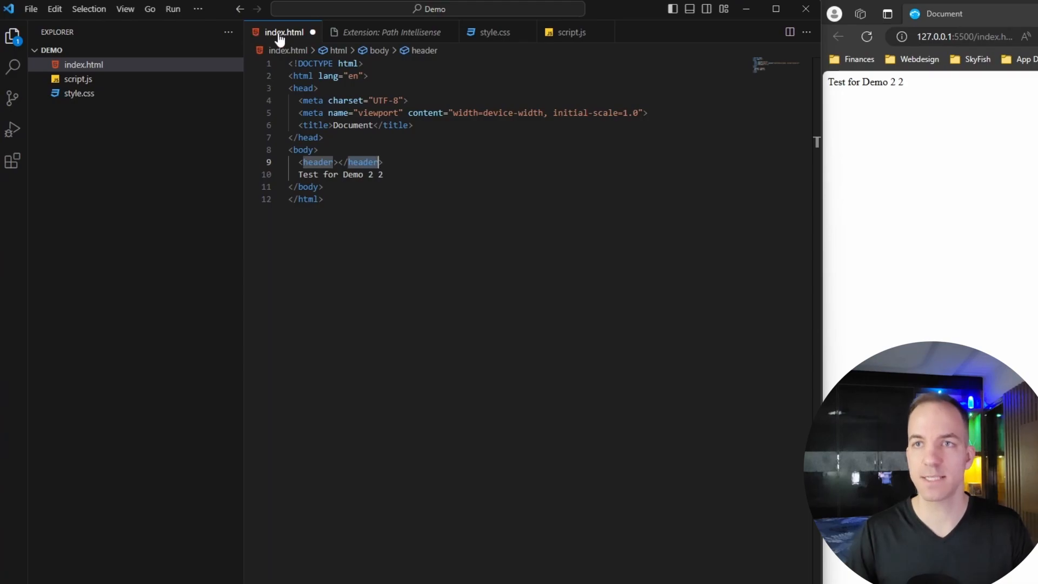
mouse_move(321, 246)
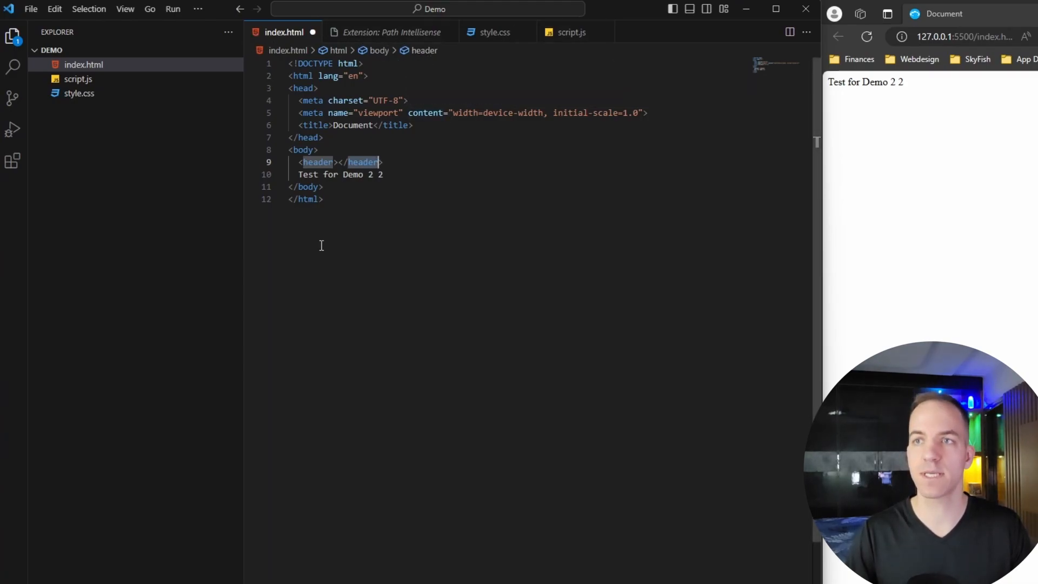
mouse_move(492, 32)
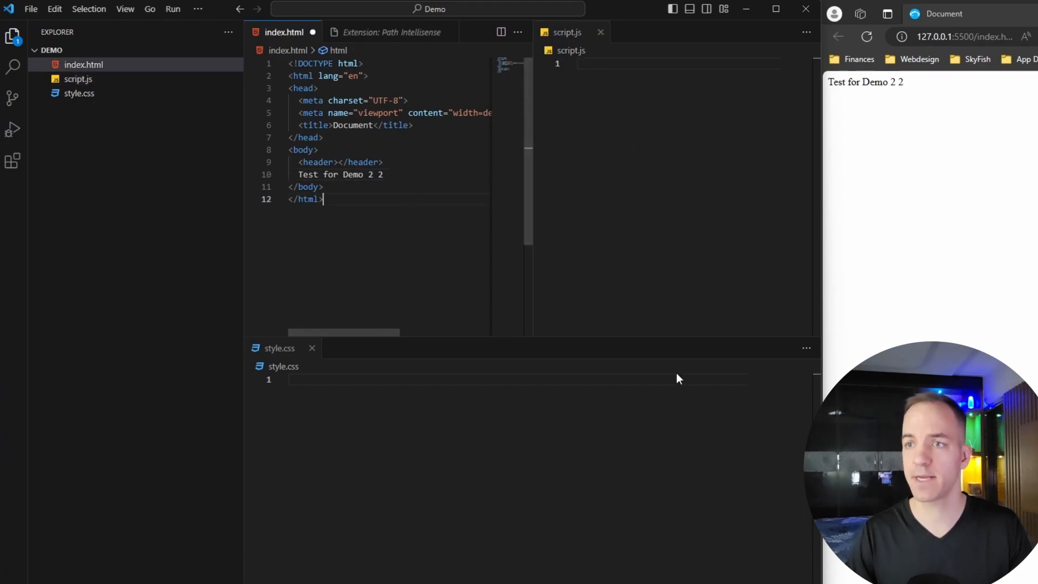
mouse_move(152, 79)
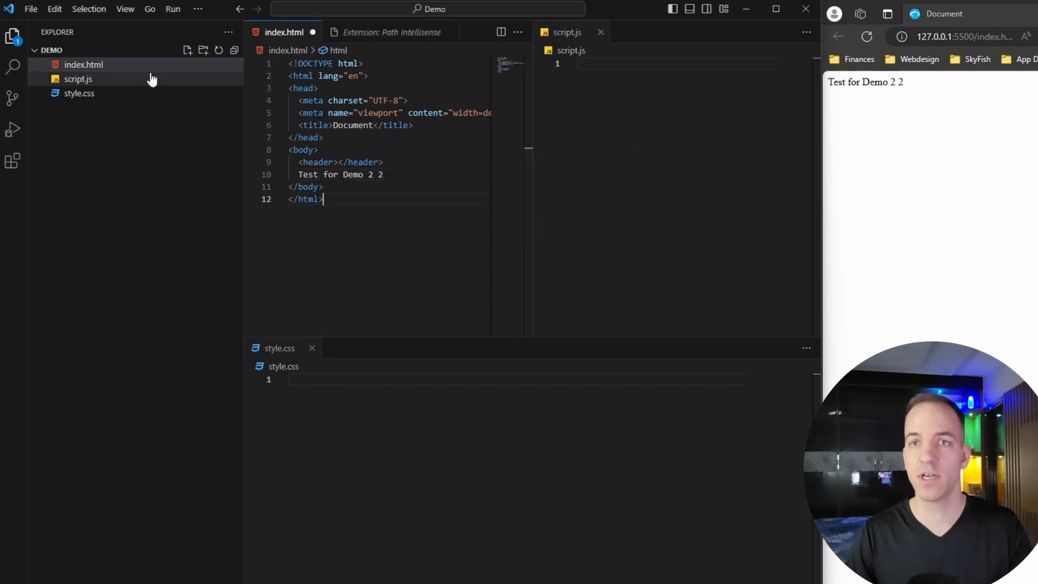
left_click(13, 36)
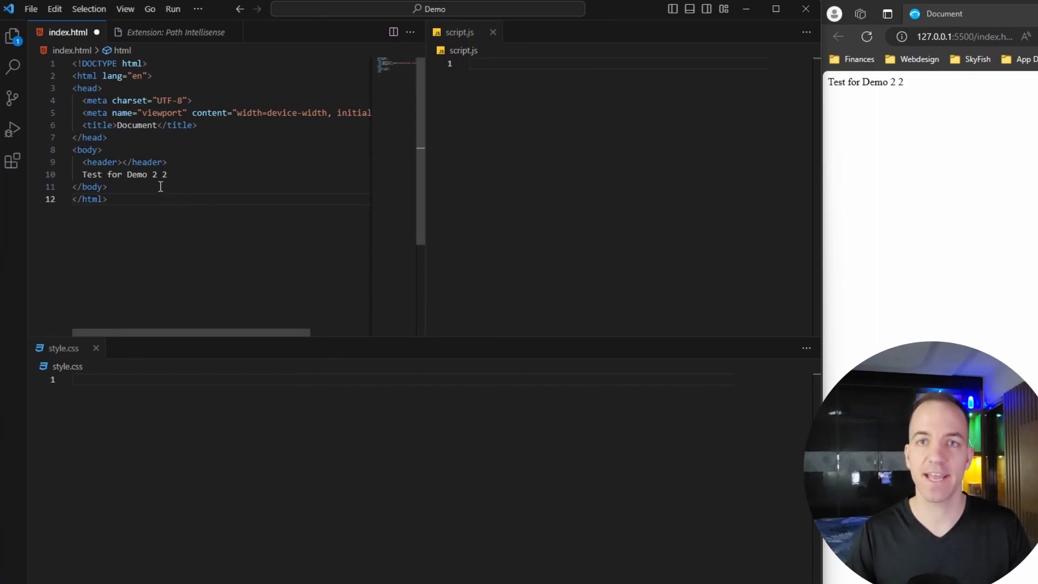
left_click(480, 64)
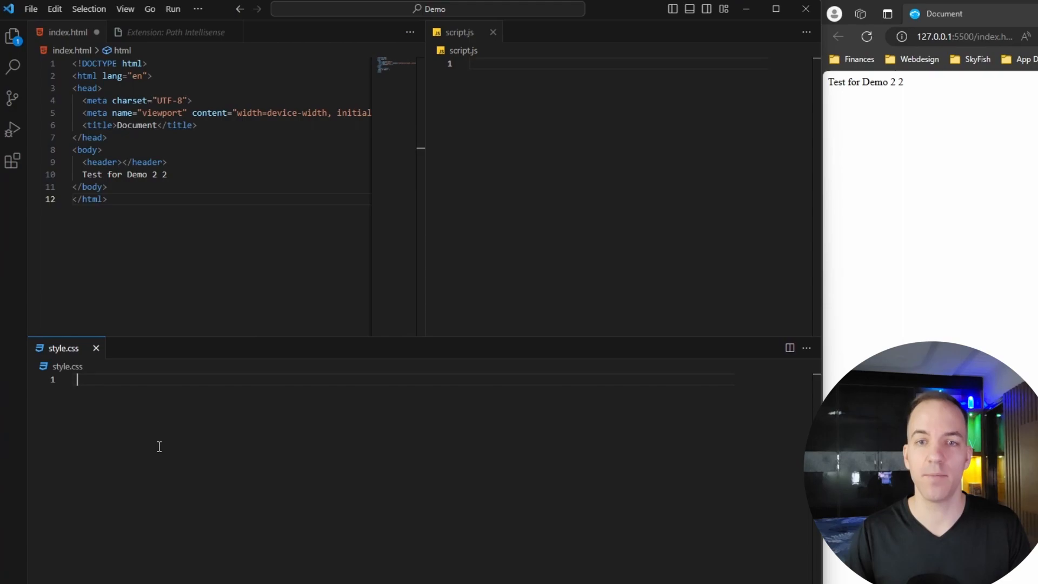
mouse_move(142, 437)
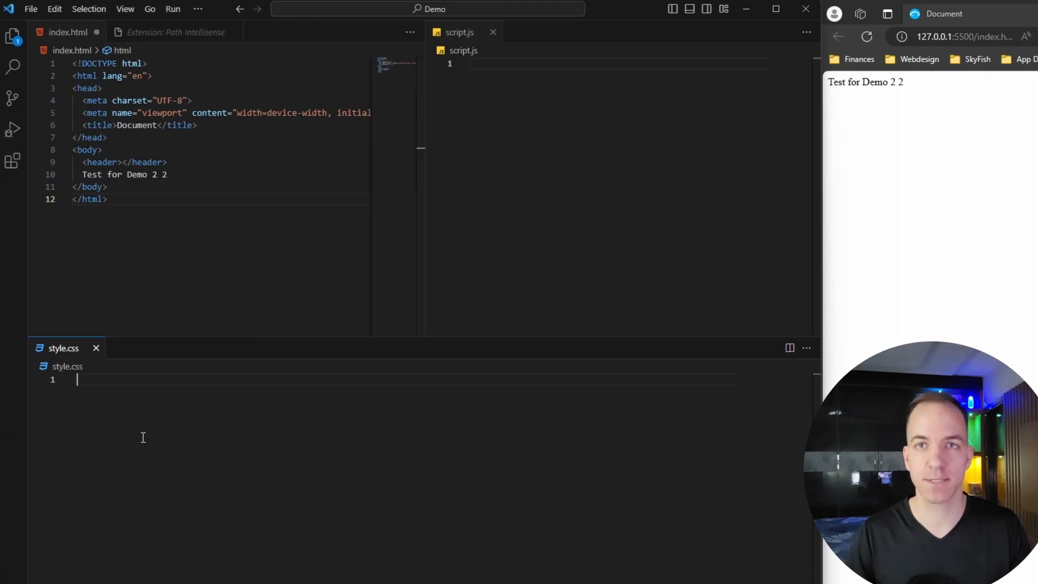